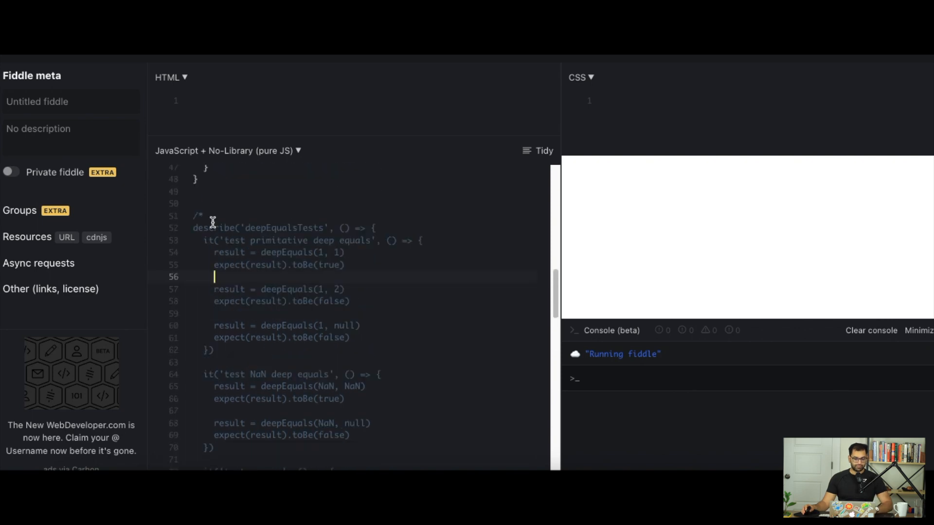
Scroll through the commented-out deepEquals test suite in the JavaScript pane.
{"action": "scroll", "scroll_direction": "down", "scroll_amount": 3}
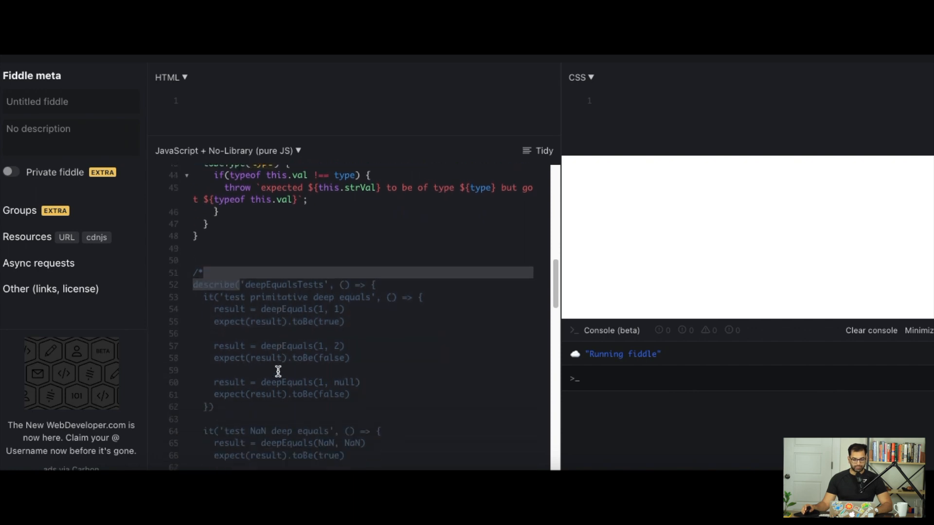
{"action": "scroll", "scroll_direction": "down", "scroll_amount": 3}
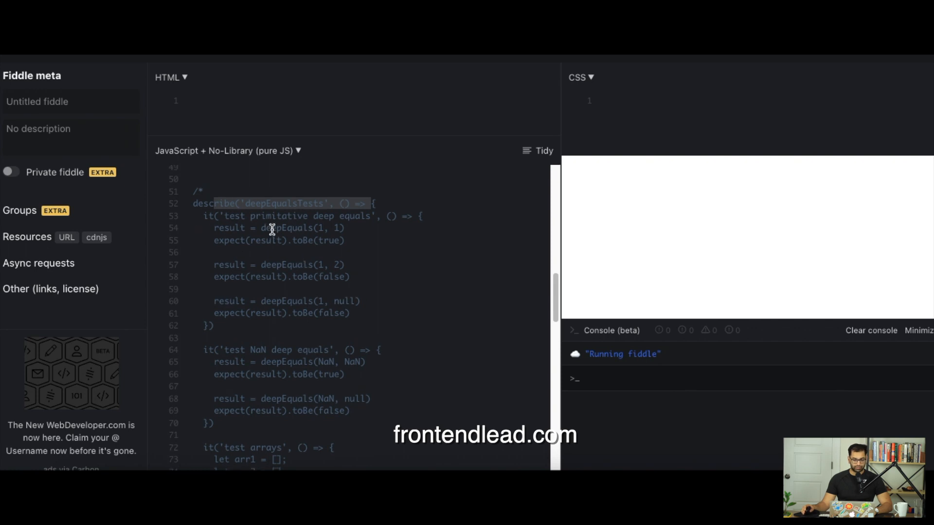
{"action": "scroll", "scroll_direction": "up", "scroll_amount": 3}
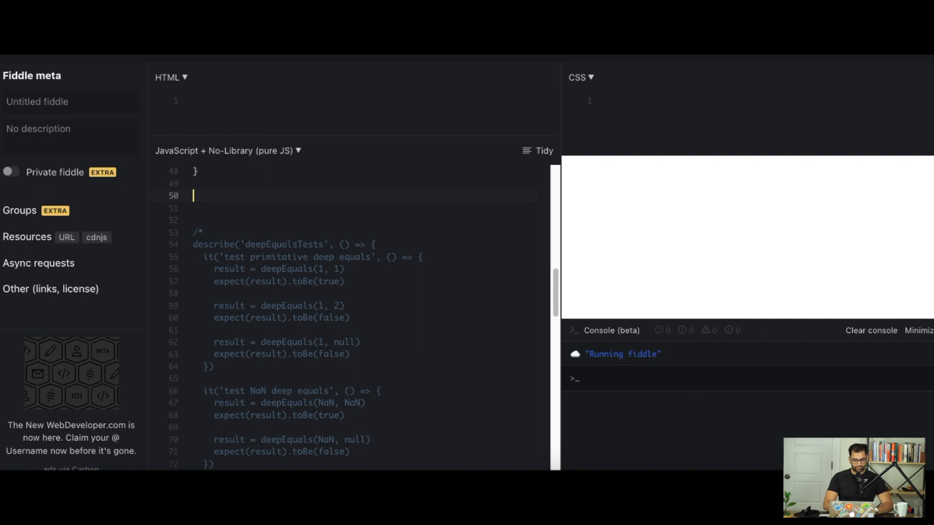
Write the empty function deepEquals(valueOne, valueTwo) { } and place the cursor in its body.
{"action": "type", "text": "function deepEquals(v"}
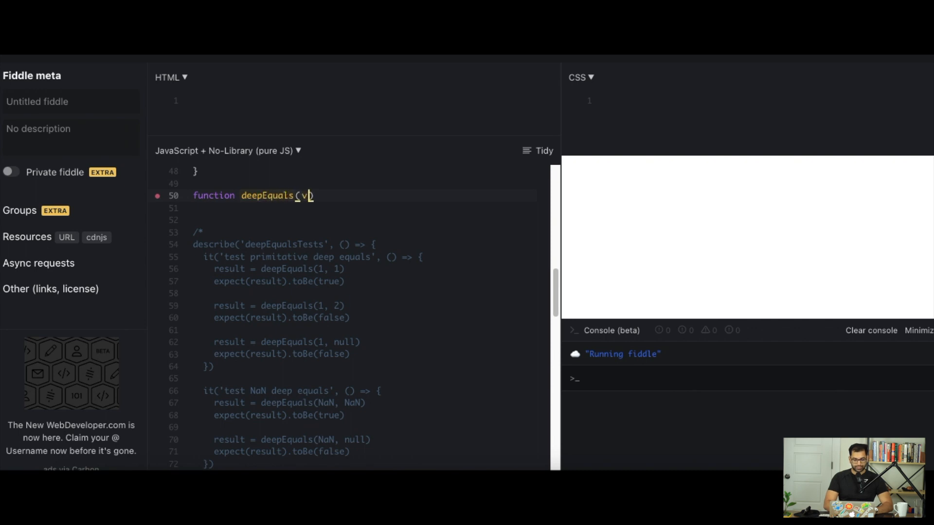
{"action": "type", "text": "alueo"}
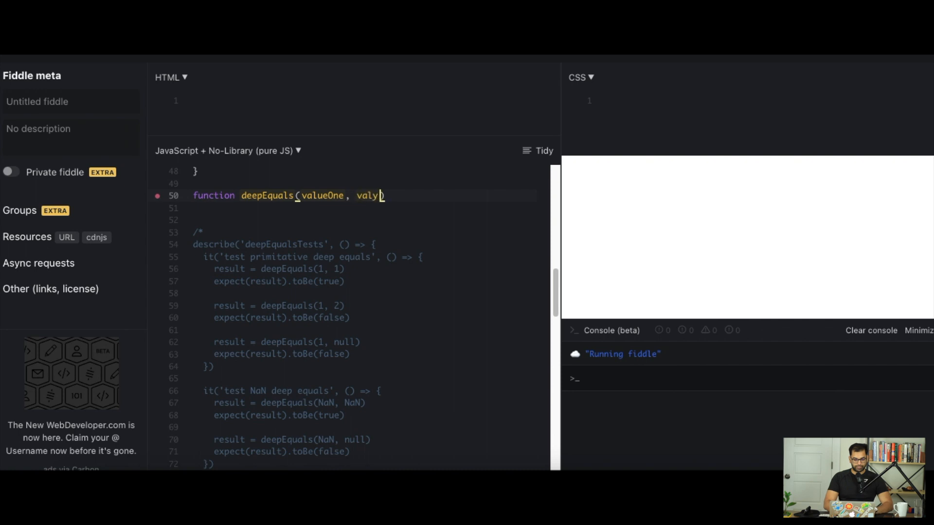
{"action": "type", "text": "Two)"}
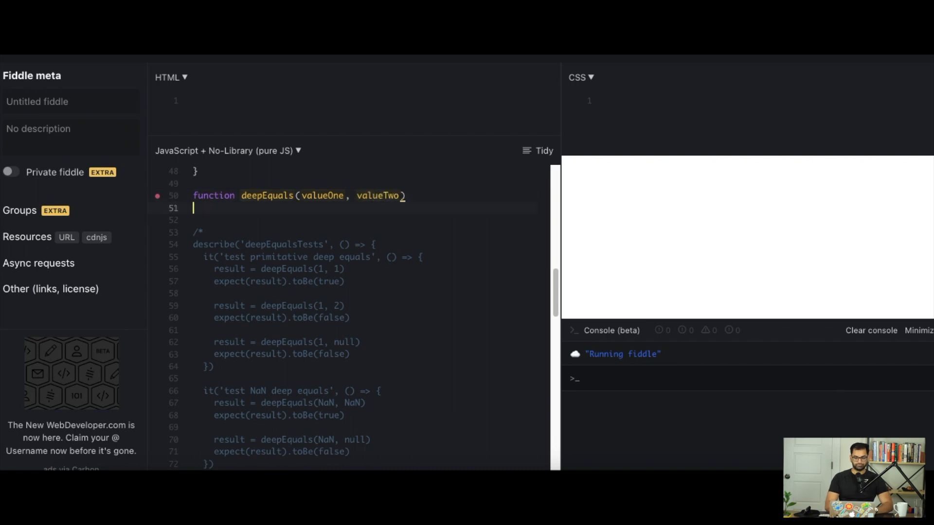
{"action": "type", "text": "{"}
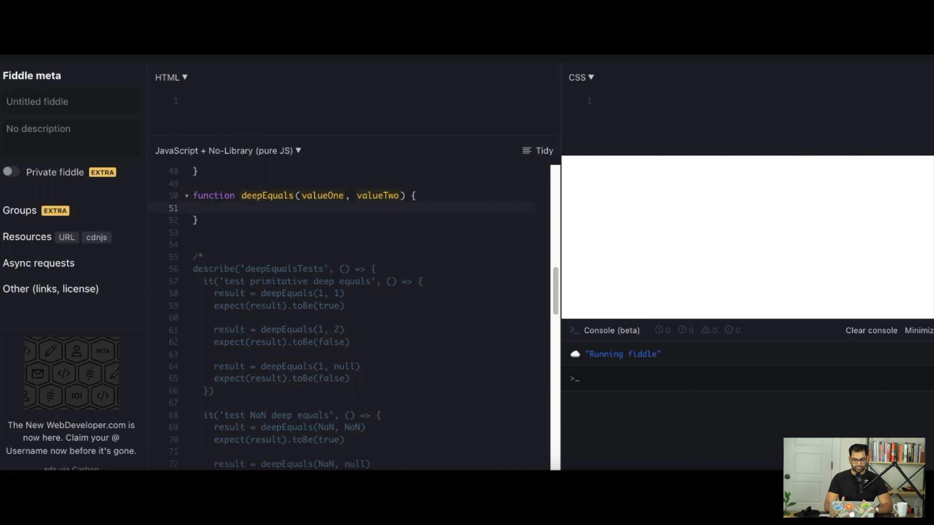
{"action": "left_click", "coordinate": [205, 208]}
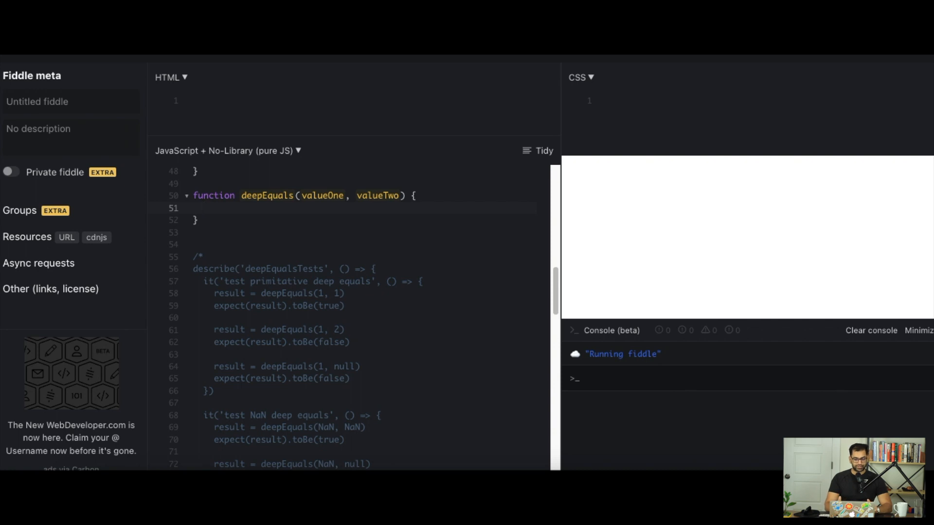
{"action": "left_click", "coordinate": [204, 208]}
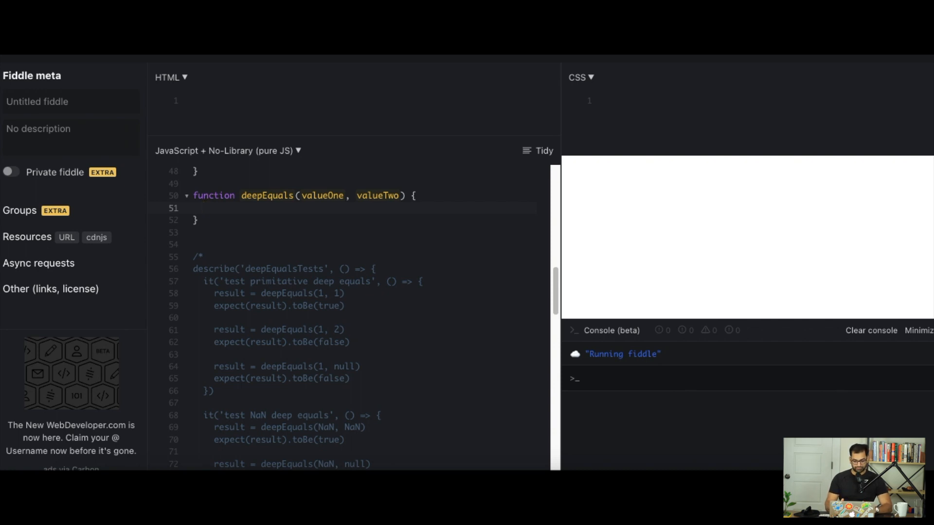
Add comments Step 1: Verify NaN values, Step 2: Verify Null, and Step 3: Verify Primitives.
{"action": "type", "text": "// Step"}
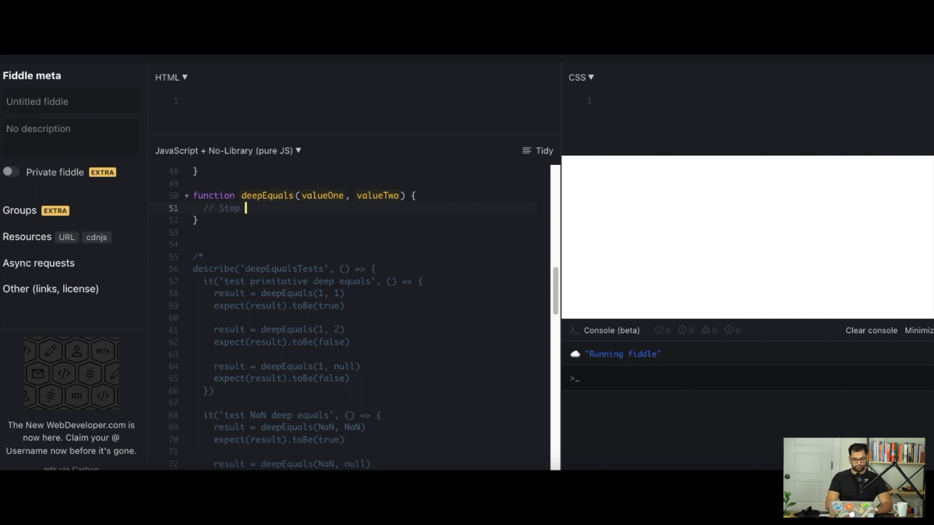
{"action": "type", "text": "1: Verify NaN"}
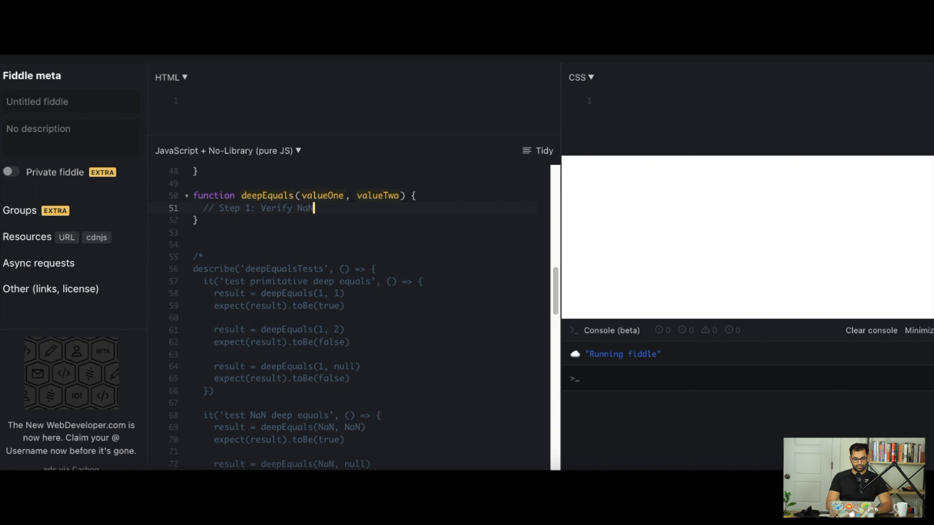
{"action": "type", "text": "values"}
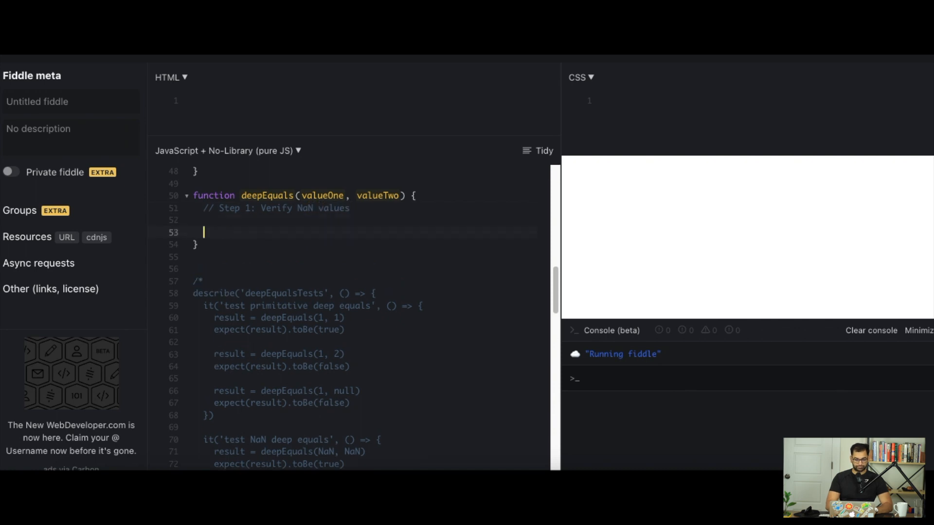
{"action": "type", "text": "// Step"}
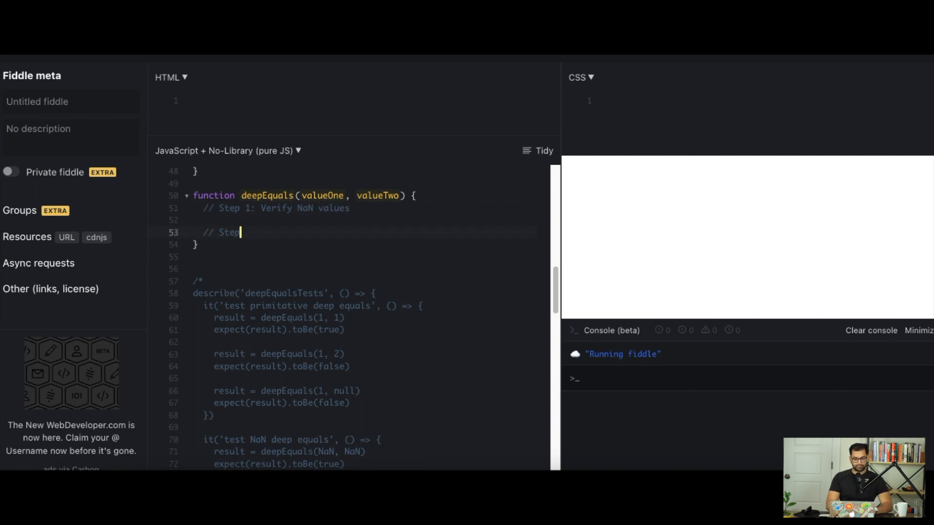
{"action": "type", "text": "2: Verify"}
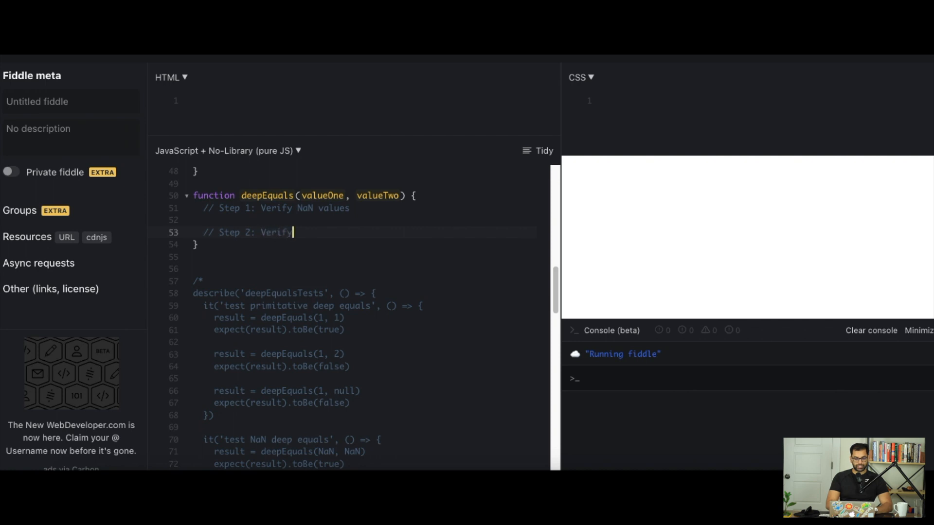
{"action": "type", "text": "Null Values"}
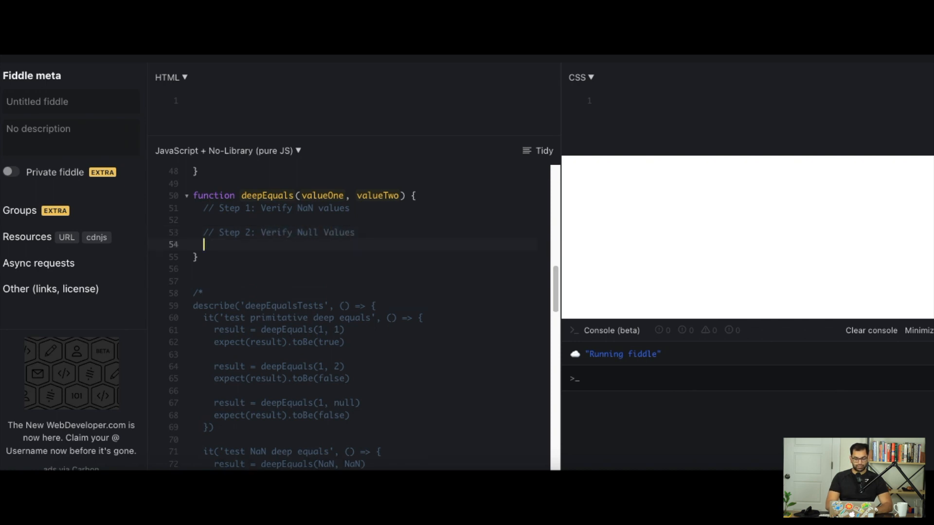
{"action": "type", "text": "// Step"}
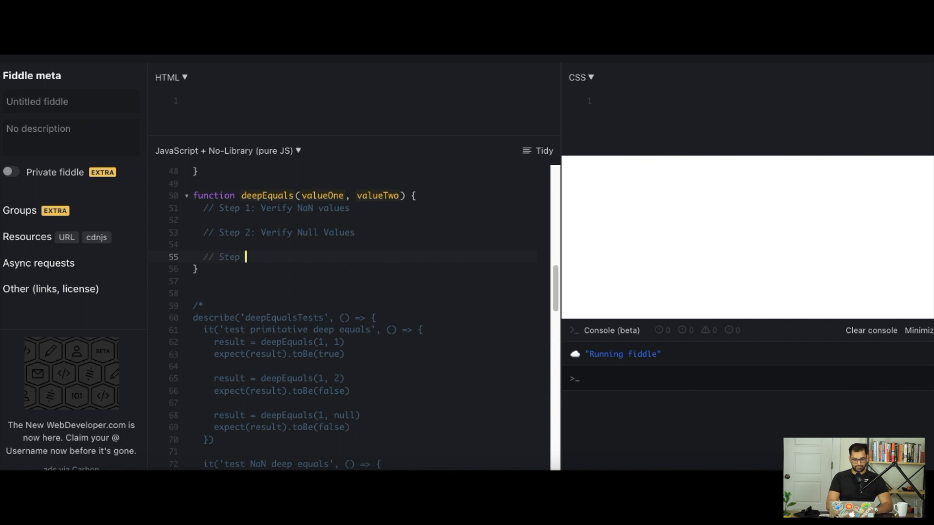
{"action": "type", "text": "3: Veify Primitives"}
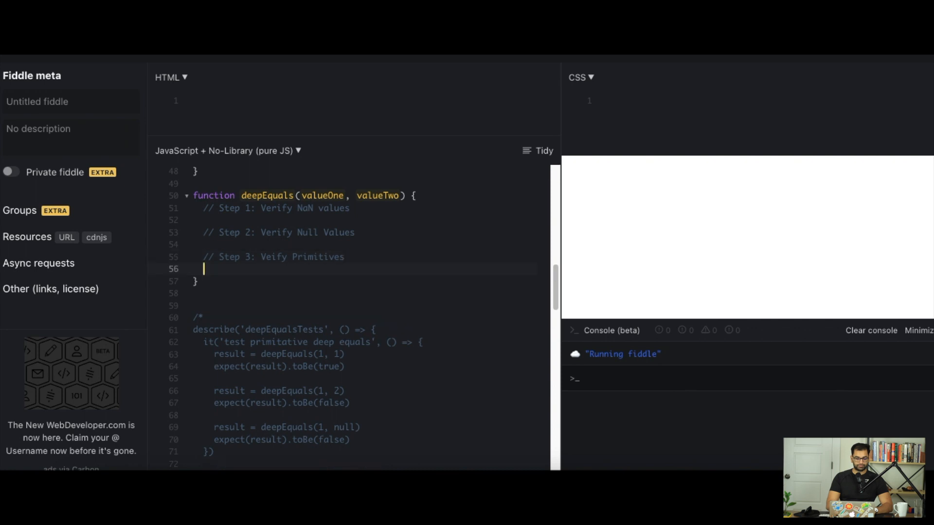
Add comments Step 4: Verify Arrays and Step 5: Verify Objects, ending with return true;.
{"action": "type", "text": "// STep"}
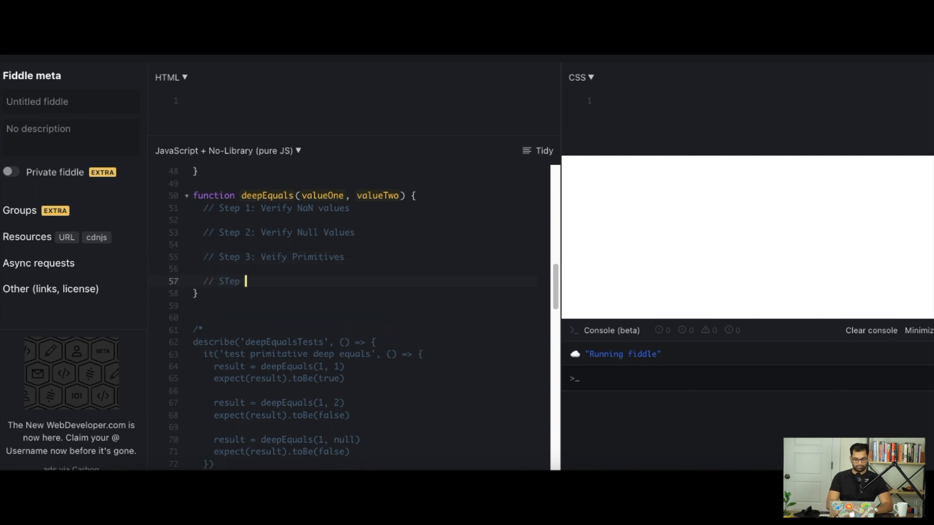
{"action": "type", "text": "Step 4:"}
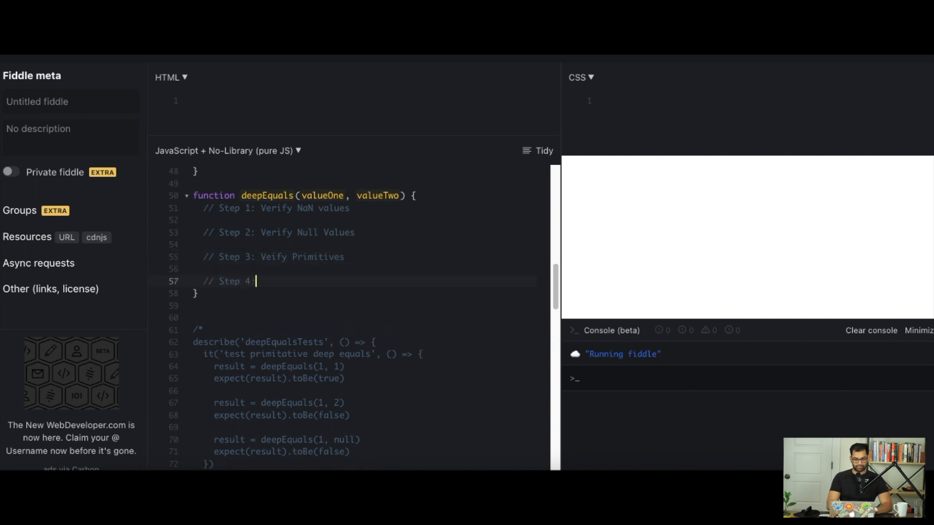
{"action": "type", "text": "Verify"}
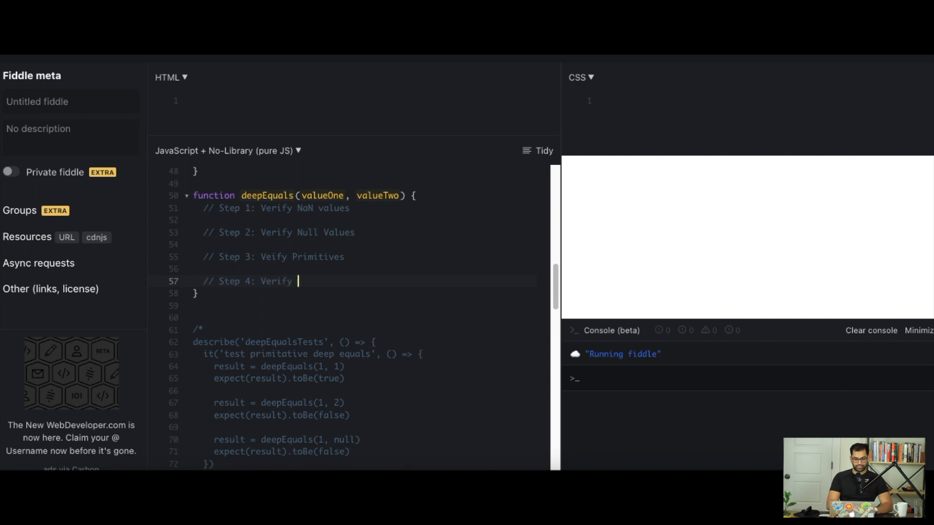
{"action": "type", "text": "Arrays"}
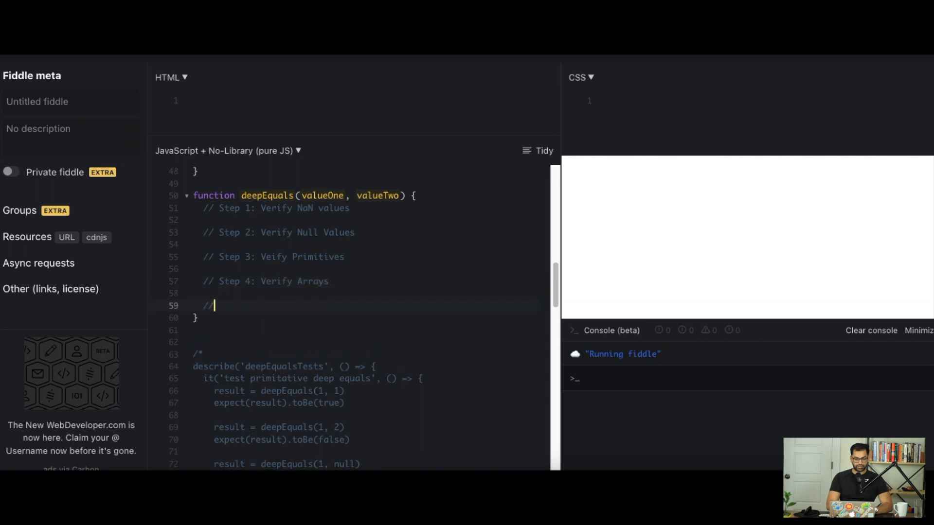
{"action": "type", "text": "Step"}
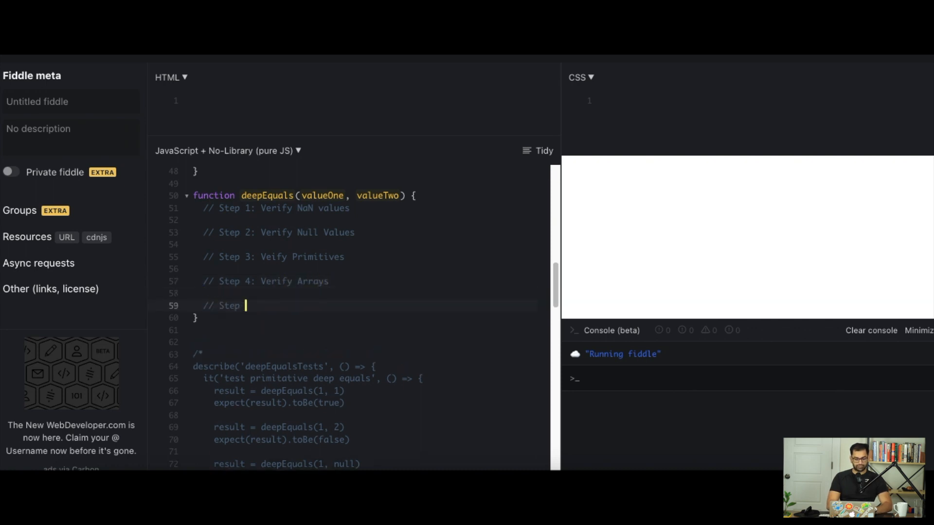
{"action": "type", "text": "5: Verify Objects"}
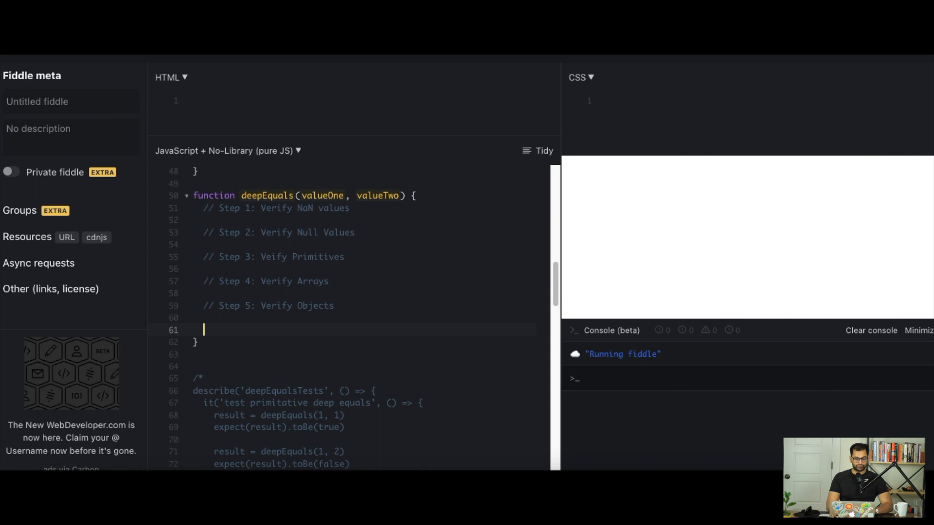
{"action": "type", "text": "return t"}
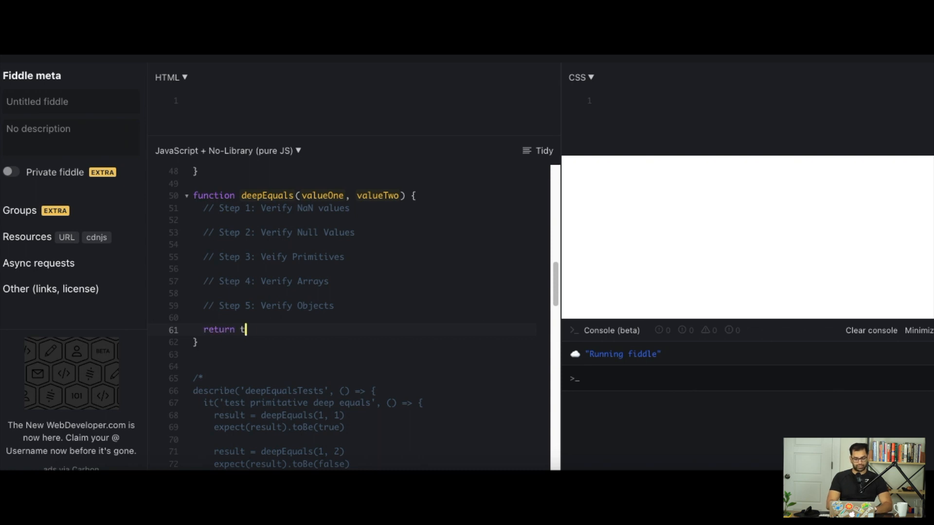
{"action": "type", "text": "rue;"}
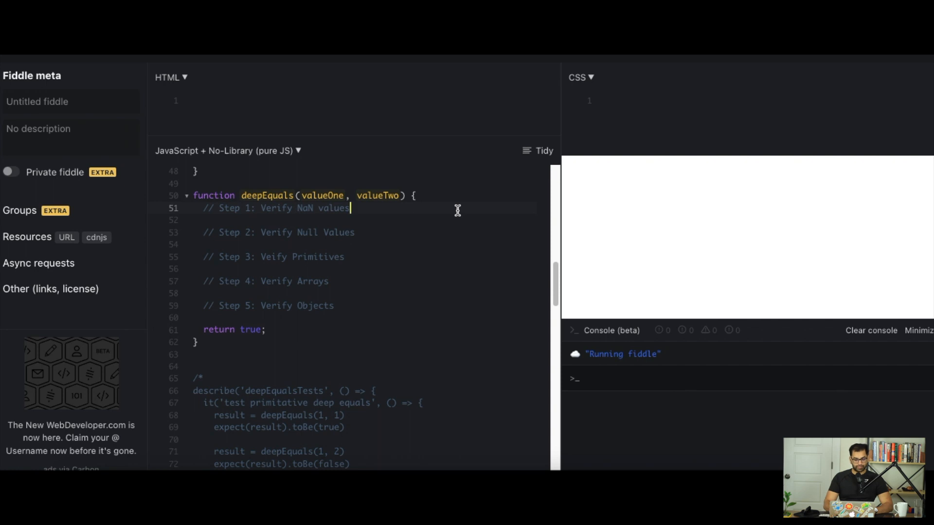
Add if(Number.isNaN(valueOne) || Number.isNaN(valueTwo)) returning valueOne === valueTwo under Step 1.
{"action": "type", "text": "if()"}
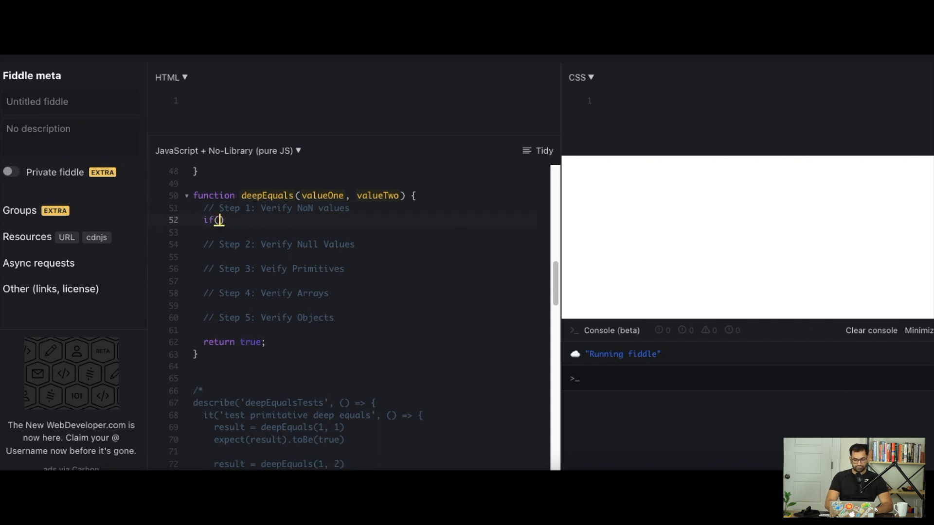
{"action": "type", "text": "Num"}
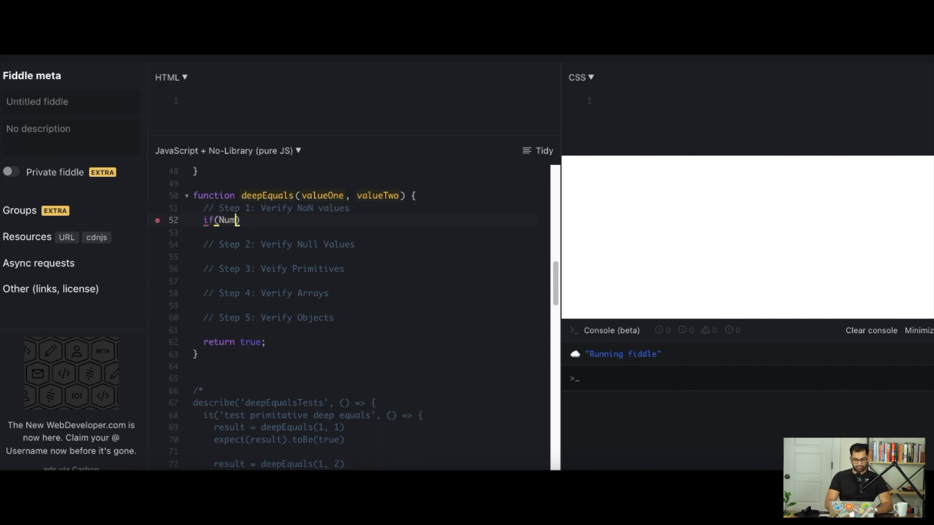
{"action": "type", "text": "ber.isNa"}
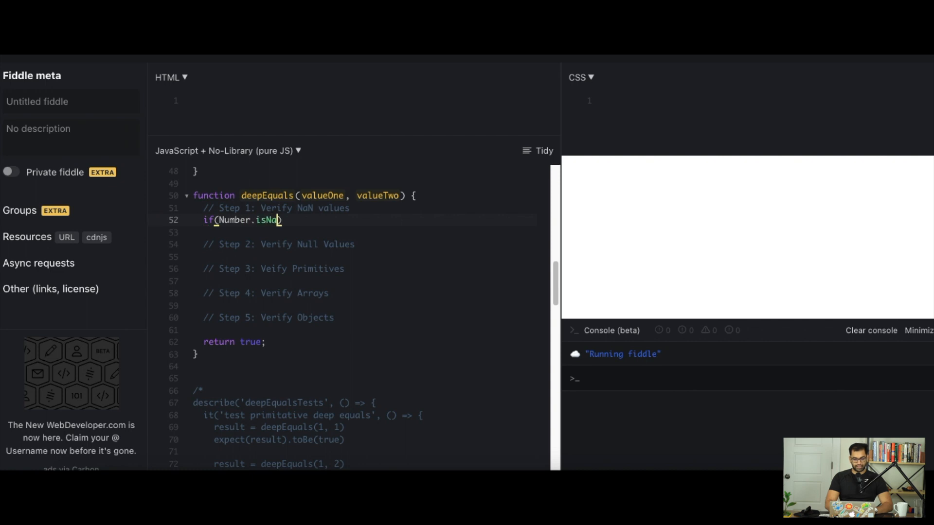
{"action": "type", "text": "(valueOne"}
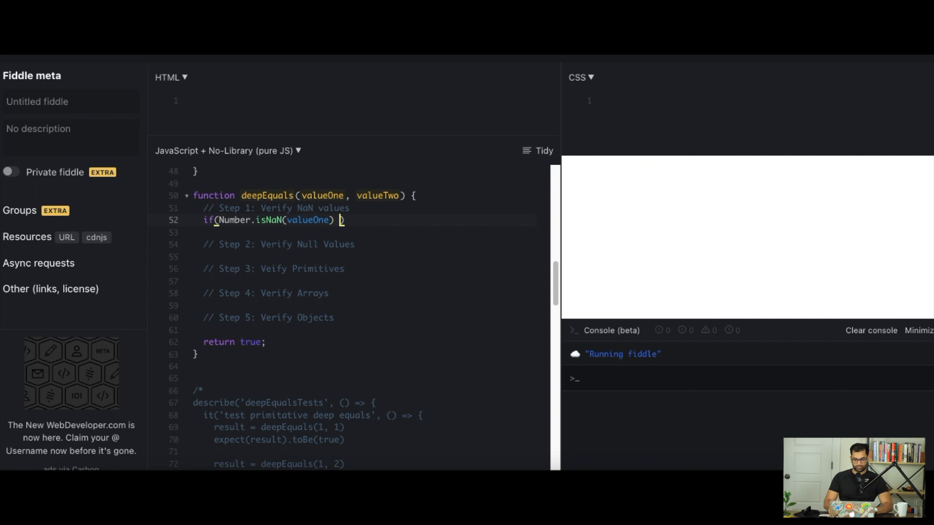
{"action": "type", "text": "|| N"}
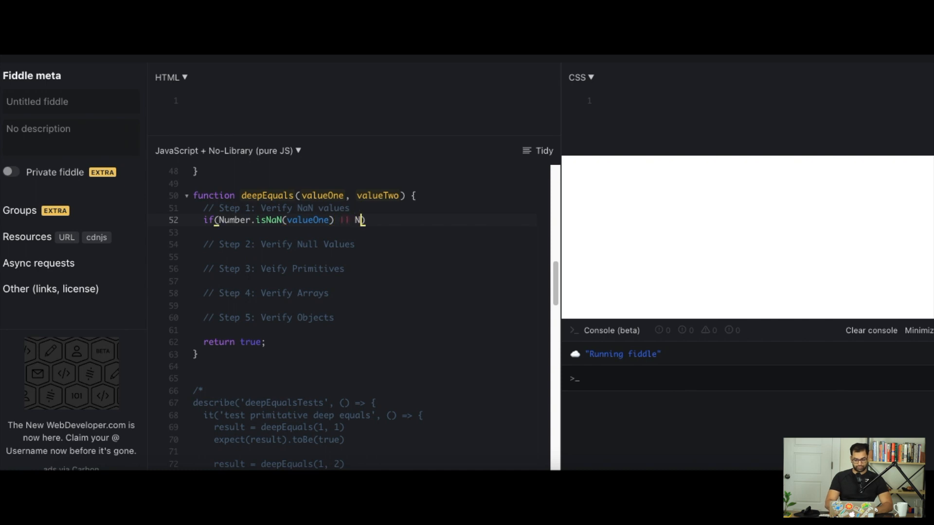
{"action": "type", "text": "umber."}
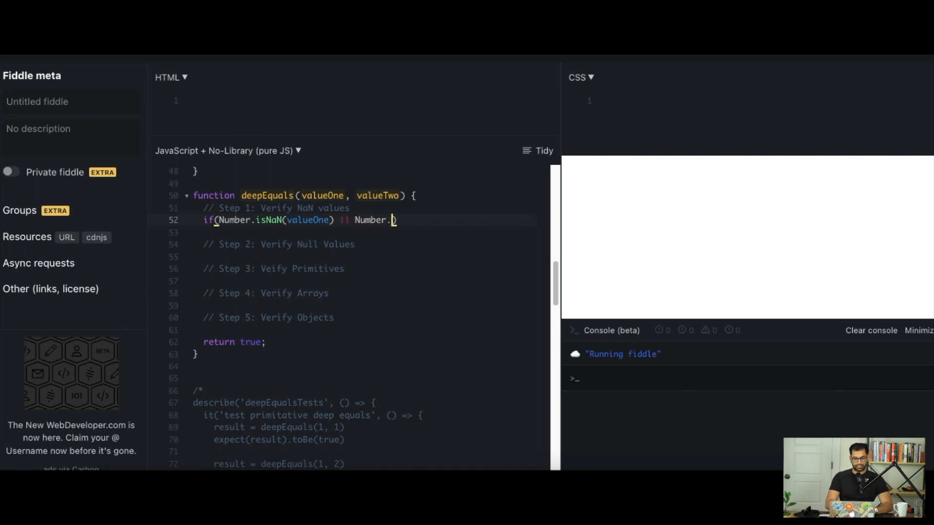
{"action": "type", "text": "isNaN(valu"}
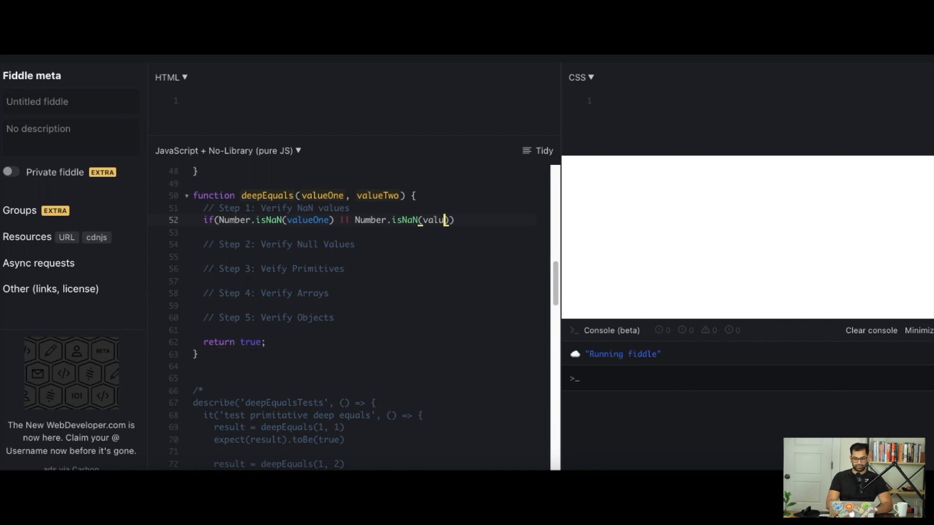
{"action": "type", "text": "eTwo"}
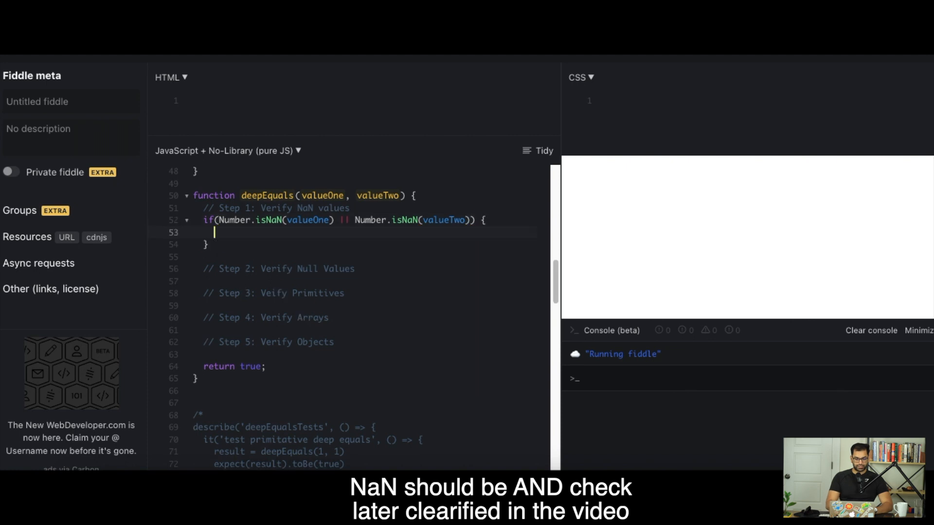
{"action": "type", "text": "return"}
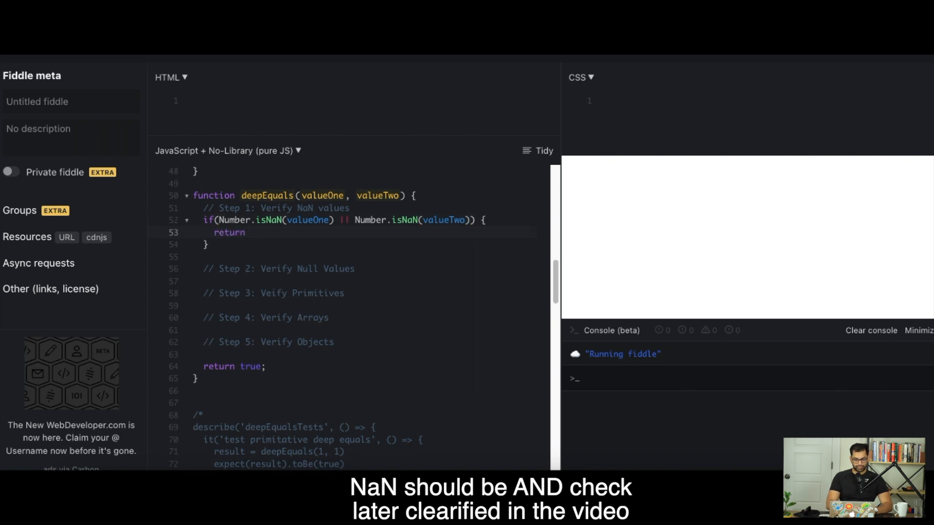
{"action": "type", "text": "valueOne"}
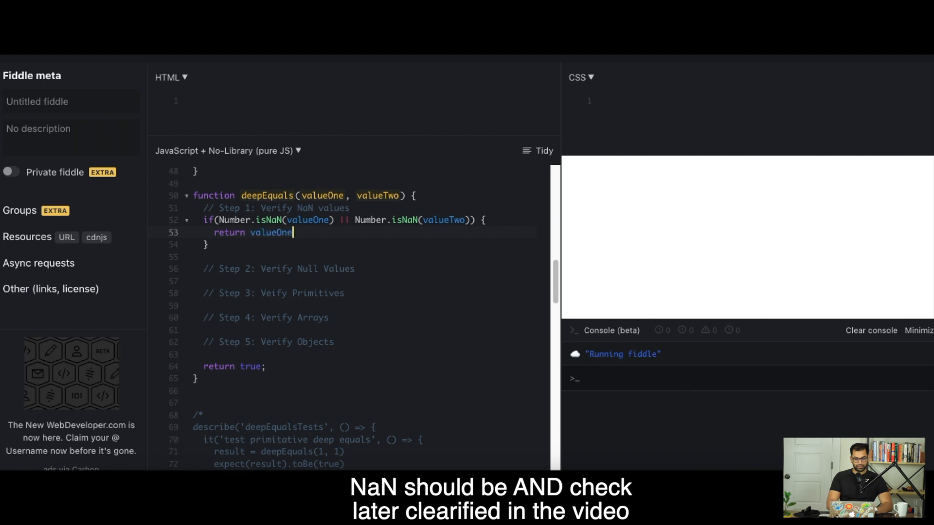
{"action": "type", "text": "=== valye"}
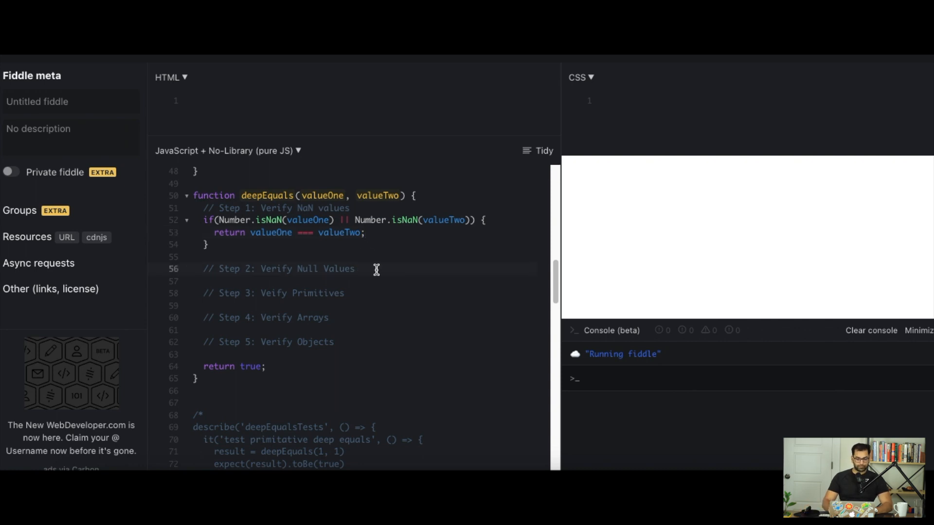
Add if(valueOne === null || valueTwo === null) returning valueOne === valueTwo under Step 2.
{"action": "key", "text": "Enter"}
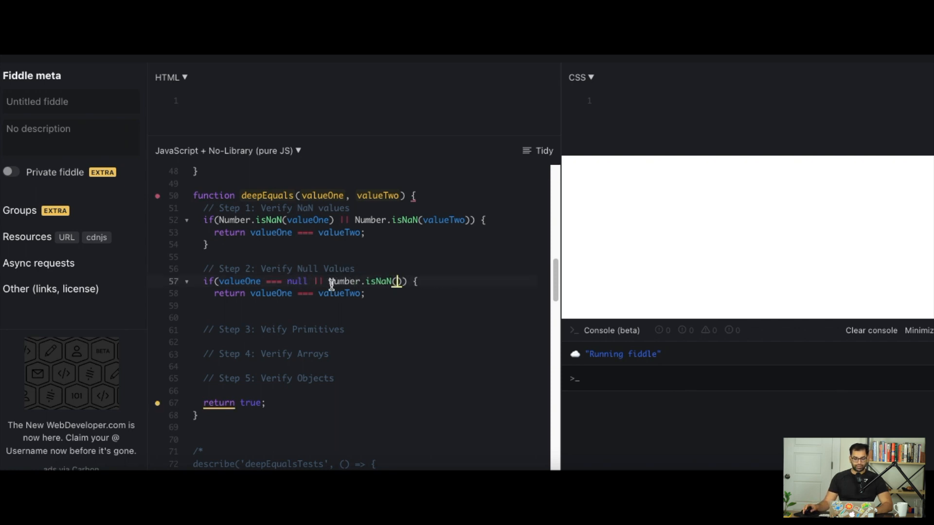
{"action": "type", "text": "valueTwo"}
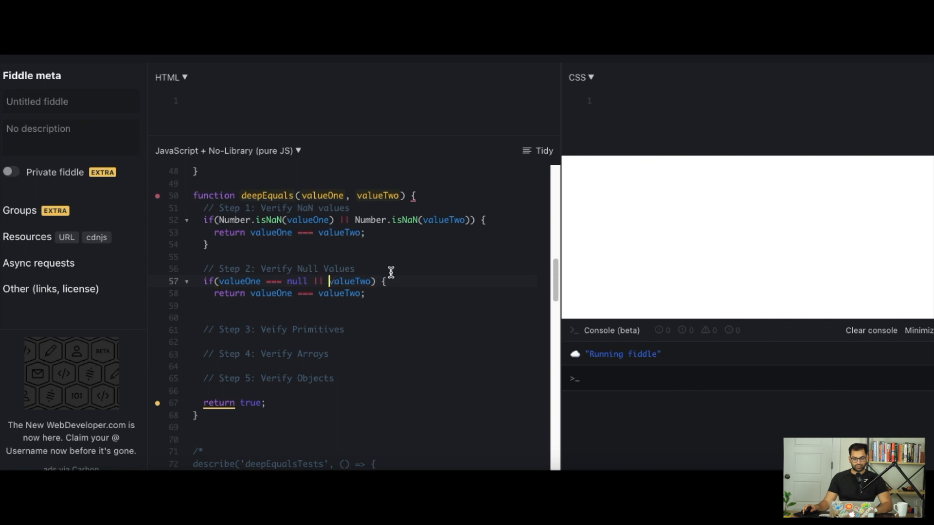
{"action": "type", "text": "==="}
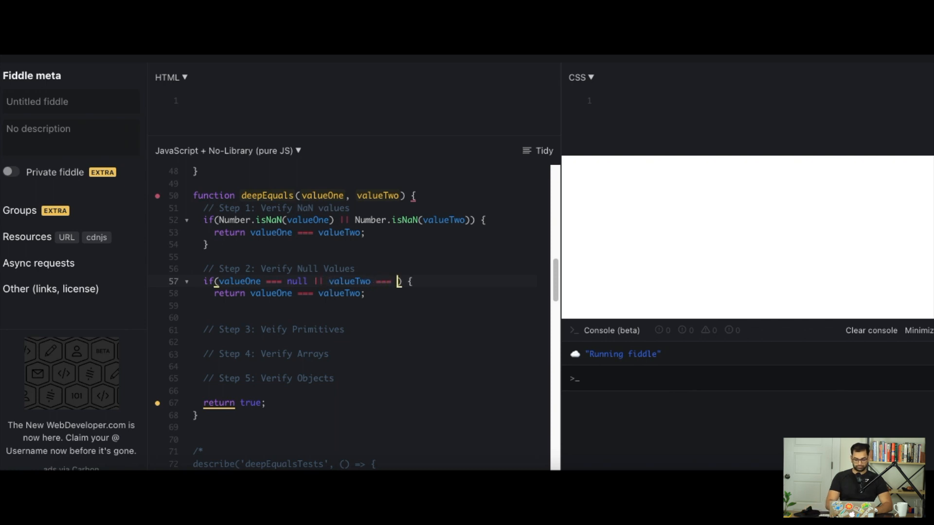
{"action": "type", "text": "null"}
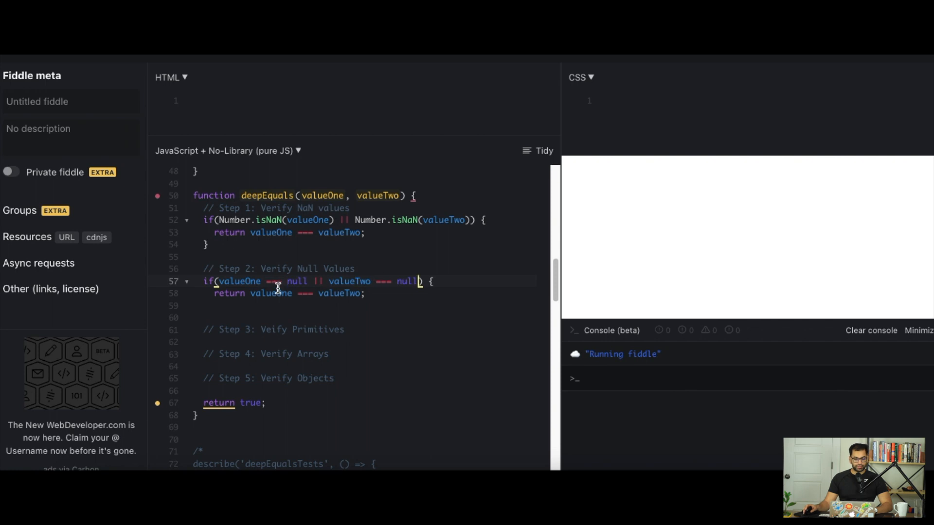
{"action": "mouse_move", "coordinate": [272, 273]}
{"action": "type", "text": "}"}
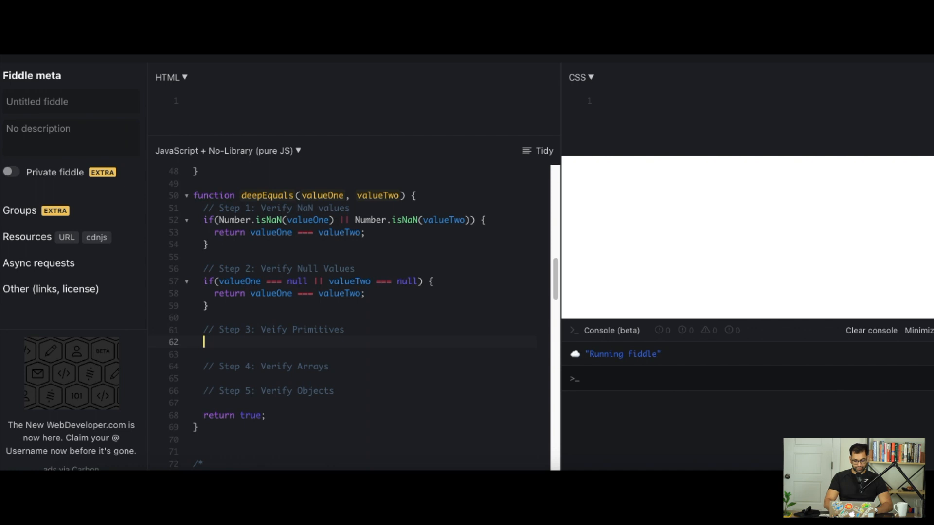
Add a check returning valueOne === valueTwo when either typeof isn't 'object'.
{"action": "type", "text": "if(value)"}
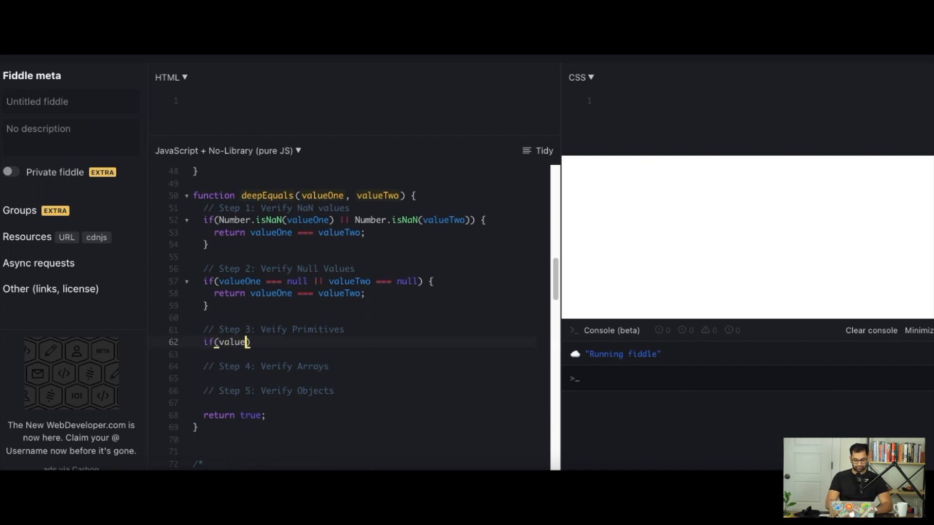
{"action": "type", "text": "One !== 'object"}
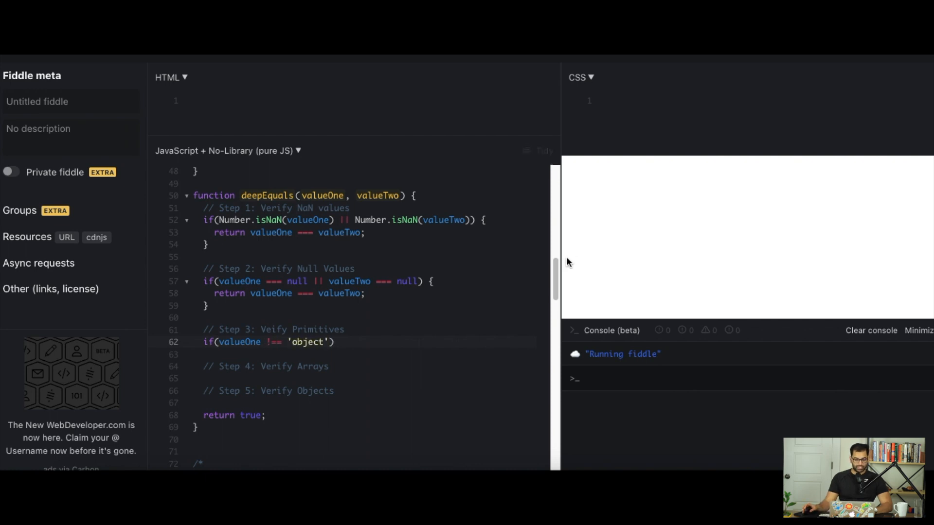
{"action": "type", "text": "t"}
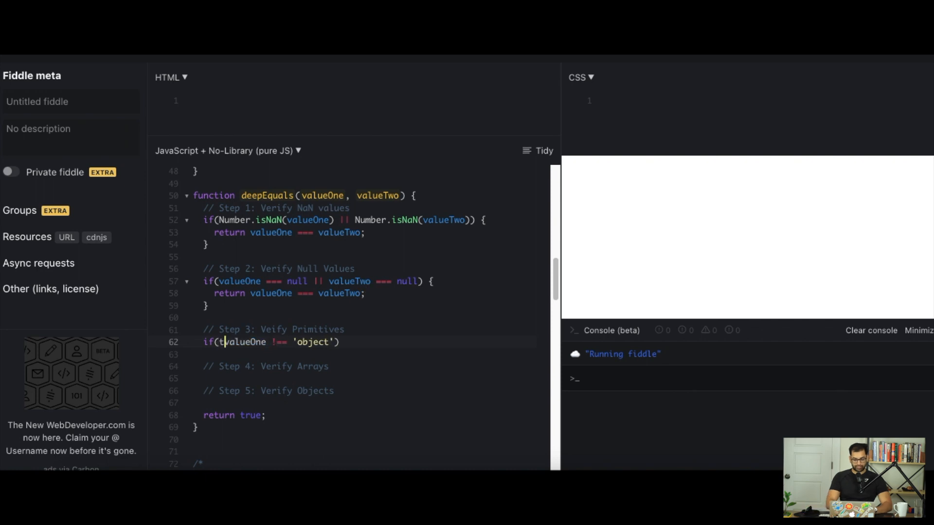
{"action": "type", "text": "ypeof"}
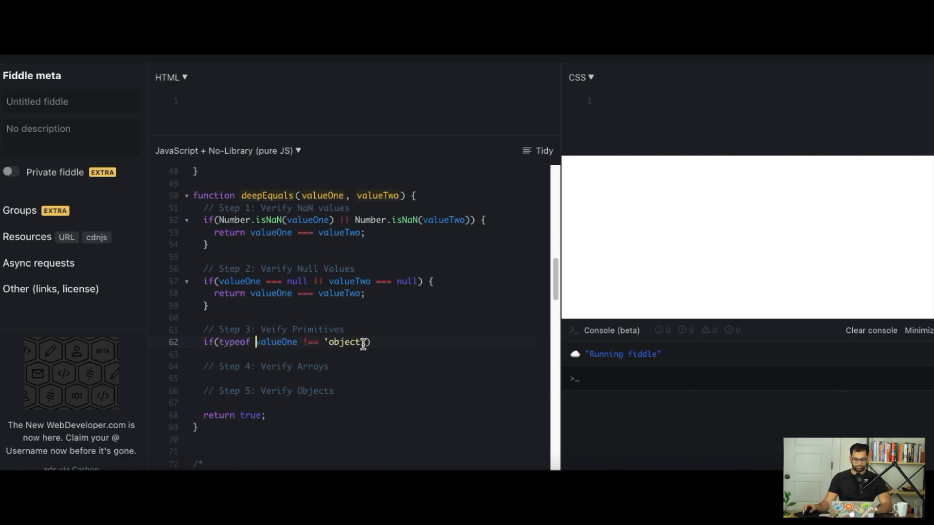
{"action": "type", "text": "||"}
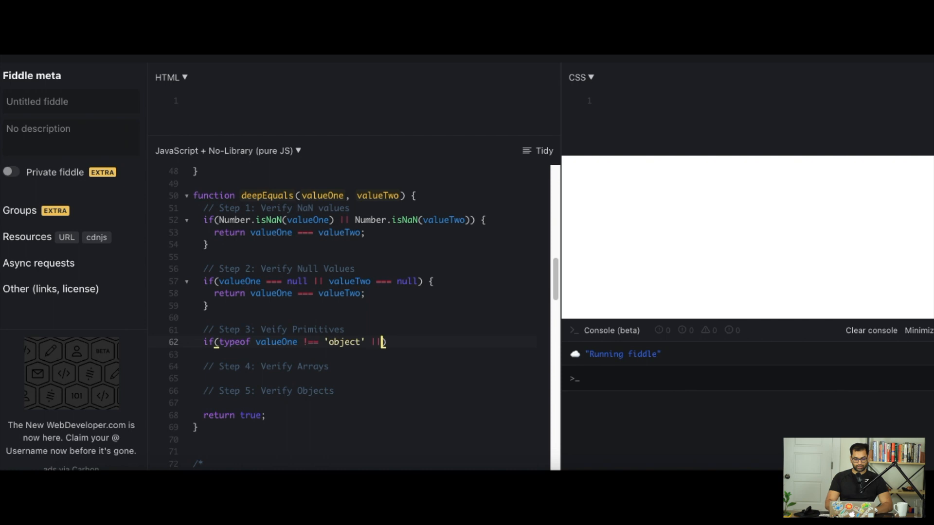
{"action": "type", "text": "typeof)"}
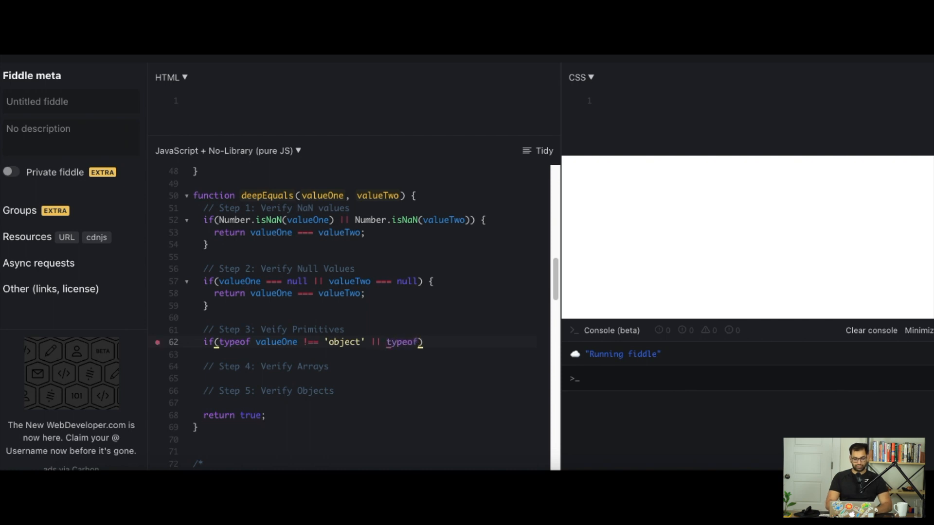
{"action": "type", "text": "valueTwo !=="}
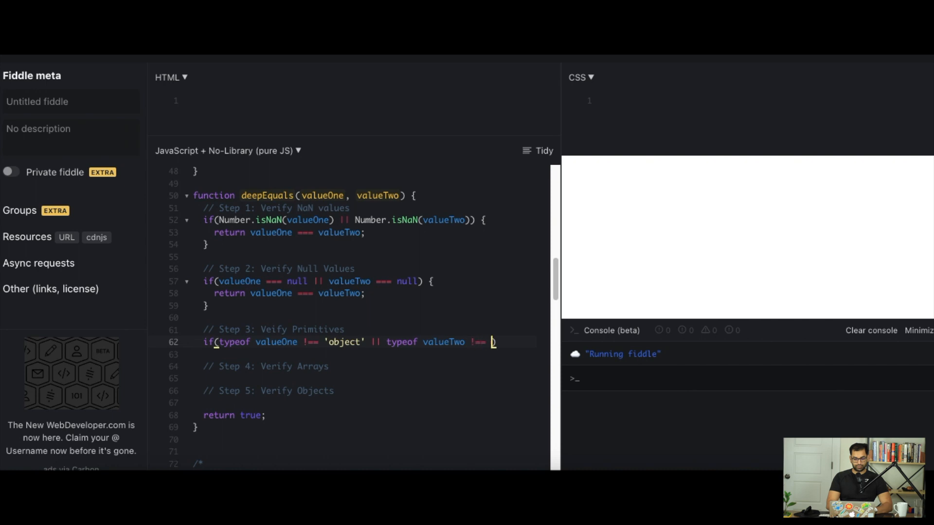
{"action": "type", "text": "'object')"}
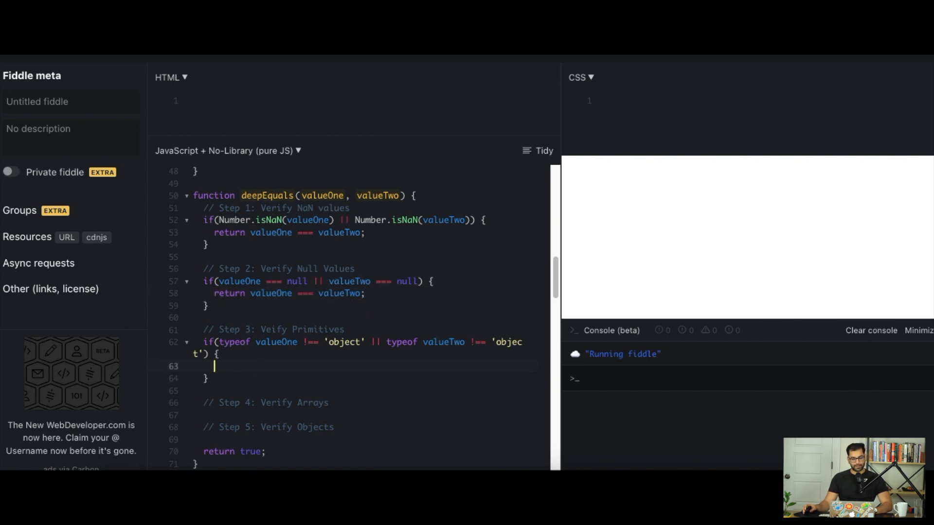
{"action": "type", "text": "return valueOne === valueTwo;"}
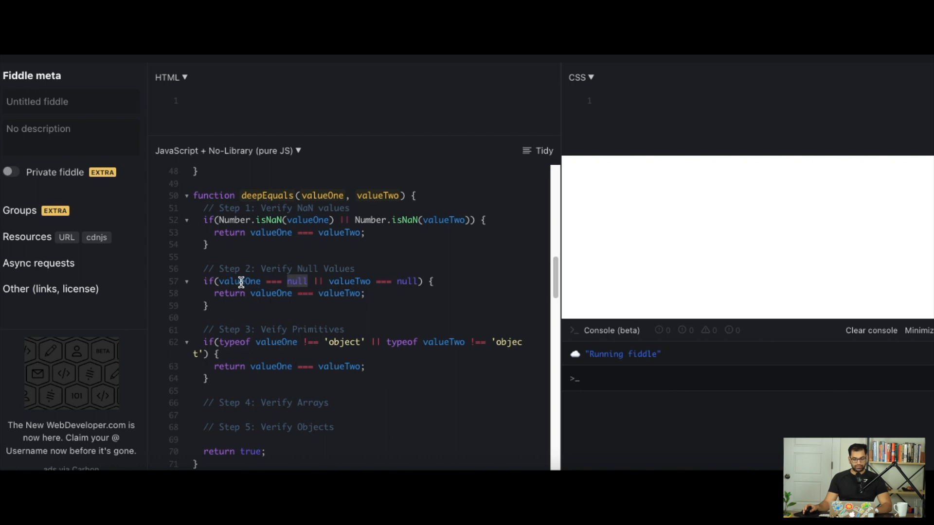
{"action": "mouse_move", "coordinate": [276, 269]}
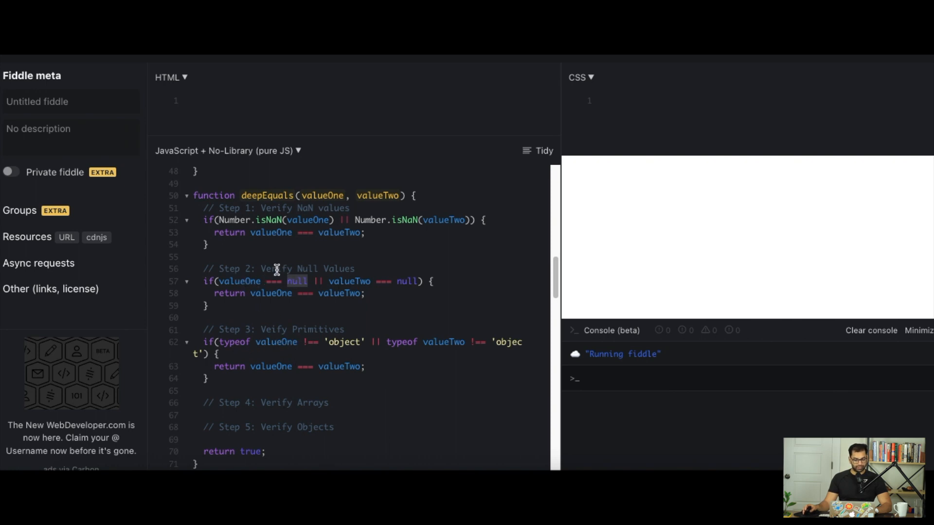
{"action": "mouse_move", "coordinate": [272, 314]}
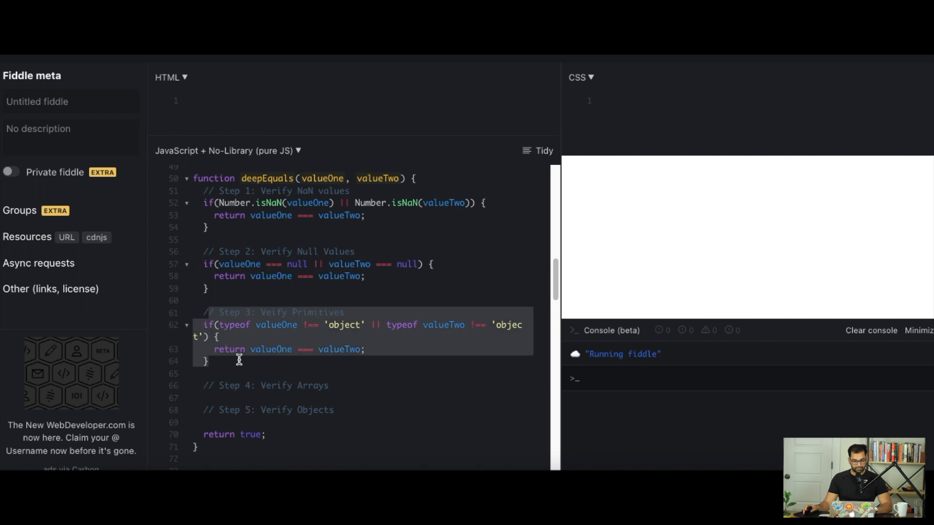
Open an if(Array.isArray(valueOne) && Array.isArray(valueTwo)) block under Step 4.
{"action": "scroll", "scroll_direction": "down", "scroll_amount": 3}
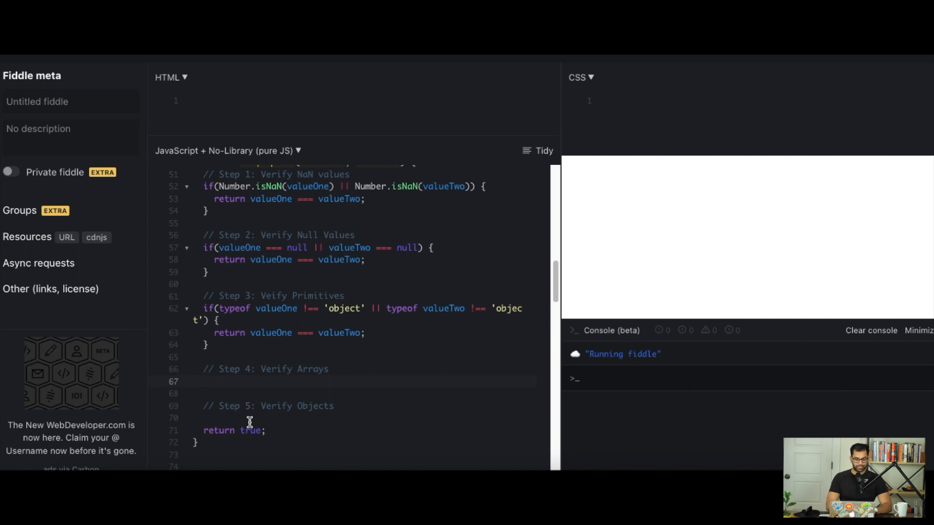
{"action": "type", "text": "if"}
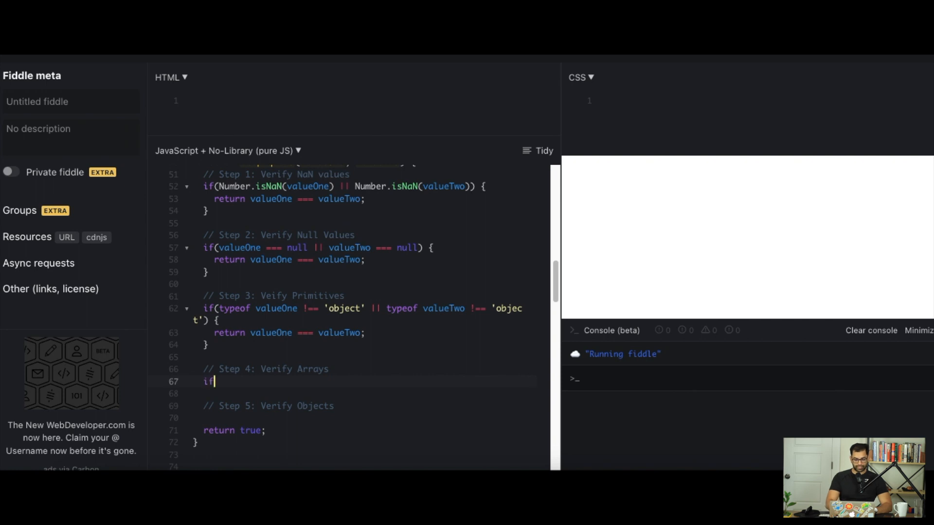
{"action": "type", "text": "(Array.io"}
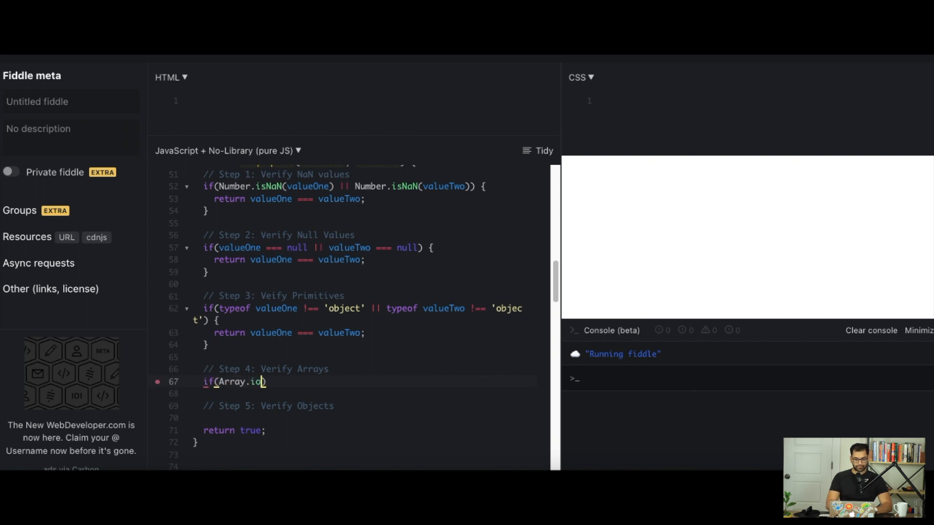
{"action": "type", "text": "sArray"}
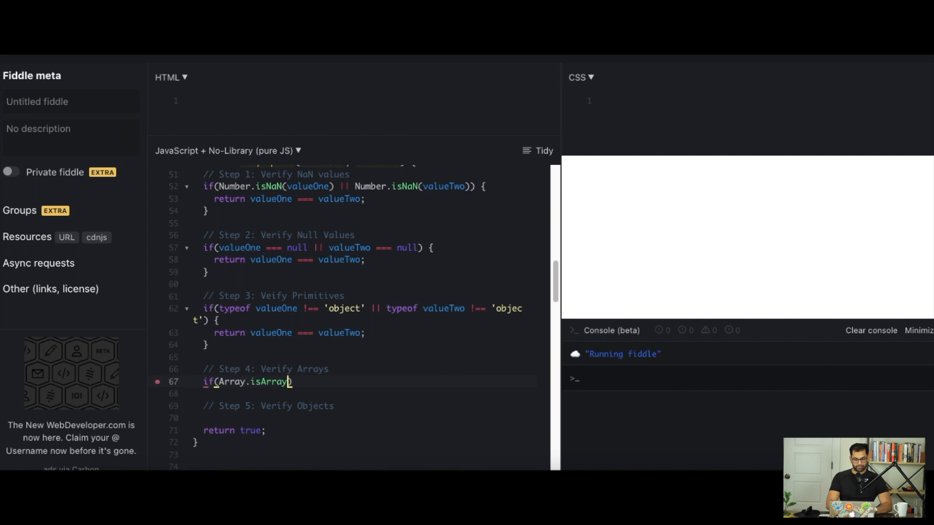
{"action": "type", "text": "valueOne"}
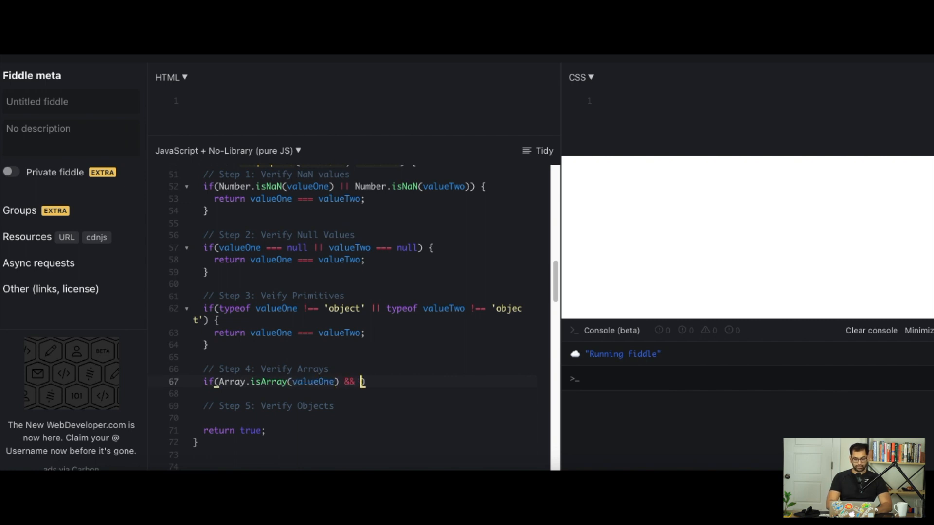
{"action": "type", "text": "Array.isArray(valueTwo"}
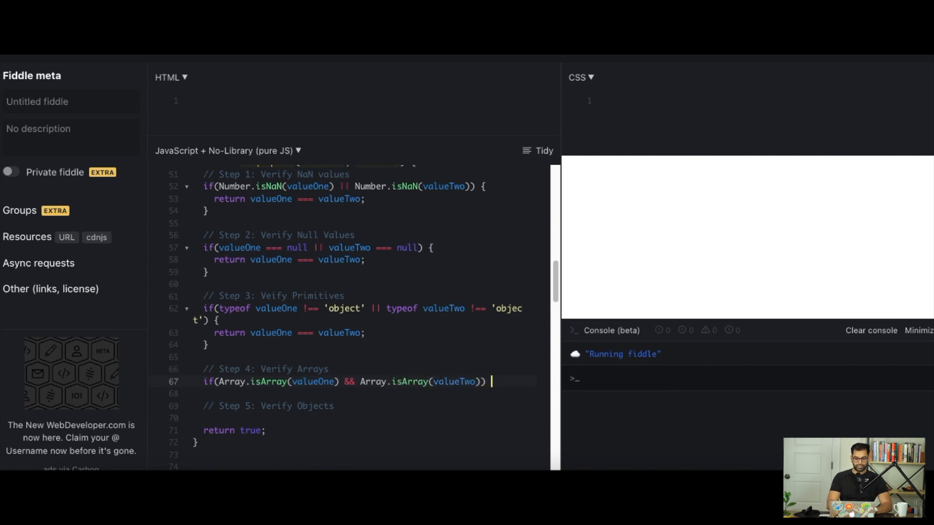
{"action": "type", "text": "{"}
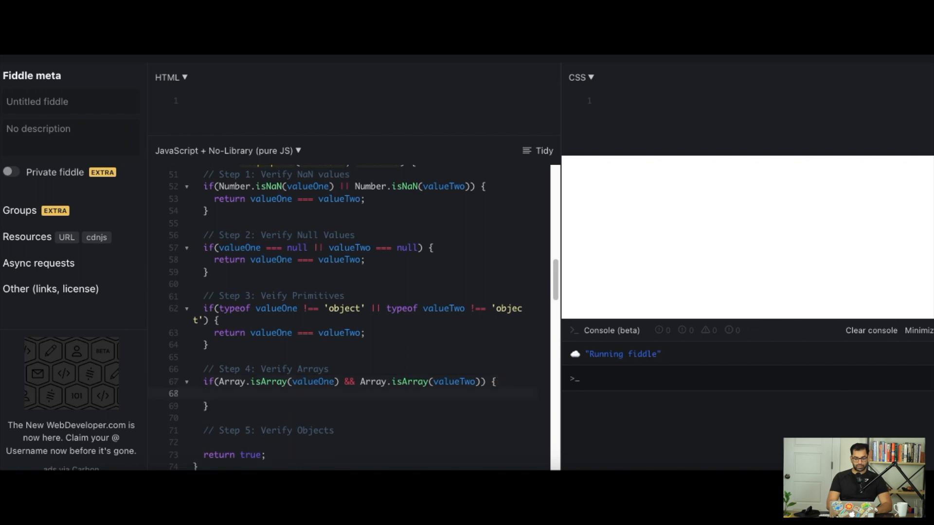
Inside it, return false when valueOne.length !== valueTwo.length.
{"action": "left_click", "coordinate": [214, 393]}
{"action": "type", "text": "if("}
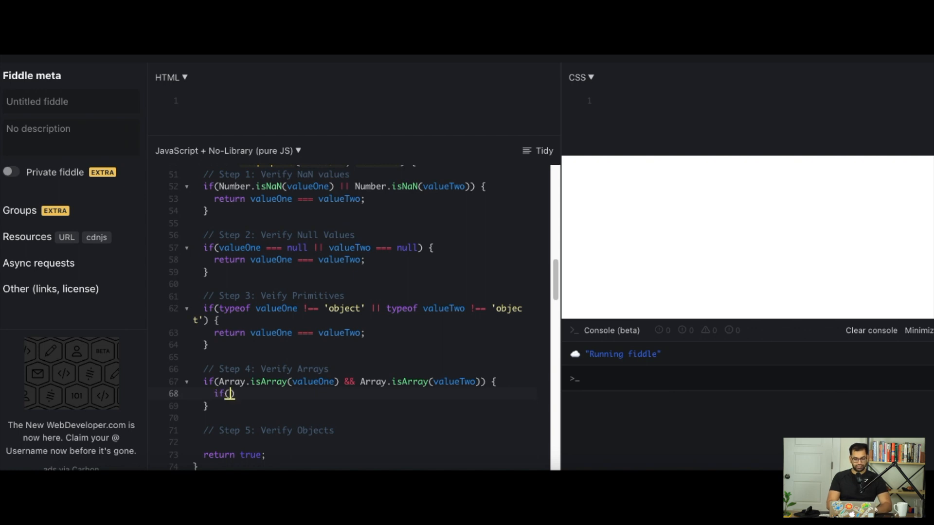
{"action": "type", "text": "v"}
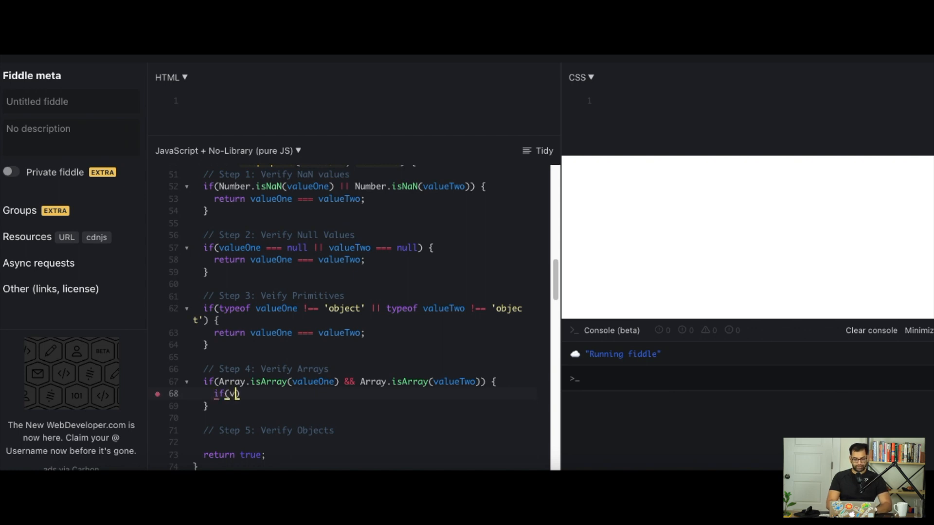
{"action": "type", "text": "valueOne.len"}
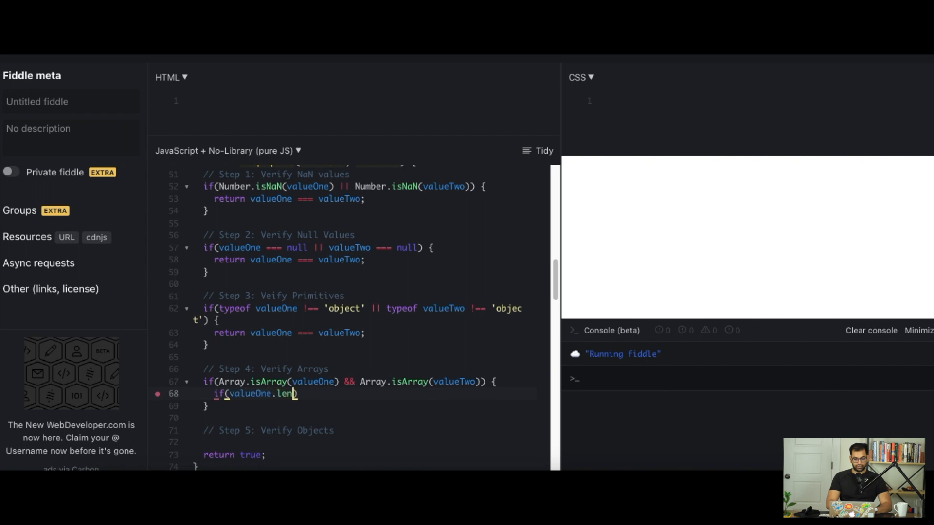
{"action": "type", "text": "gth !=="}
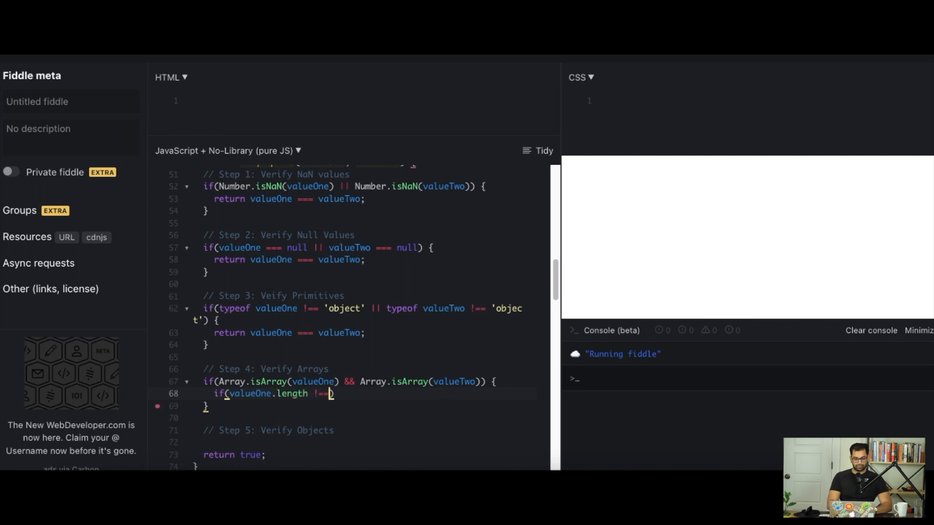
{"action": "type", "text": "va"}
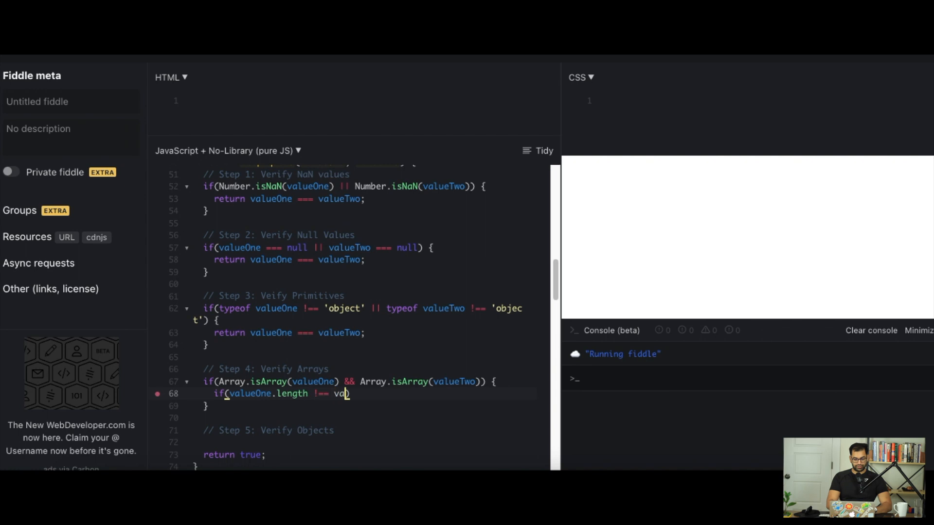
{"action": "type", "text": "lueTwo.length"}
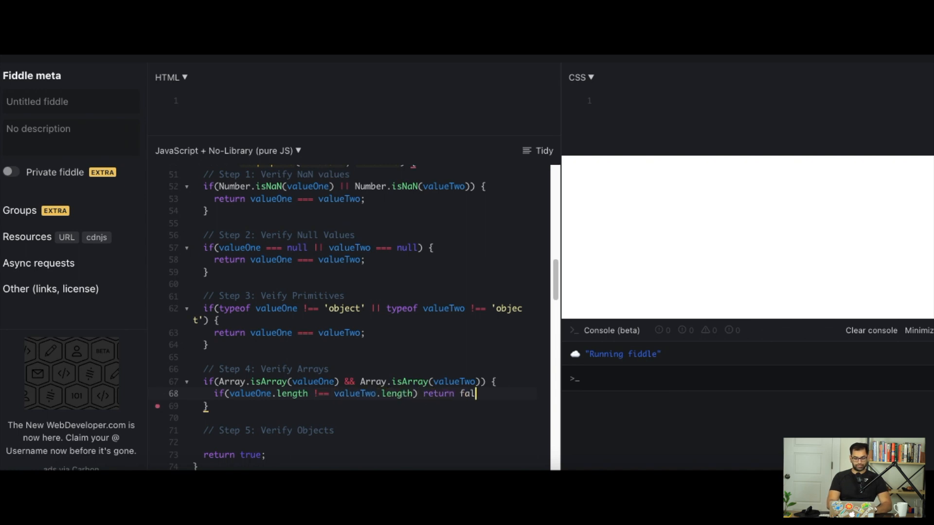
{"action": "type", "text": "se;"}
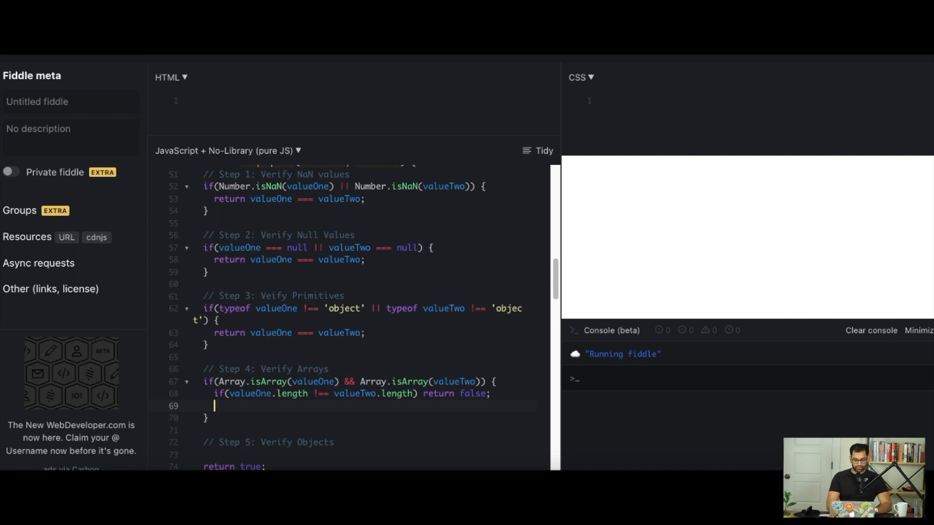
Add a for loop returning false if !deepEquals(valueOne[i], valueTwo[i]).
{"action": "type", "text": "fo"}
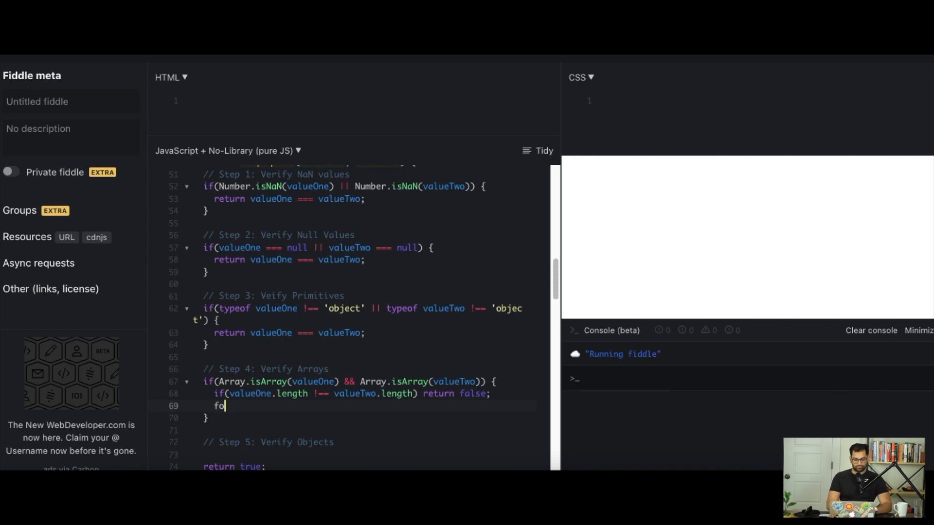
{"action": "type", "text": "r(var i = 0; i < valueOne.length;"}
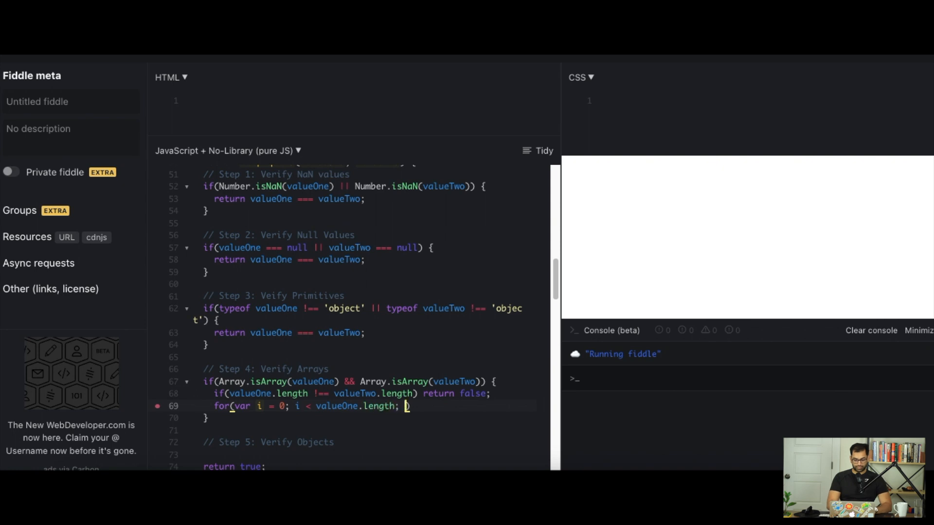
{"action": "type", "text": "i++"}
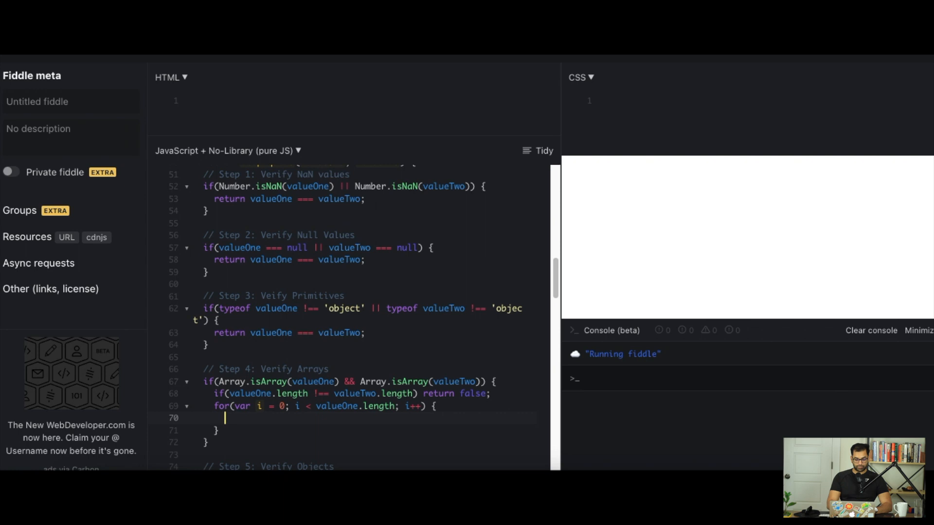
{"action": "type", "text": "if("}
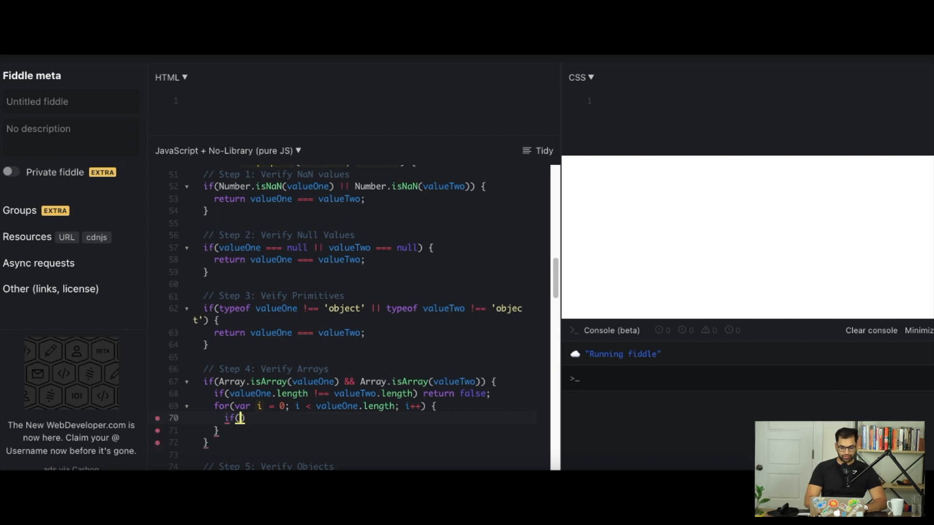
{"action": "type", "text": "(!deep"}
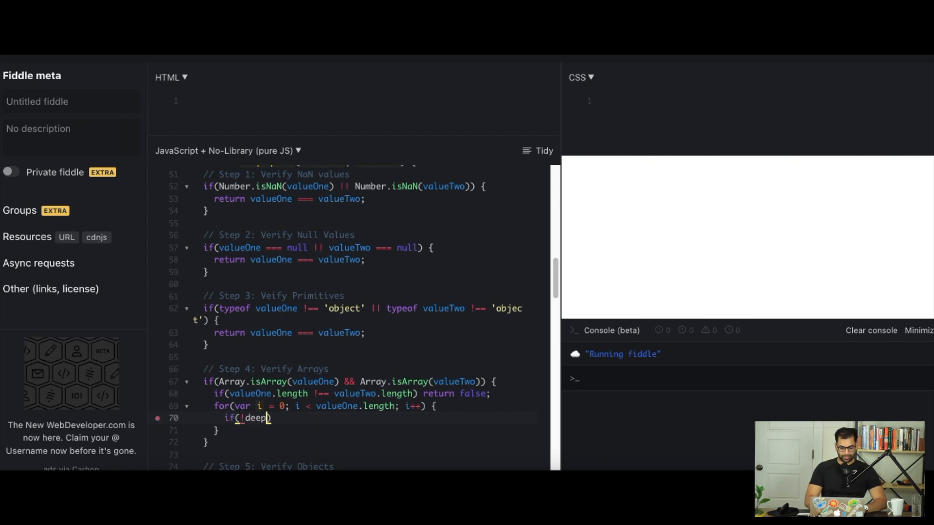
{"action": "type", "text": "Equals()"}
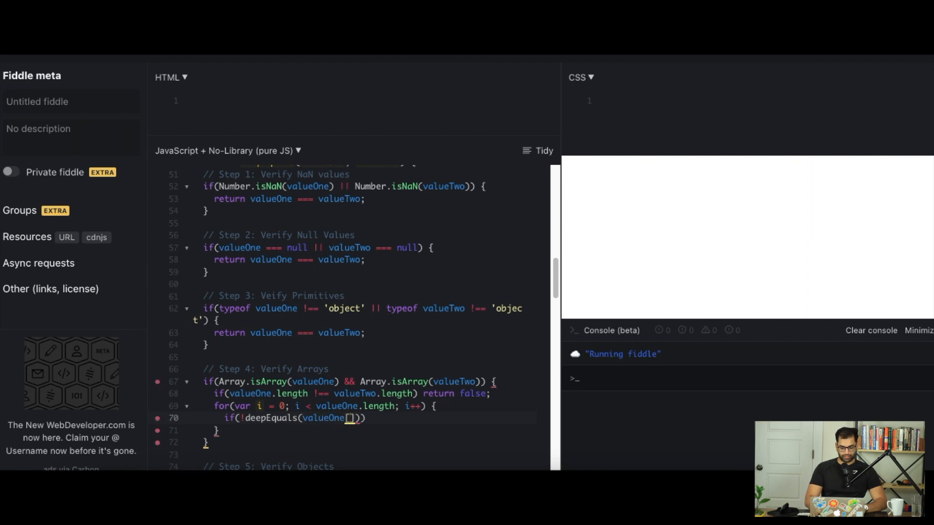
{"action": "type", "text": "[i], valueTw"}
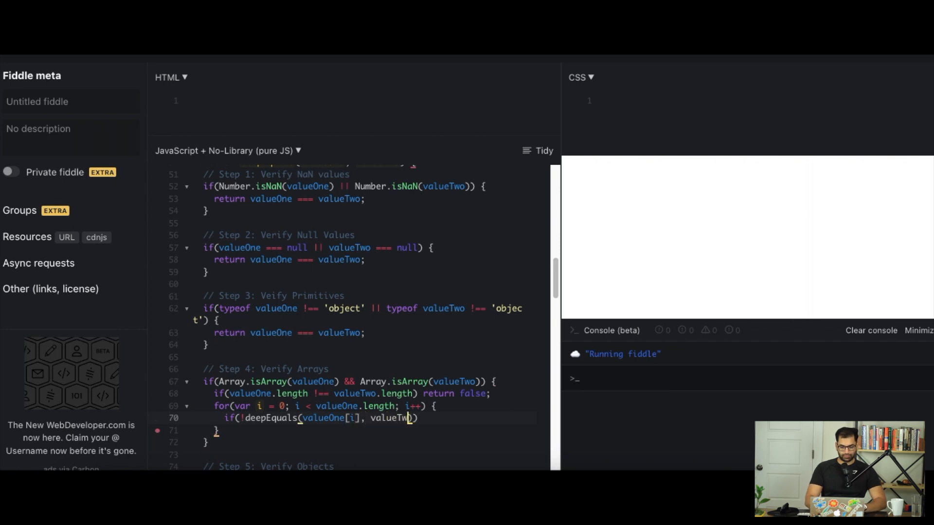
{"action": "type", "text": "[i]"}
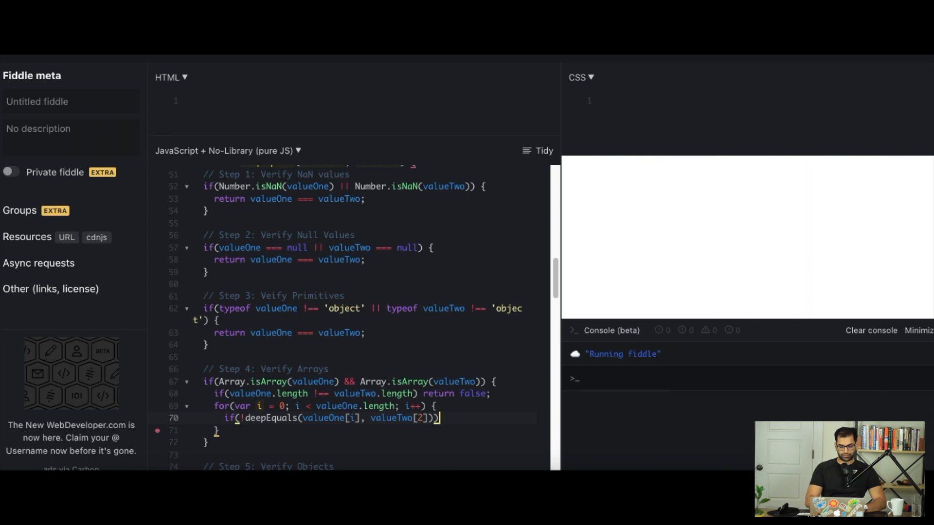
{"action": "type", "text": "return false;"}
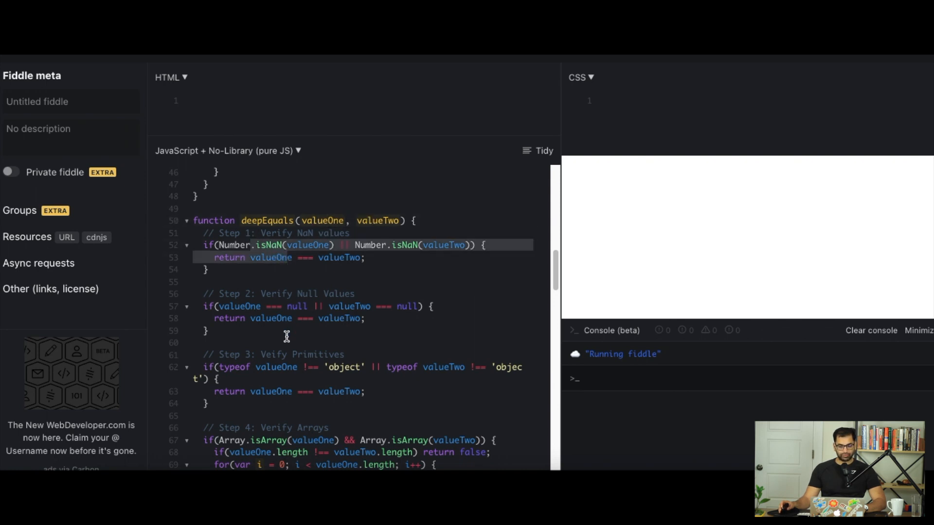
Add return true; after the loop, correcting the misspelled 'retrun'.
{"action": "scroll", "scroll_direction": "down", "scroll_amount": 3}
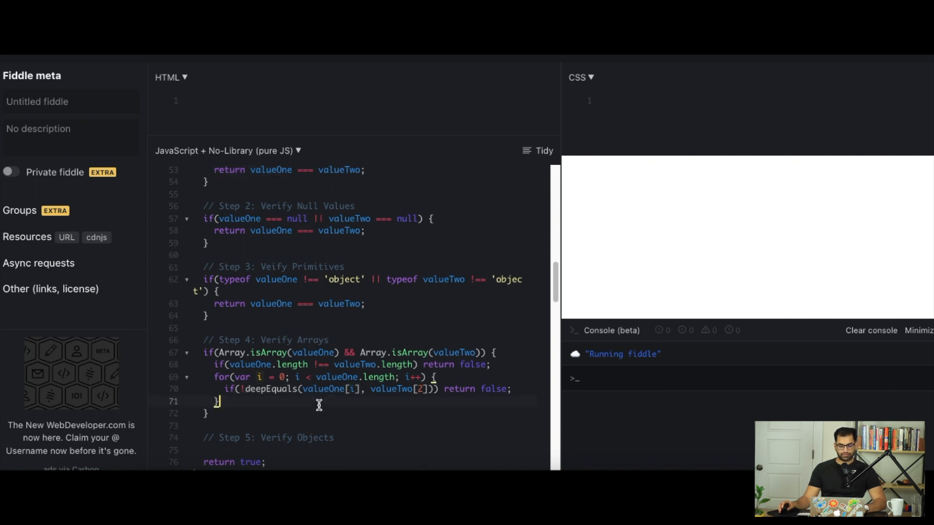
{"action": "type", "text": "retrun"}
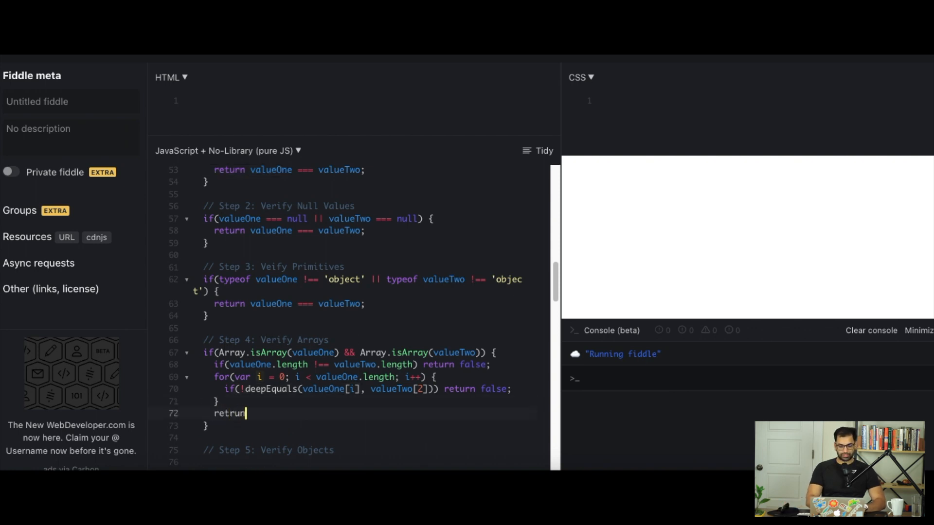
{"action": "key", "text": "Backspace"}
{"action": "type", "text": "urn true"}
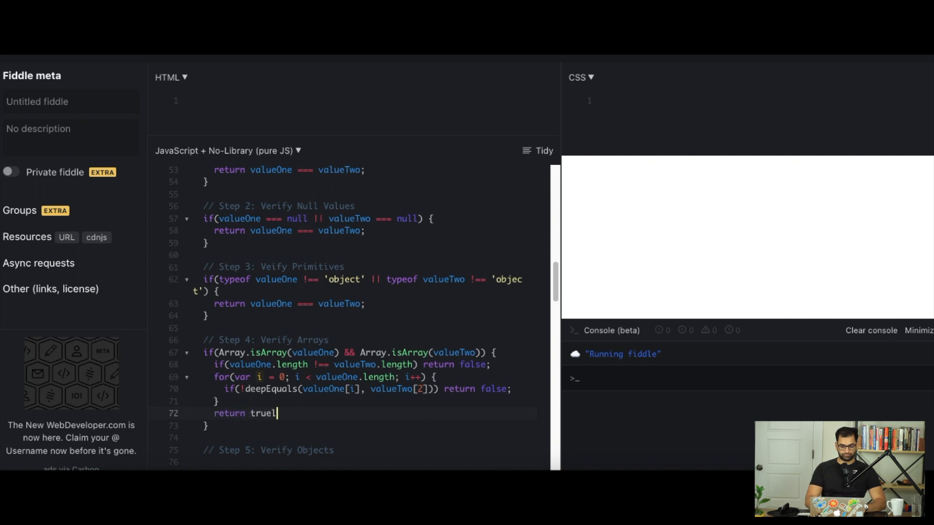
{"action": "type", "text": ";"}
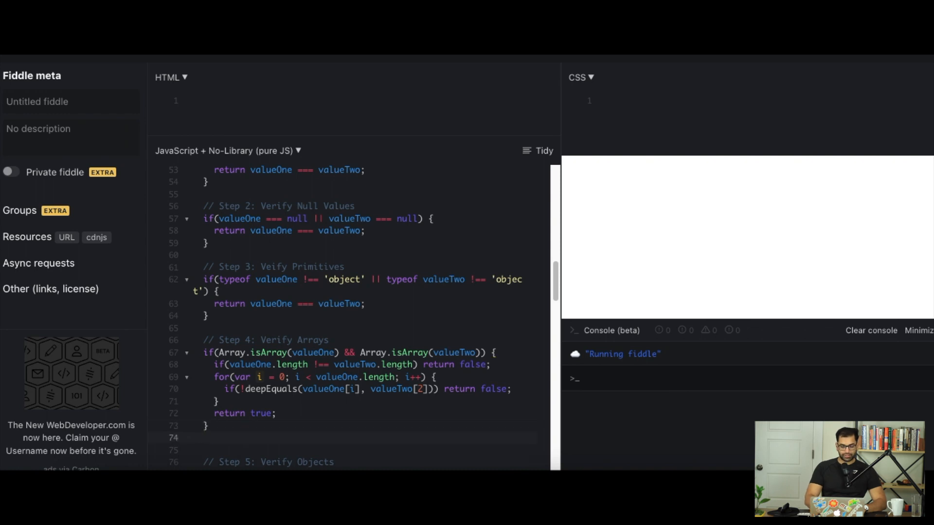
Add an Array.isArray check on either value that returns false.
{"action": "type", "text": "if(Array)"}
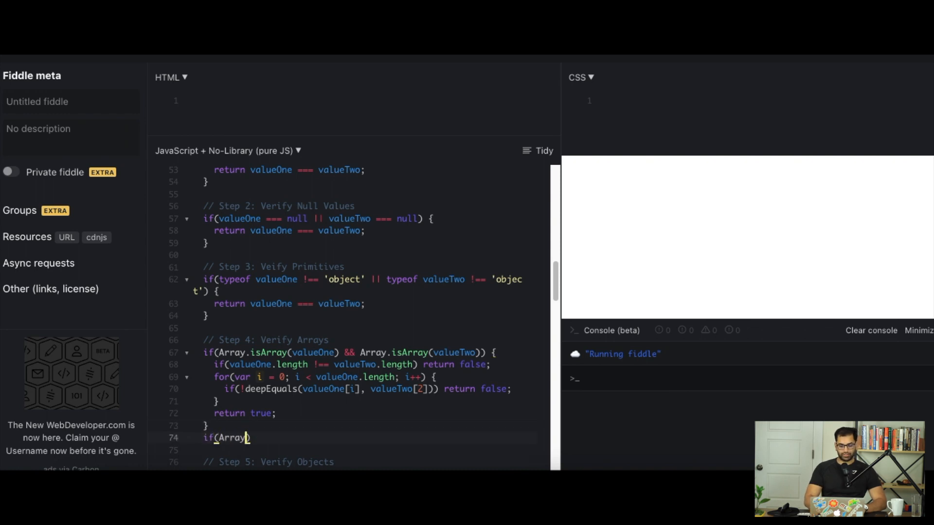
{"action": "type", "text": ".isArray(valueOne"}
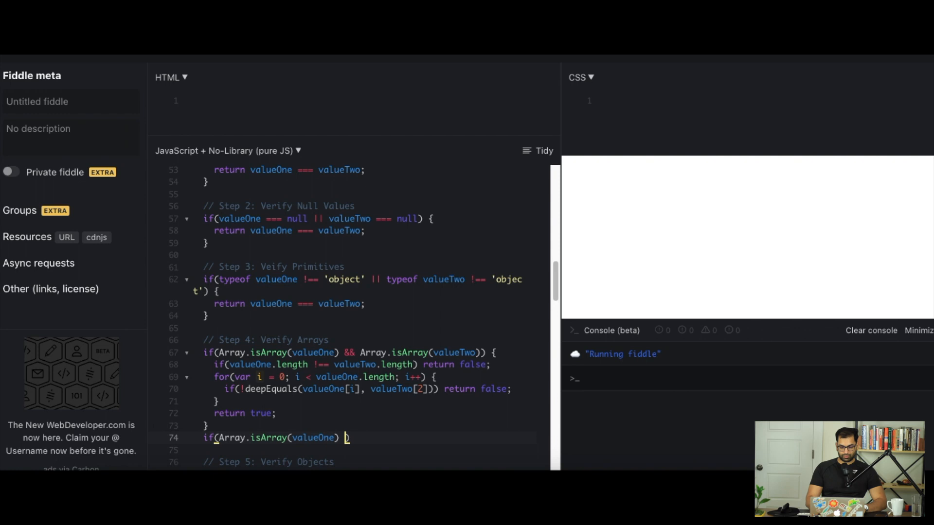
{"action": "type", "text": "|| Array"}
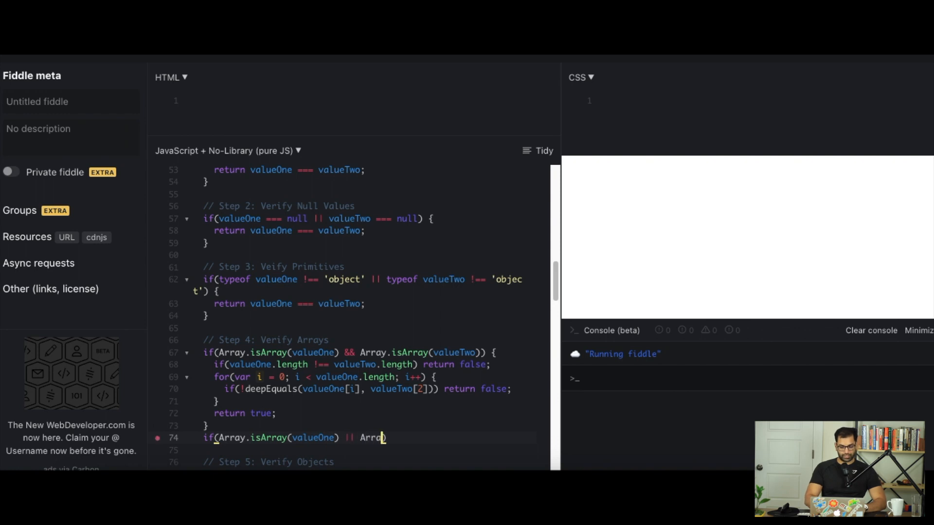
{"action": "type", "text": ".isArray"}
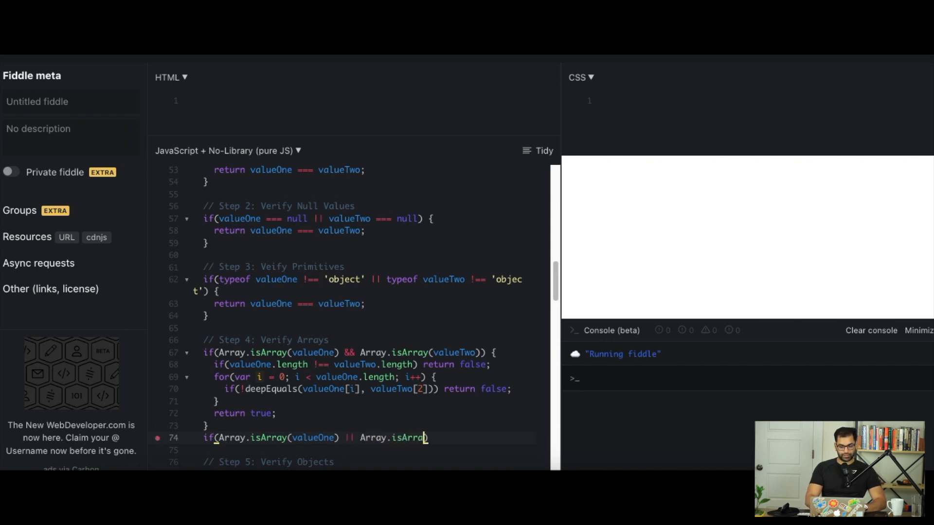
{"action": "type", "text": "(valueTwo"}
{"action": "left_click", "coordinate": [352, 451]}
{"action": "type", "text": "return fal"}
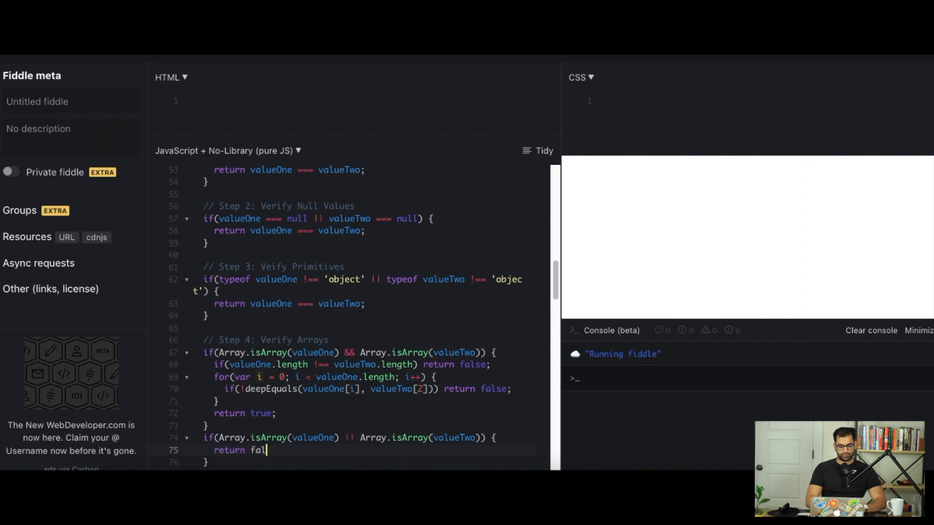
{"action": "type", "text": "se;"}
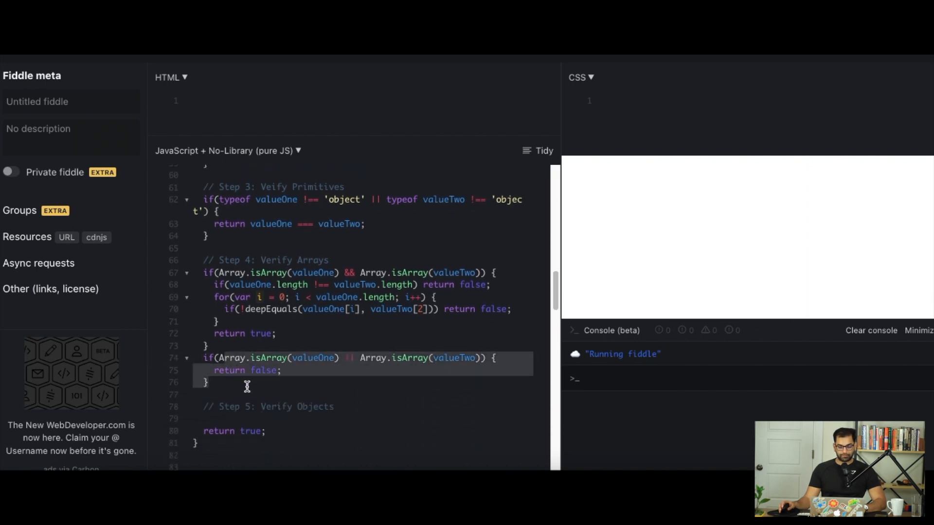
{"action": "mouse_move", "coordinate": [278, 334]}
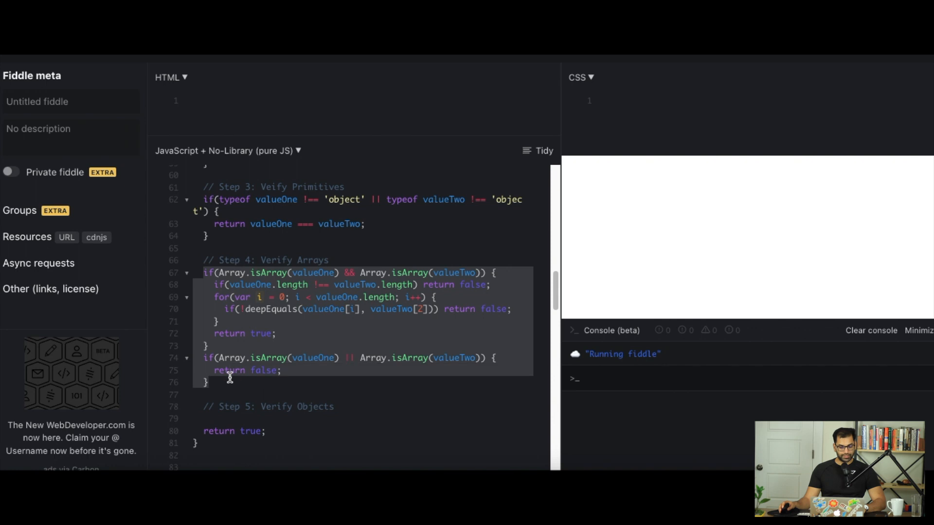
{"action": "left_click", "coordinate": [398, 389]}
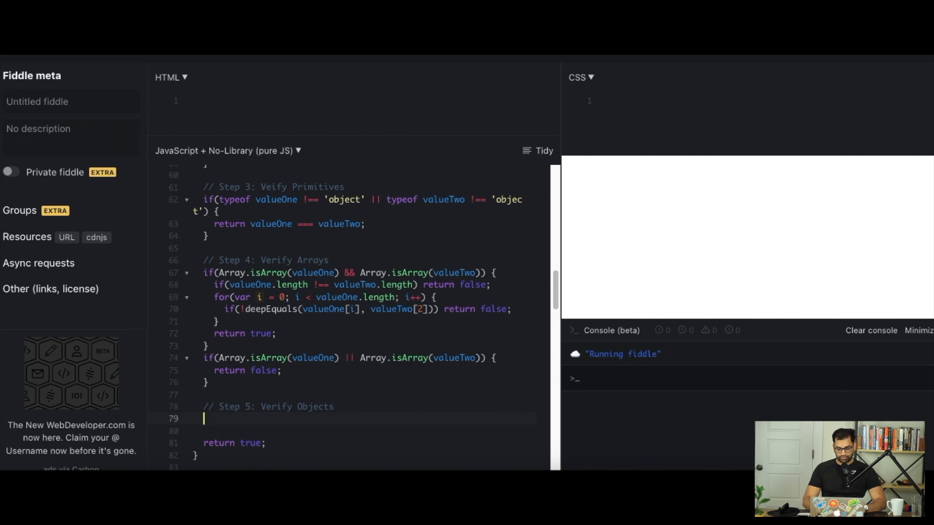
Declare valOneKeys and valTwoKeys with Object.keys and return false when their lengths differ.
{"action": "type", "text": "co"}
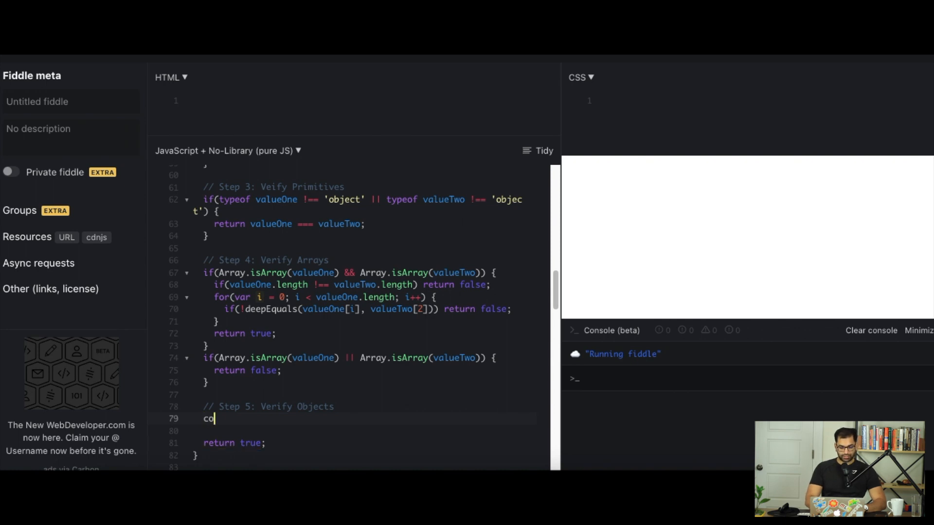
{"action": "type", "text": "nst val"}
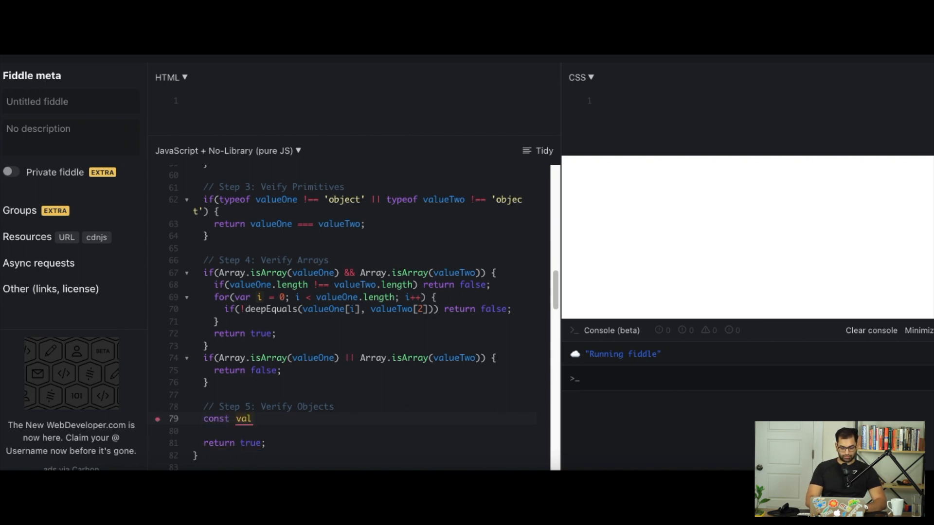
{"action": "type", "text": "OneKeys = 0"}
{"action": "left_click", "coordinate": [365, 431]}
{"action": "type", "text": "const valTwoKeys = Object.keys(valueTwo);"}
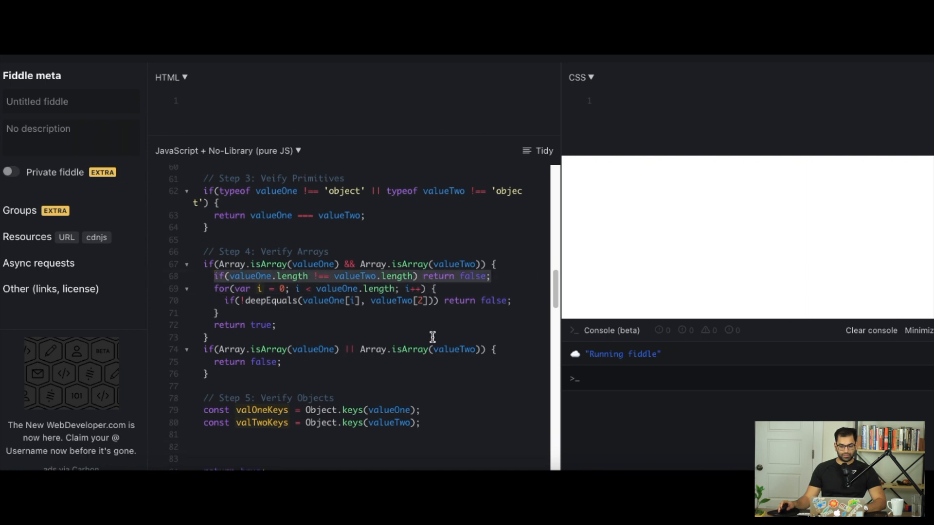
{"action": "scroll", "scroll_direction": "down", "scroll_amount": 3}
{"action": "type", "text": "if(valOneKeys.length !== valTwoKeys.length) return false;"}
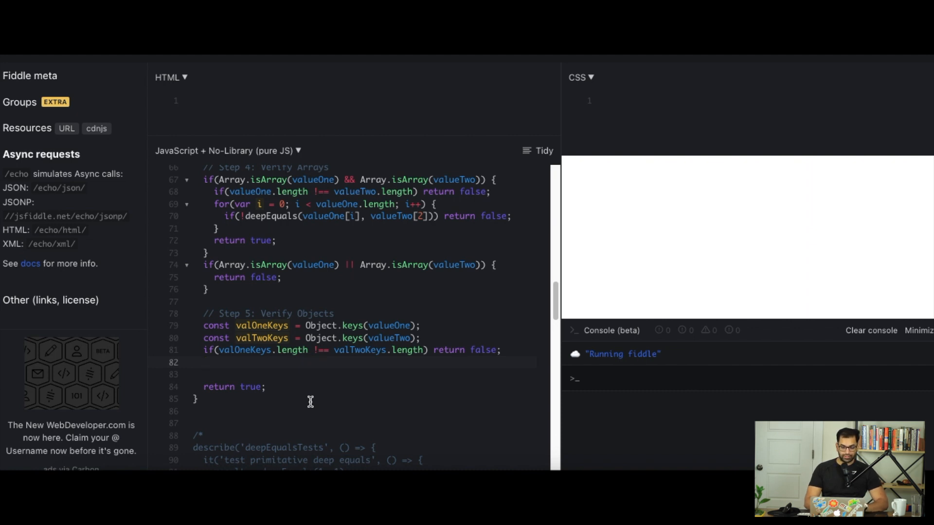
{"action": "scroll", "scroll_direction": "down", "scroll_amount": 3}
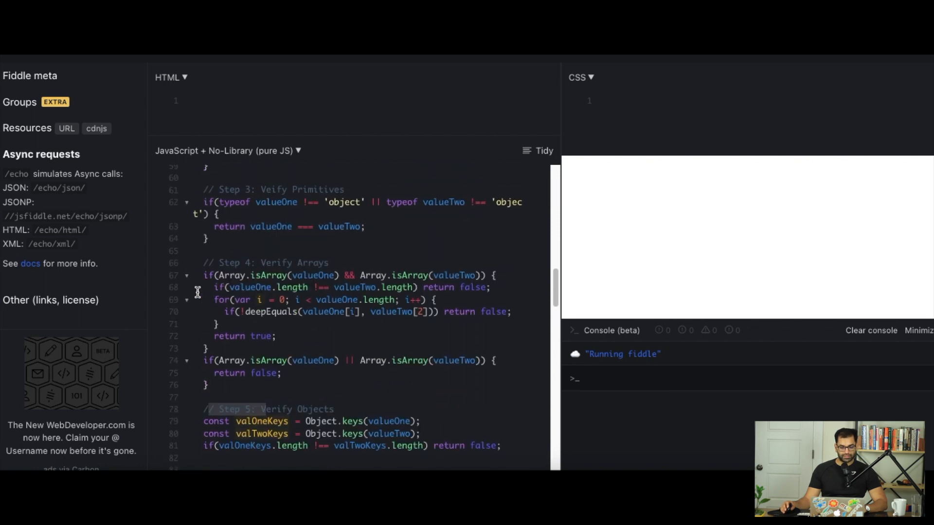
{"action": "scroll", "scroll_direction": "down", "scroll_amount": 3}
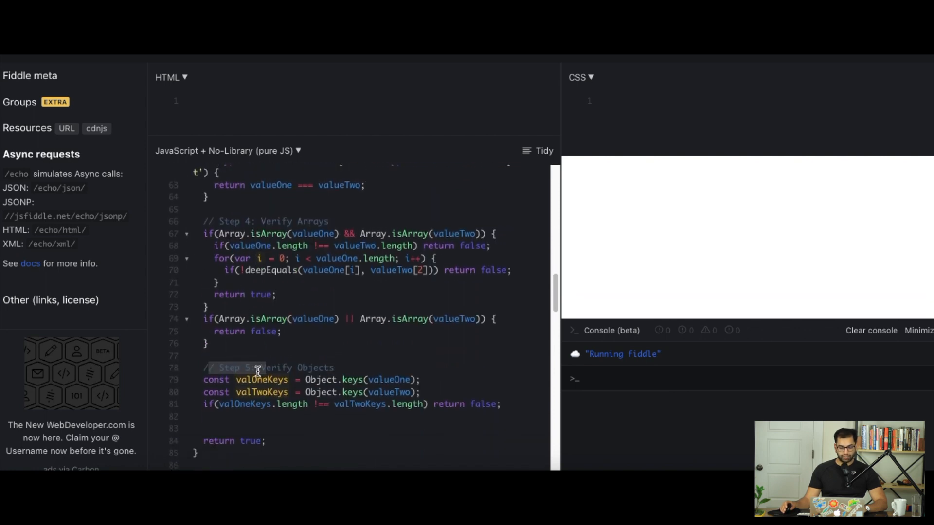
{"action": "scroll", "scroll_direction": "down", "scroll_amount": 3}
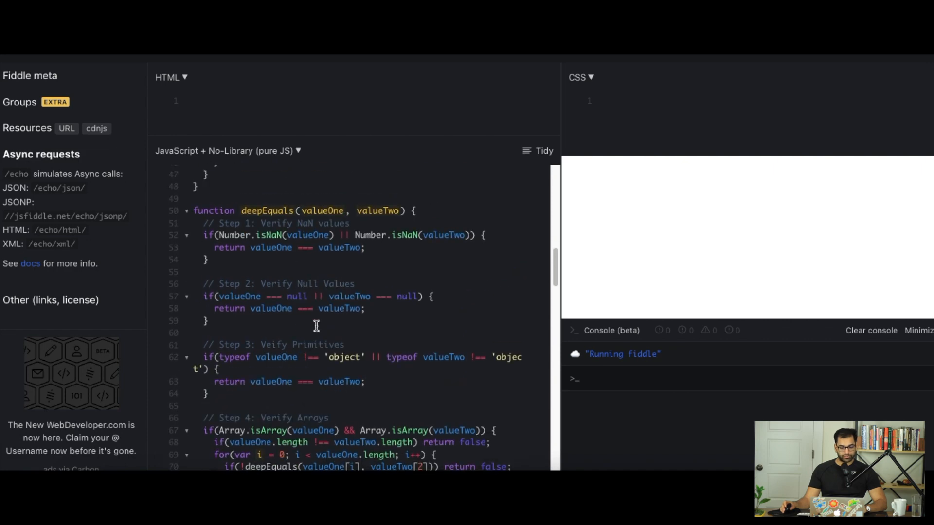
{"action": "scroll", "scroll_direction": "down", "scroll_amount": 3}
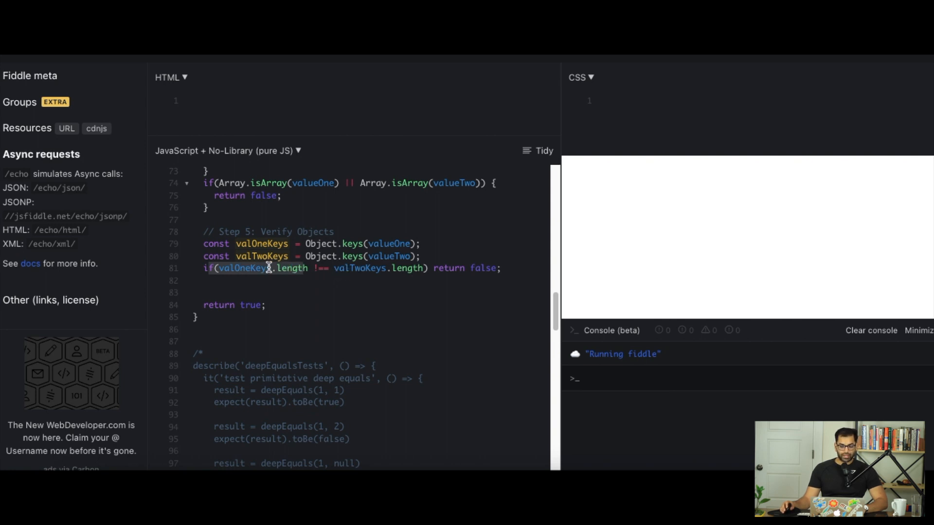
{"action": "mouse_move", "coordinate": [451, 268]}
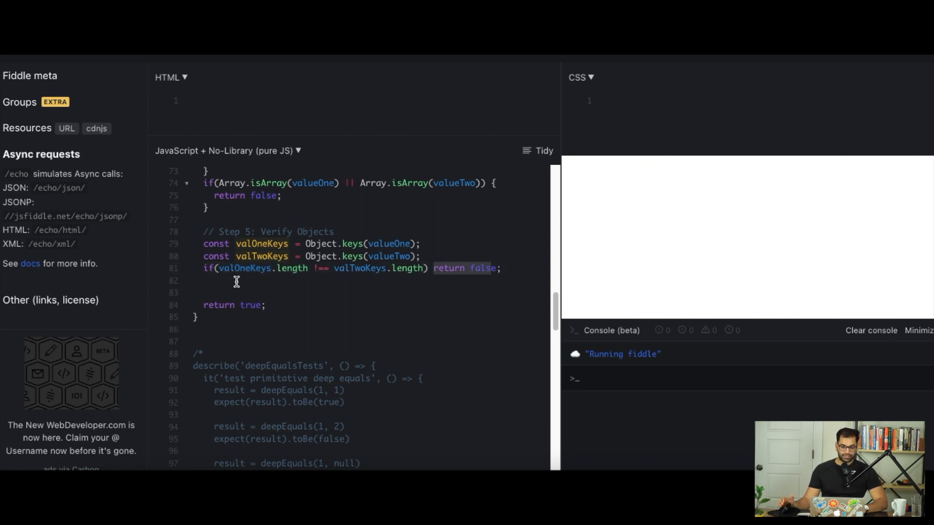
{"action": "mouse_move", "coordinate": [352, 268]}
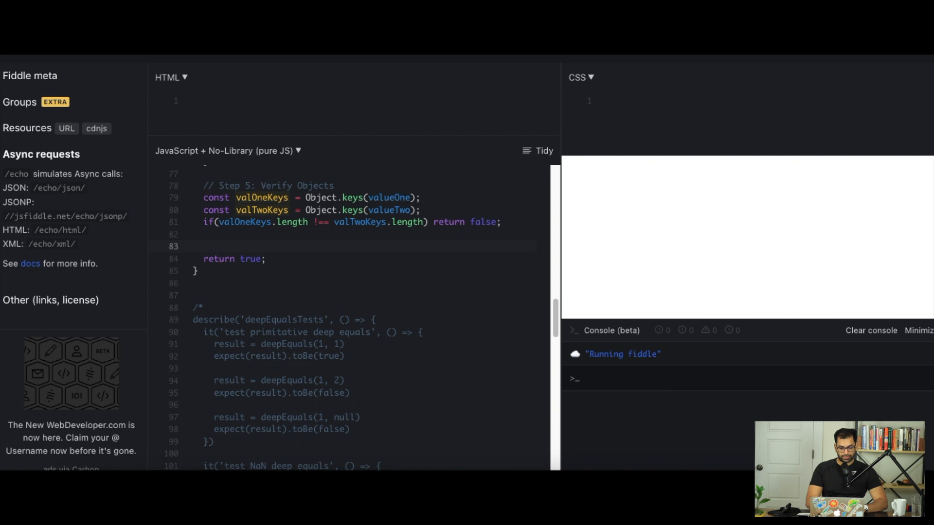
Loop over valueOne's keys, declaring valOneValue = valueOne[key] and valTwoValue = valueTwo[key].
{"action": "type", "text": "for(let key in"}
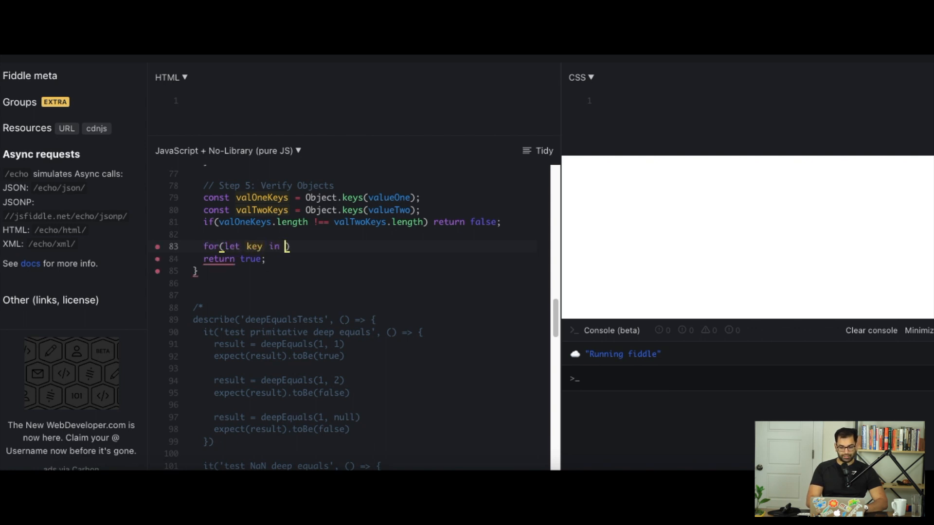
{"action": "type", "text": "valueOne"}
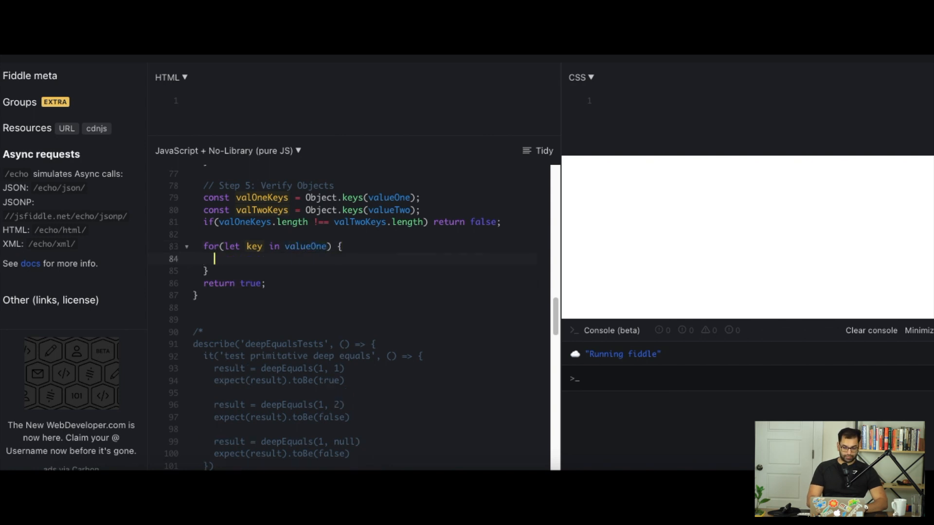
{"action": "type", "text": "l"}
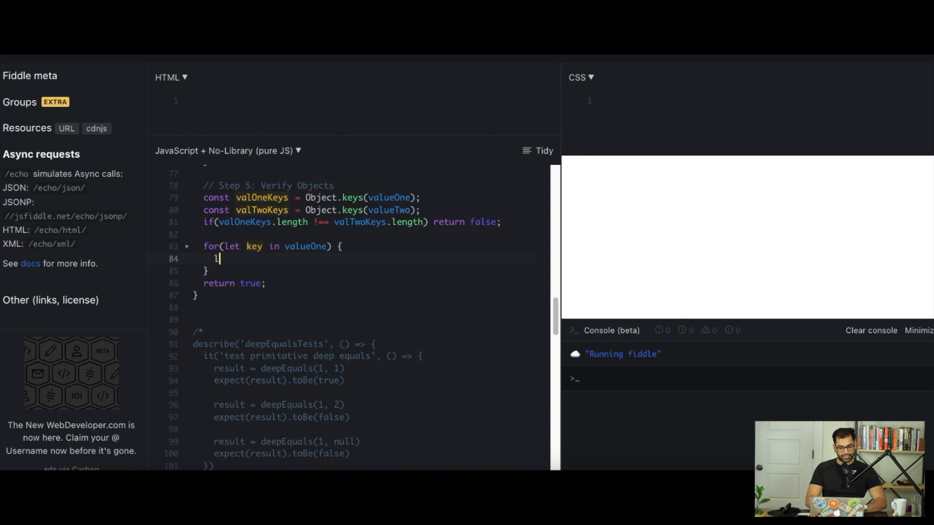
{"action": "type", "text": "et valOne"}
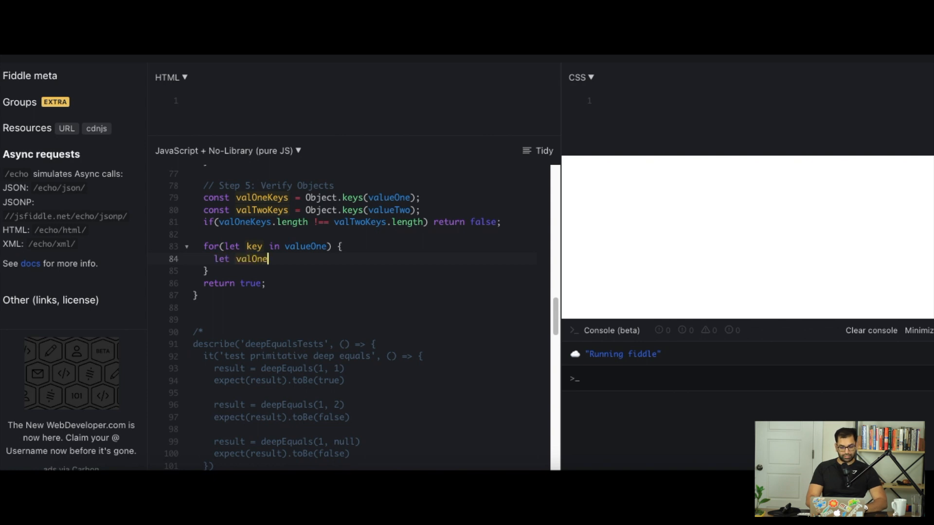
{"action": "type", "text": "Value = v"}
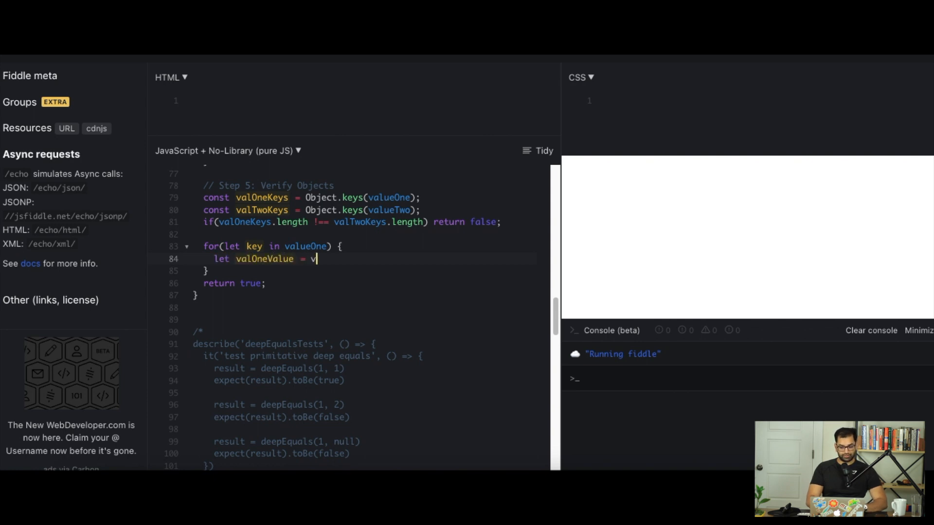
{"action": "type", "text": "alueOne[key"}
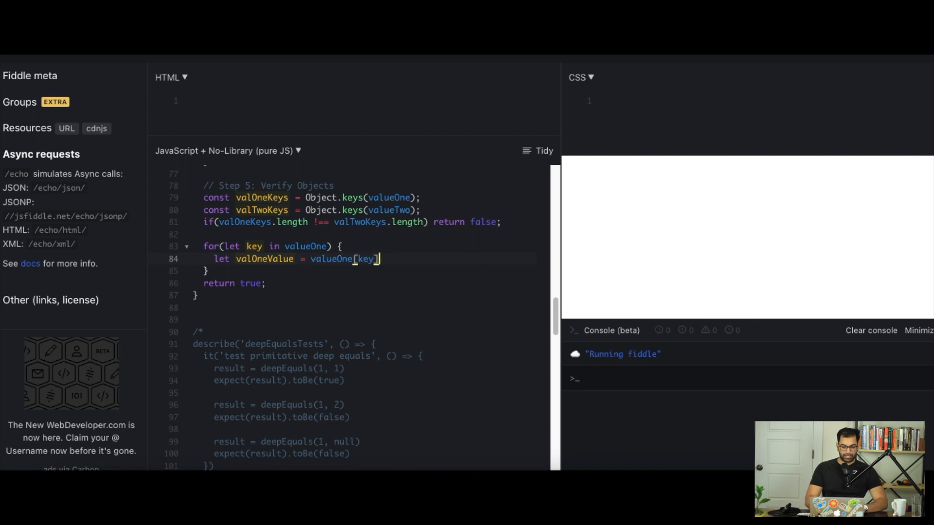
{"action": "key", "text": "Backspace"}
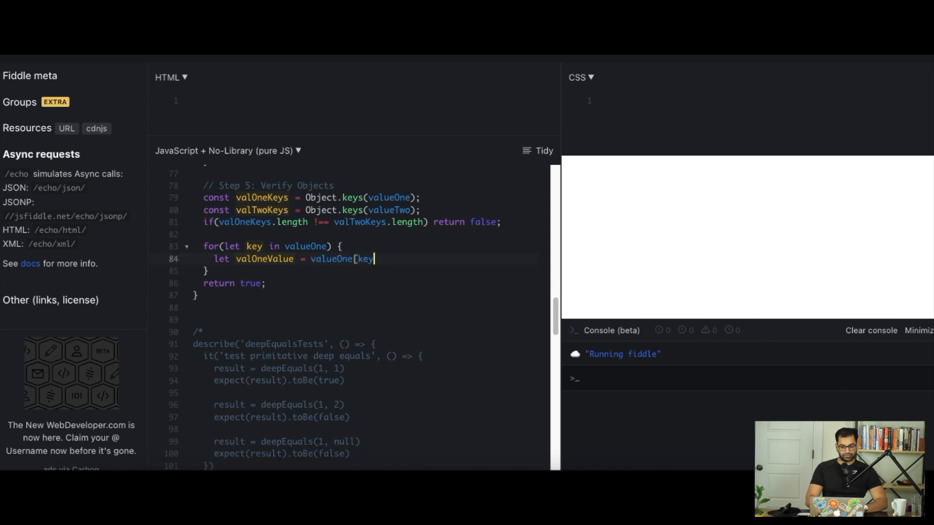
{"action": "type", "text": "l"}
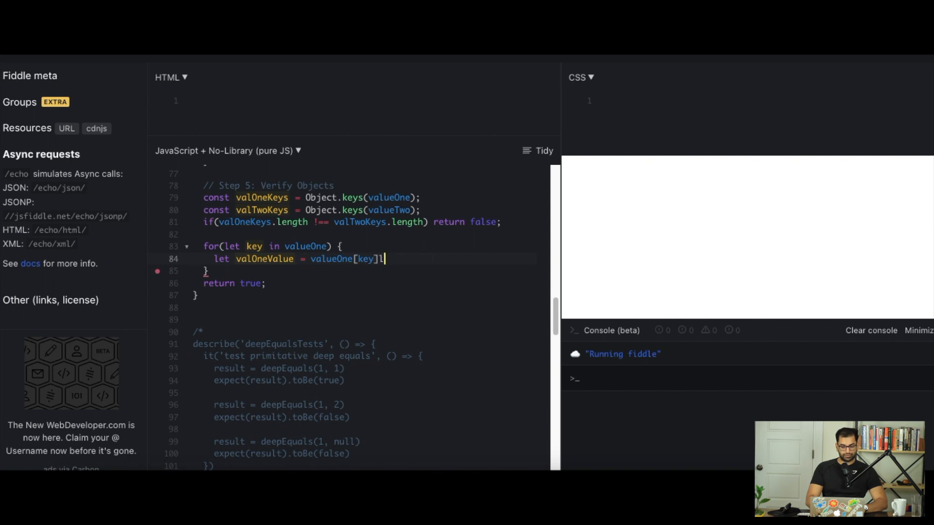
{"action": "type", "text": ";"}
{"action": "type", "text": "let valTwo"}
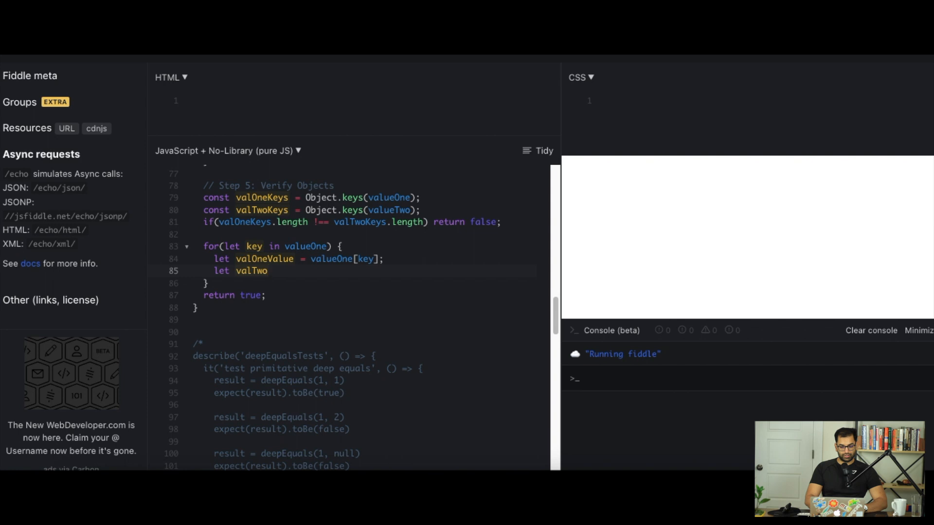
{"action": "type", "text": "Value ="}
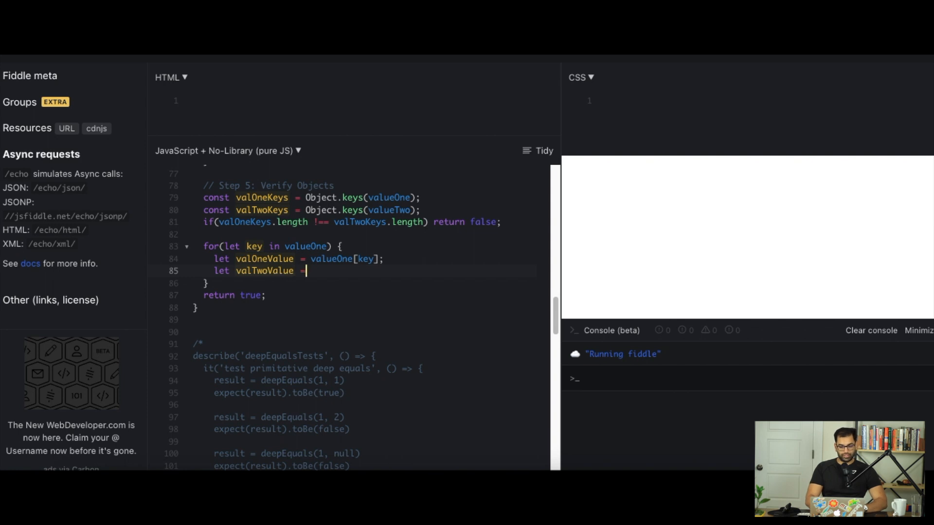
{"action": "type", "text": "valueTw"}
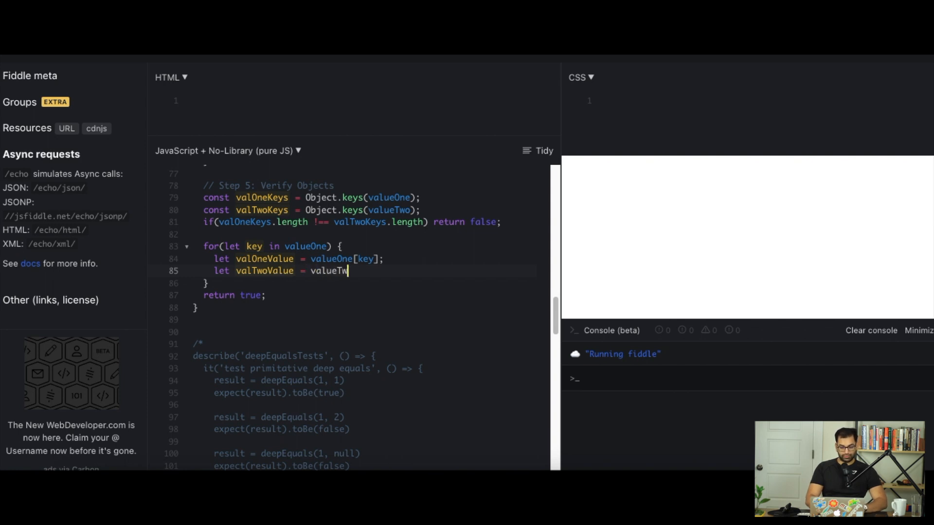
{"action": "type", "text": "[key];"}
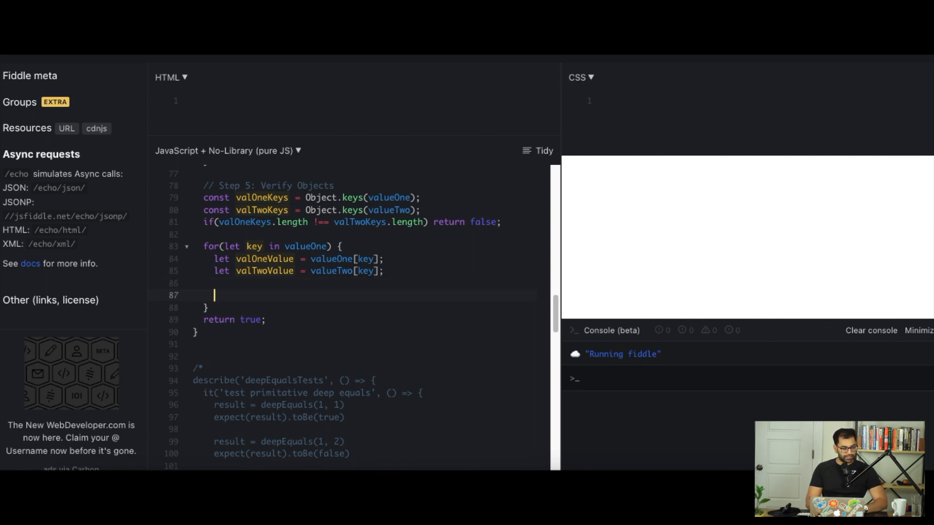
Return false when deepEquals(valOneValue, valTwoValue) fails.
{"action": "type", "text": "if(!d"}
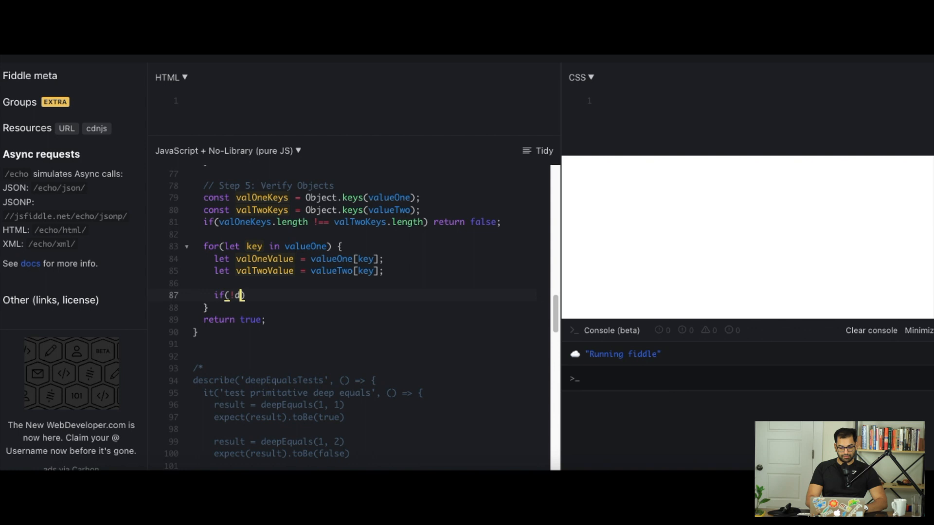
{"action": "type", "text": "deepEquals"}
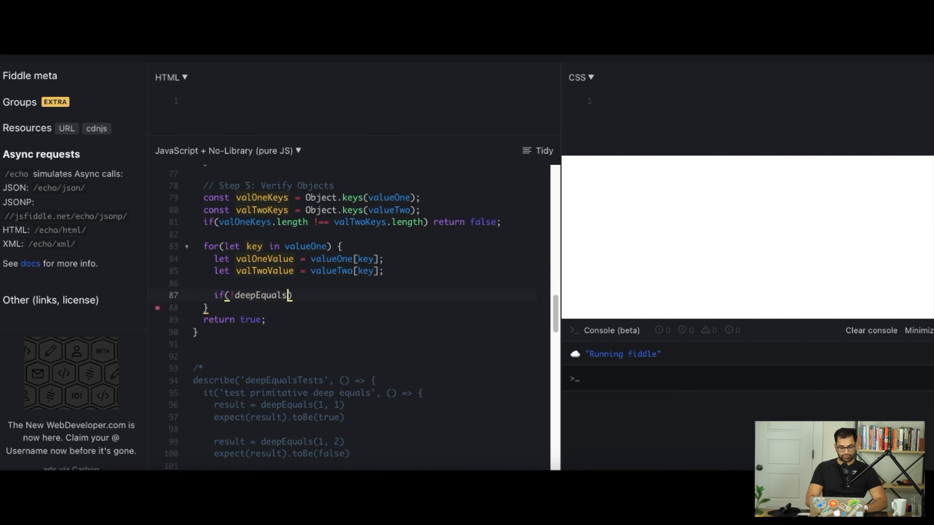
{"action": "type", "text": "(valOneValue, valTwoVal"}
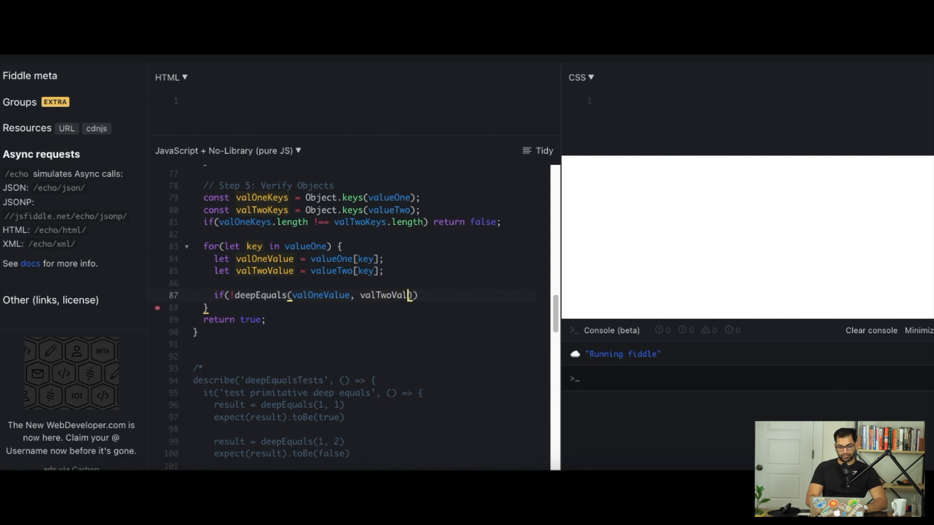
{"action": "type", "text": "ue"}
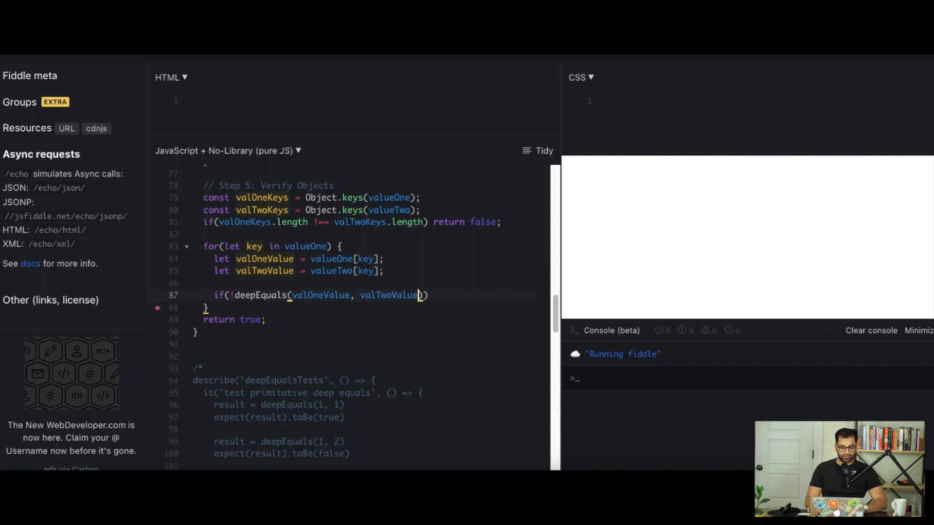
{"action": "type", "text": "re"}
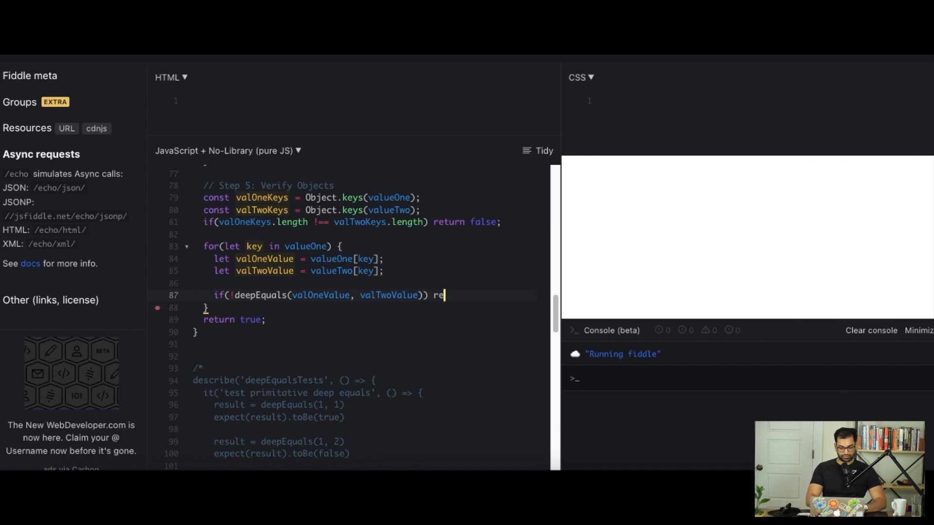
{"action": "type", "text": "turn false"}
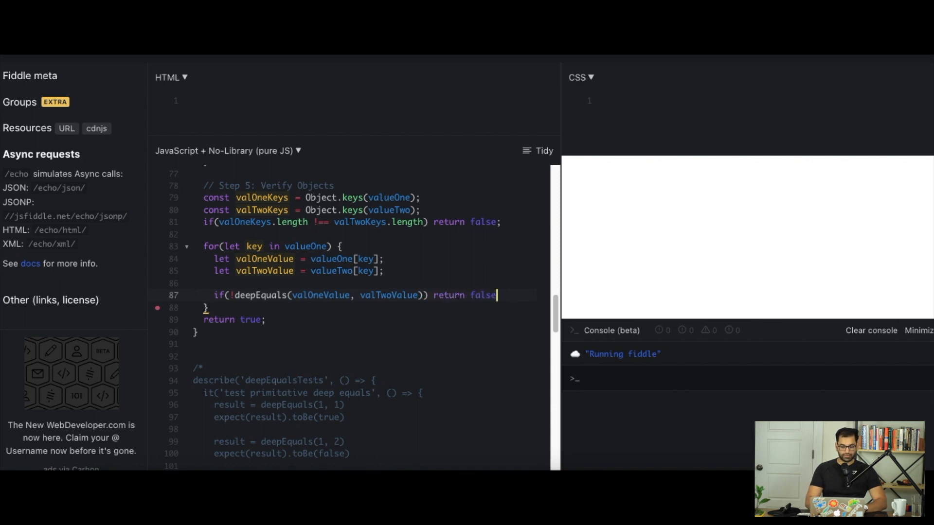
{"action": "key", "text": "enter"}
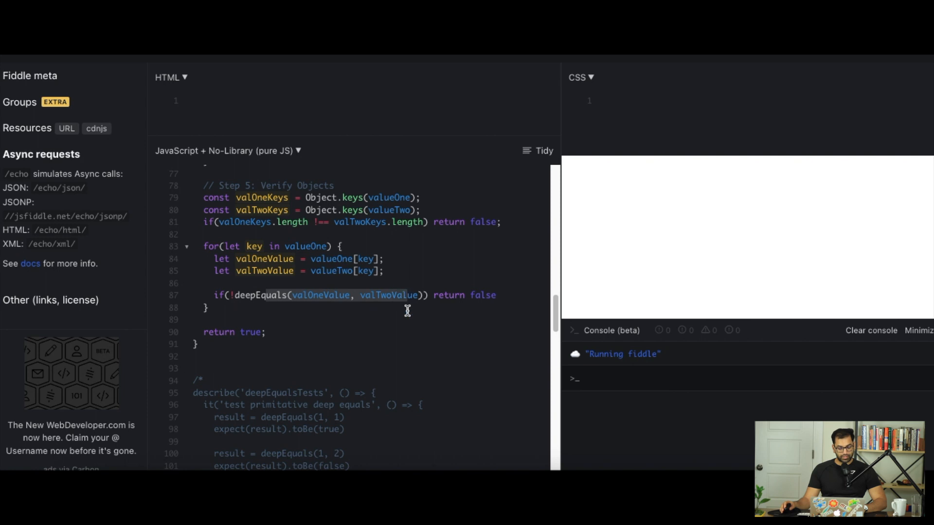
{"action": "mouse_move", "coordinate": [257, 249]}
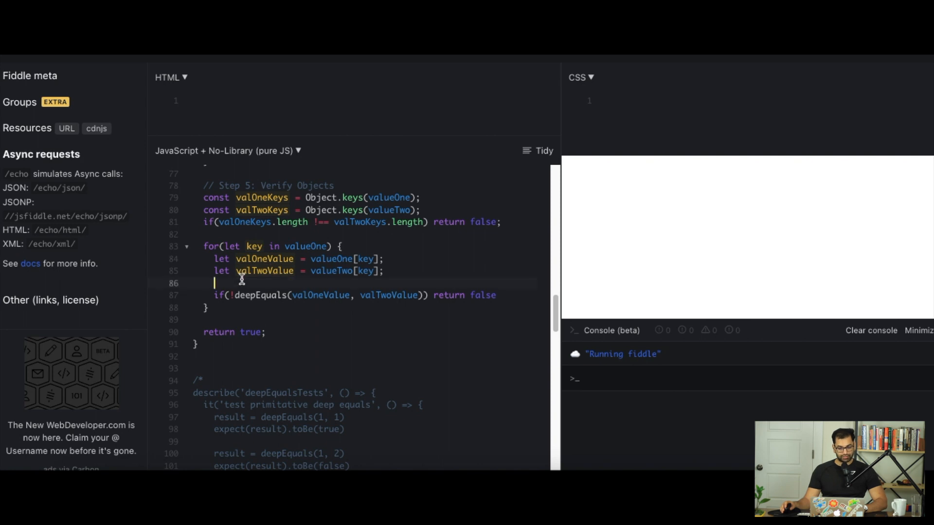
Add if(valueTwo.indexOf(key) < 0) return false on line 86 of the key loop.
{"action": "type", "text": "if"}
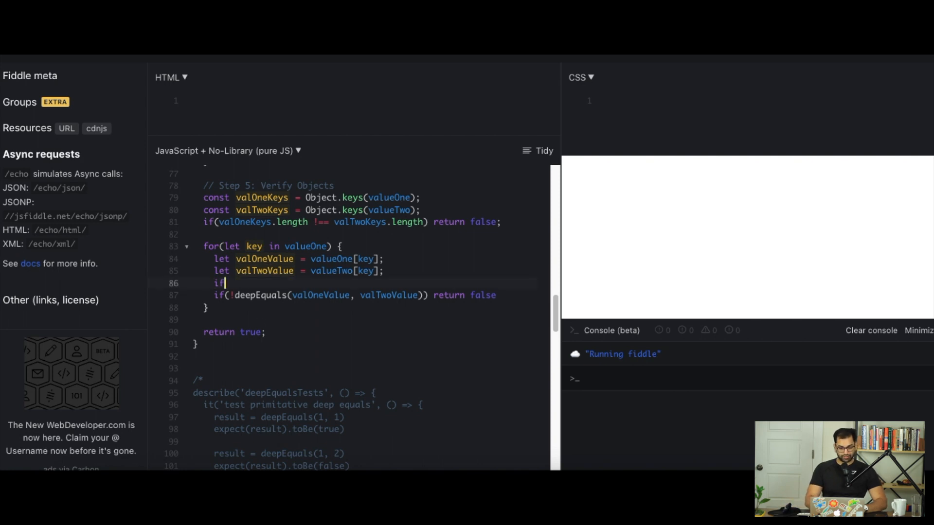
{"action": "type", "text": "v)"}
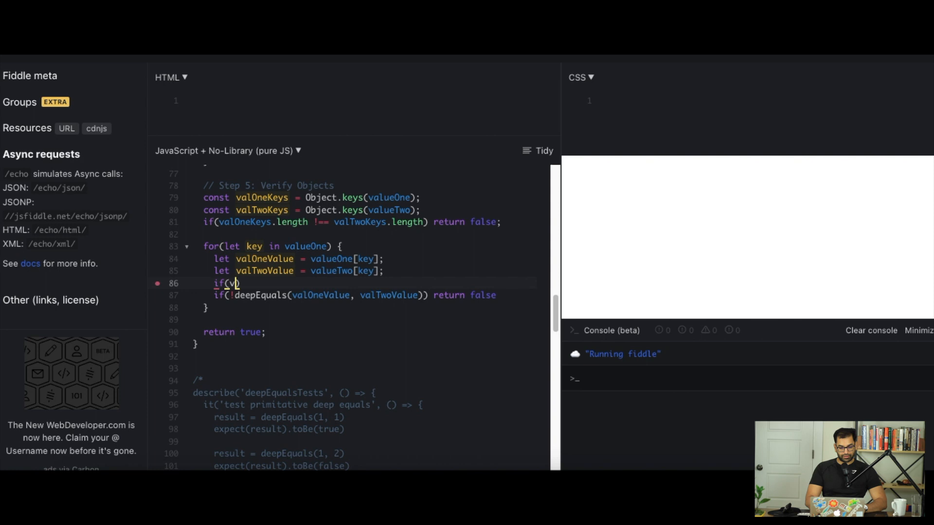
{"action": "type", "text": "alueTwo"}
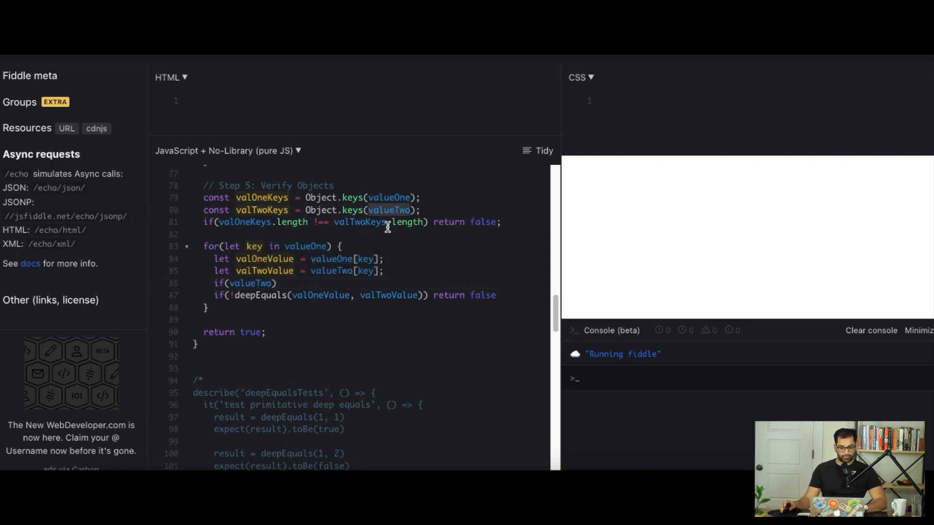
{"action": "type", "text": "."}
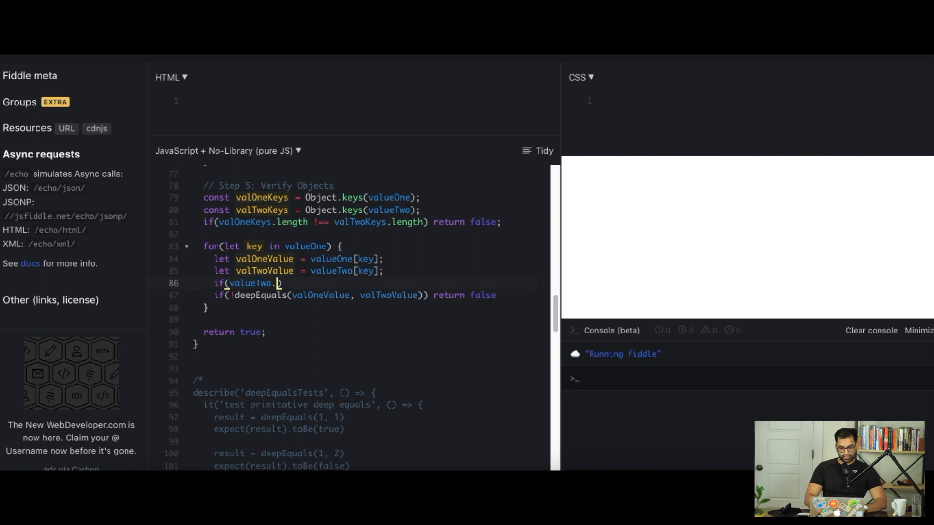
{"action": "type", "text": "indexOf("}
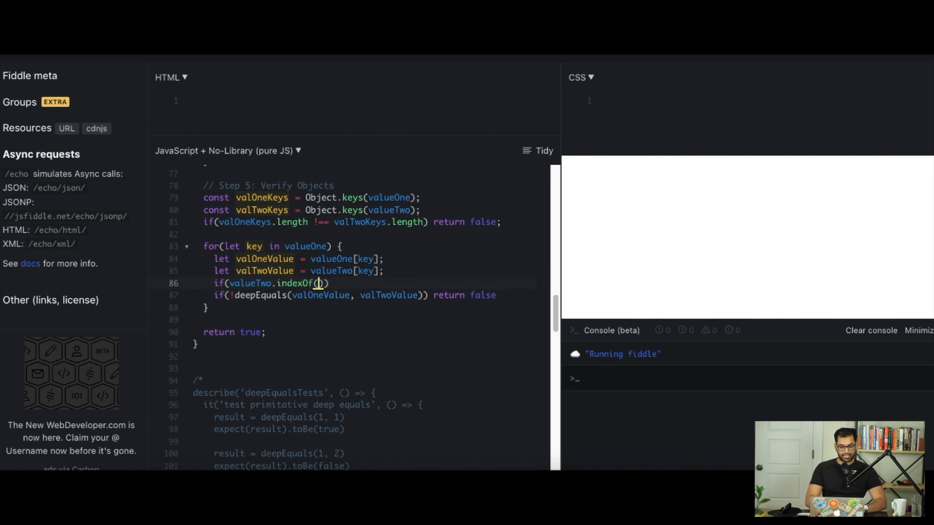
{"action": "type", "text": "key"}
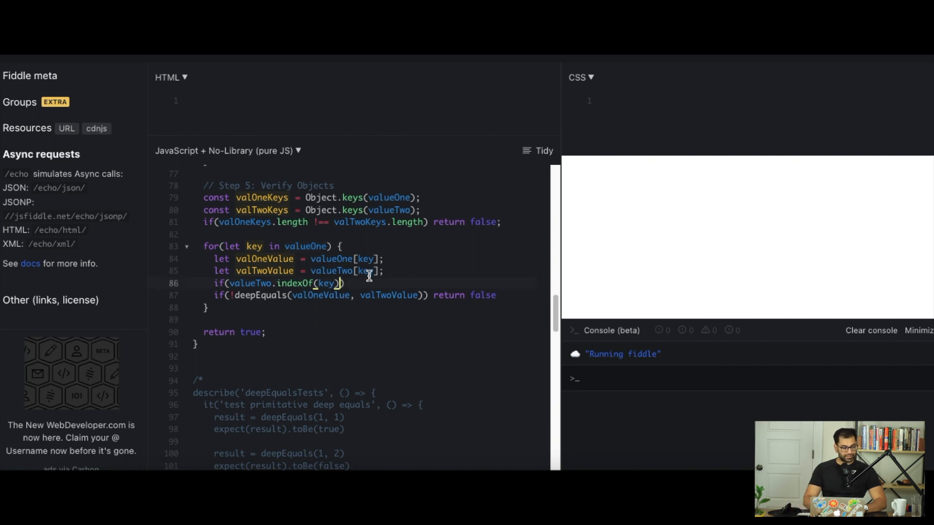
{"action": "type", "text": "<"}
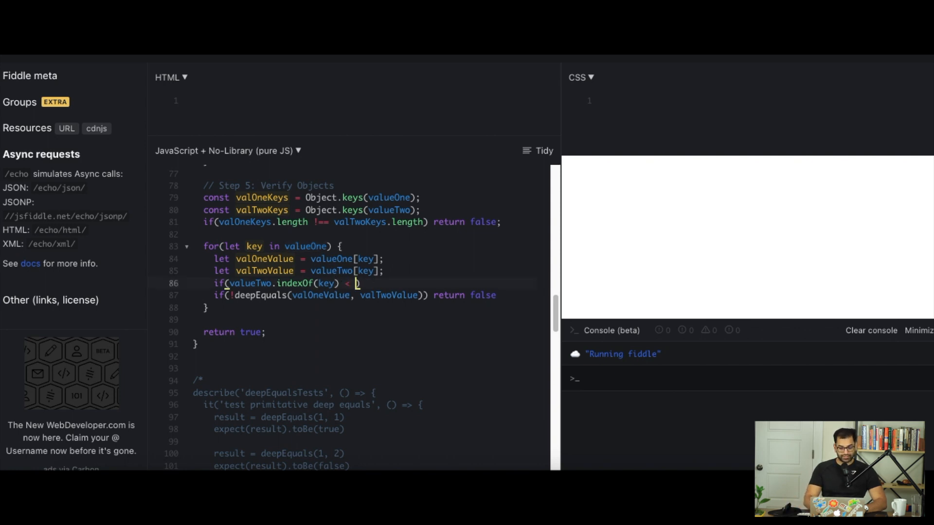
{"action": "type", "text": "0)"}
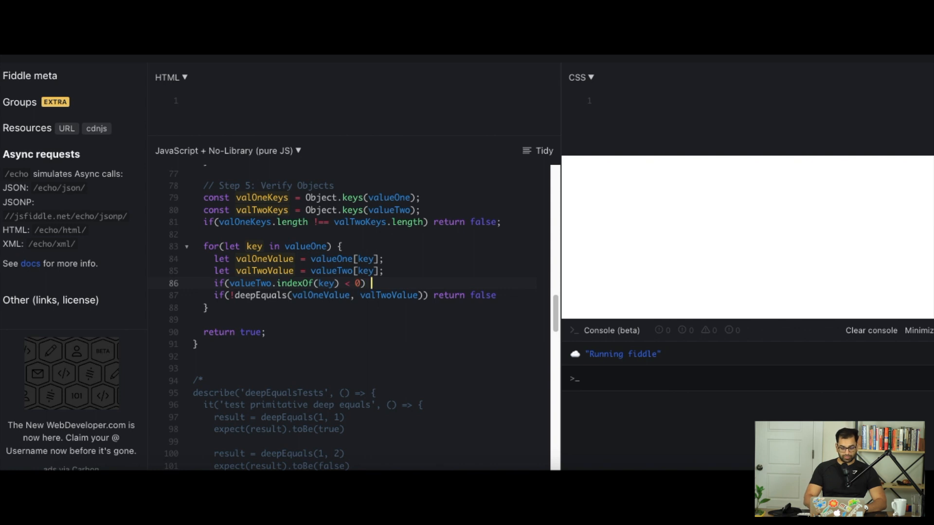
{"action": "type", "text": "return f"}
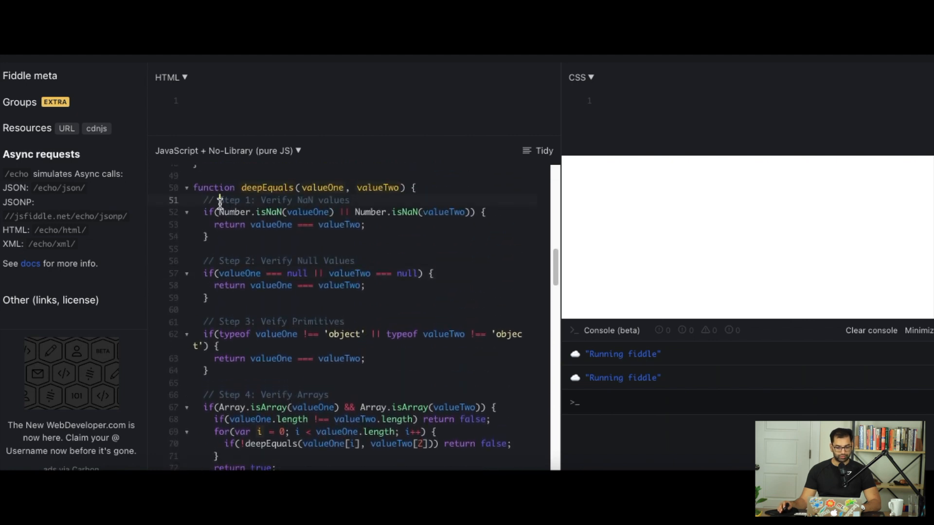
{"action": "double_click", "coordinate": [283, 200]}
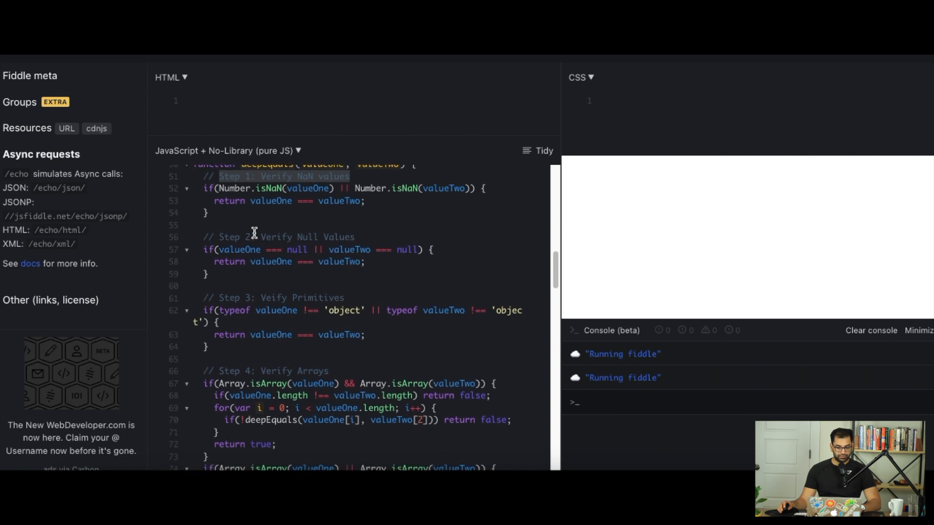
{"action": "scroll", "scroll_direction": "down", "scroll_amount": 3}
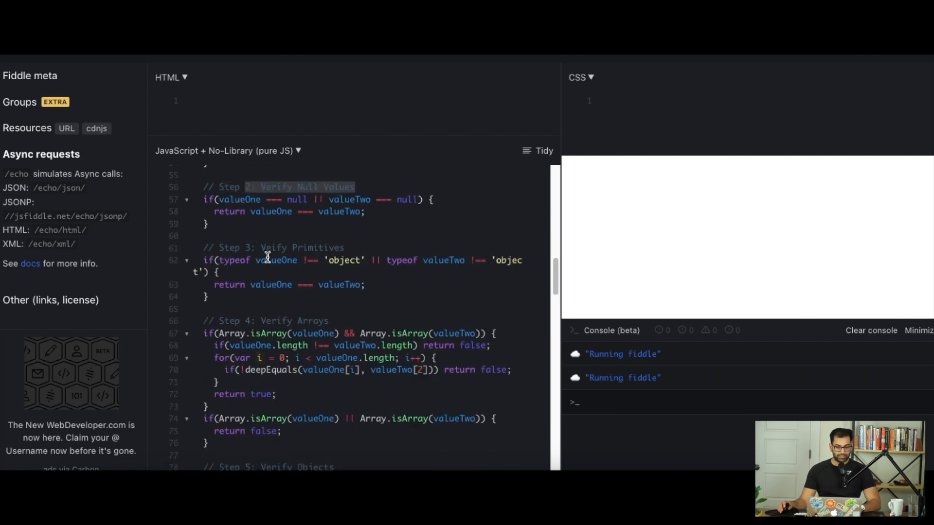
{"action": "scroll", "scroll_direction": "down", "scroll_amount": 3}
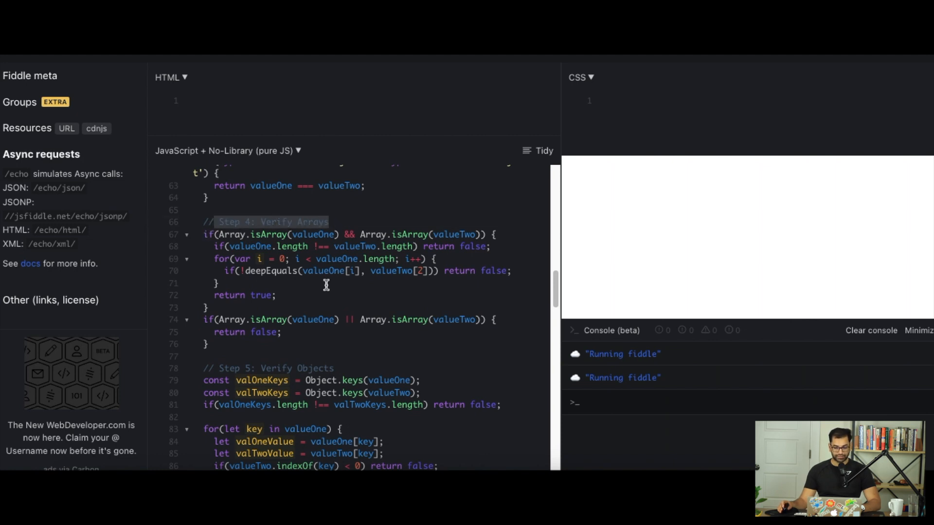
{"action": "scroll", "scroll_direction": "down", "scroll_amount": 3}
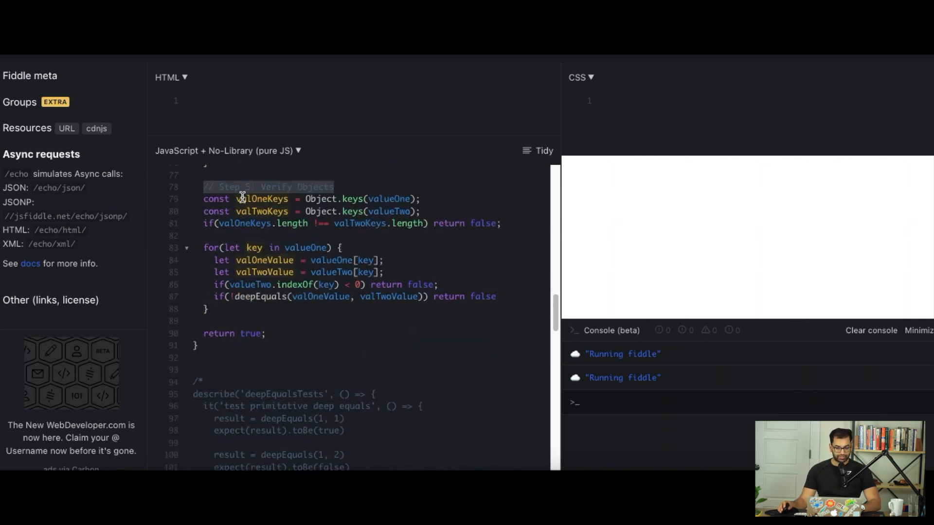
{"action": "scroll", "scroll_direction": "down", "scroll_amount": 3}
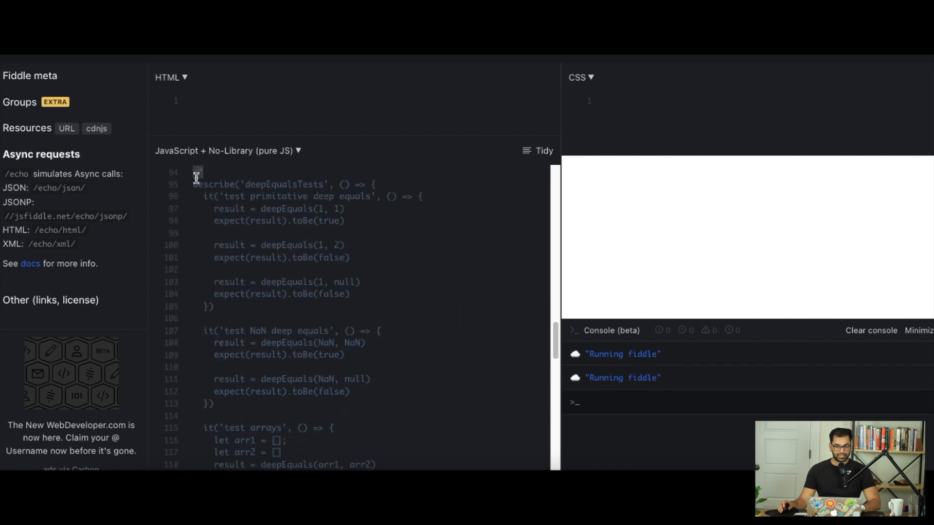
Change the NaN check's || to && and make it return true.
{"action": "scroll", "scroll_direction": "down", "scroll_amount": 3}
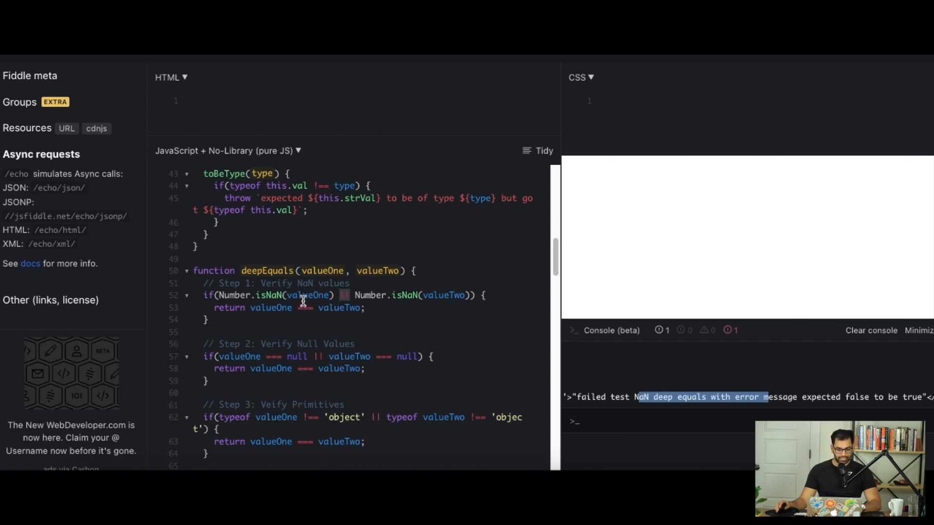
{"action": "mouse_move", "coordinate": [417, 314]}
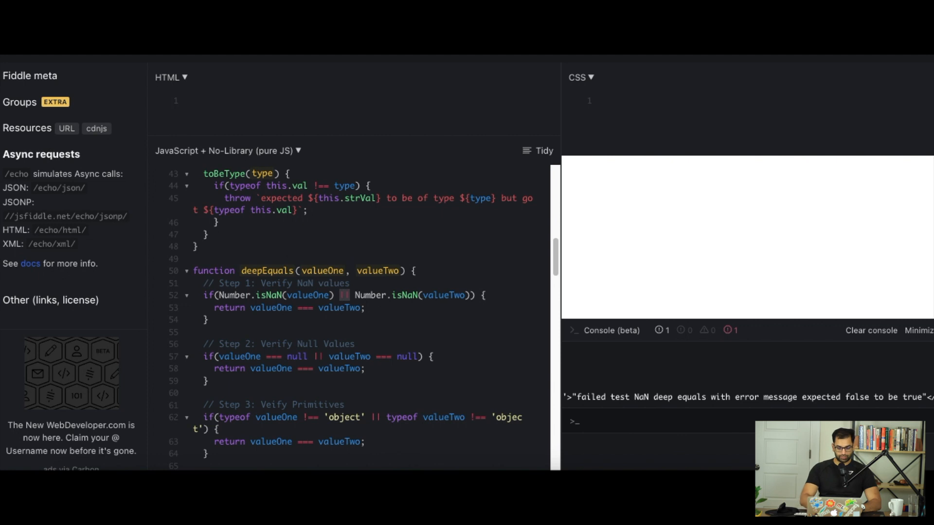
{"action": "type", "text": "&&"}
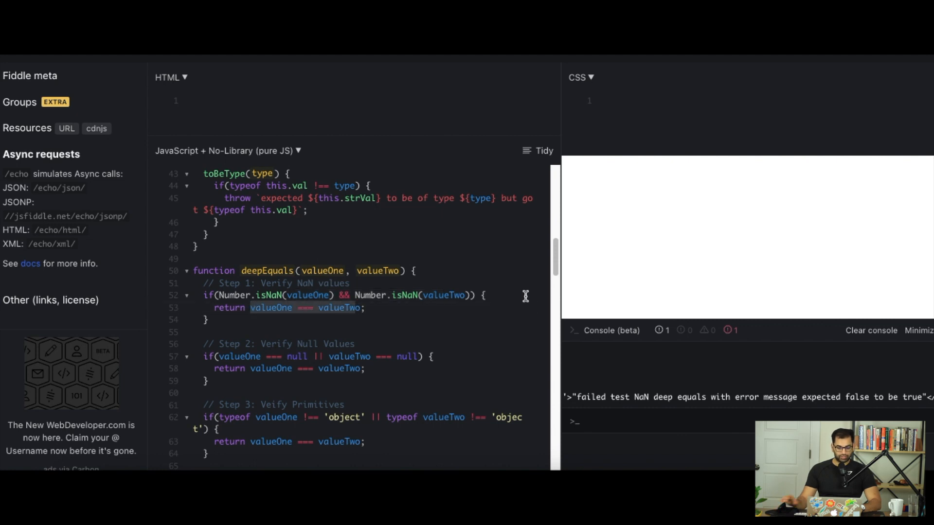
{"action": "type", "text": "tr;"}
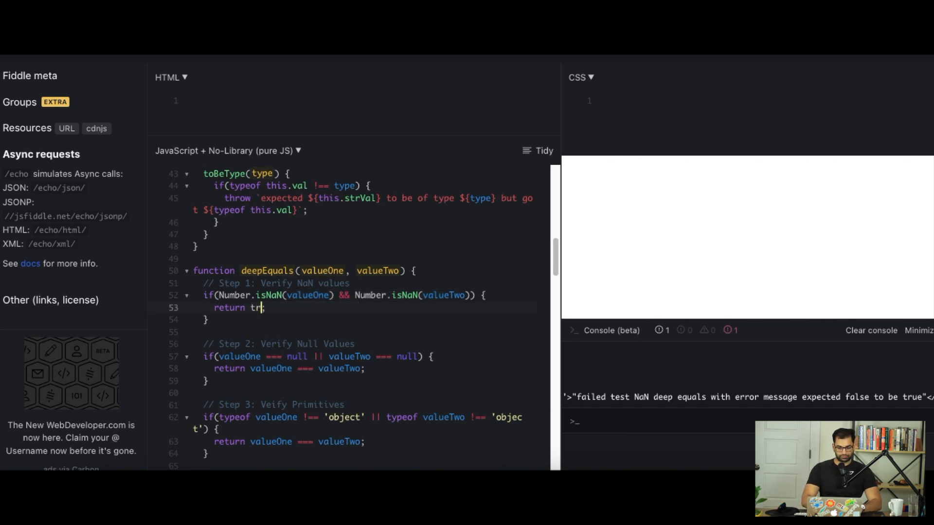
{"action": "type", "text": "ue;"}
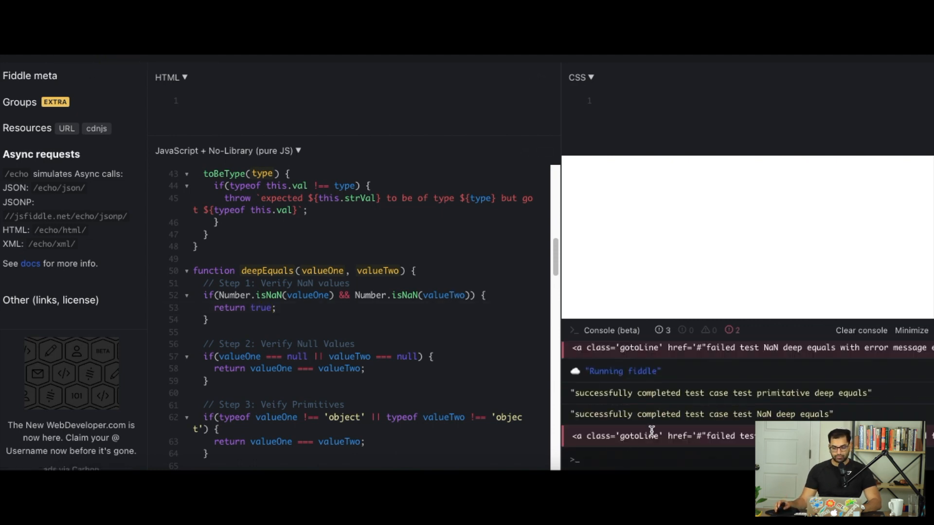
Scroll the console to read the failed arrays test.
{"action": "left_click_drag", "start_coordinate": [649, 435], "coordinate": [756, 435]}
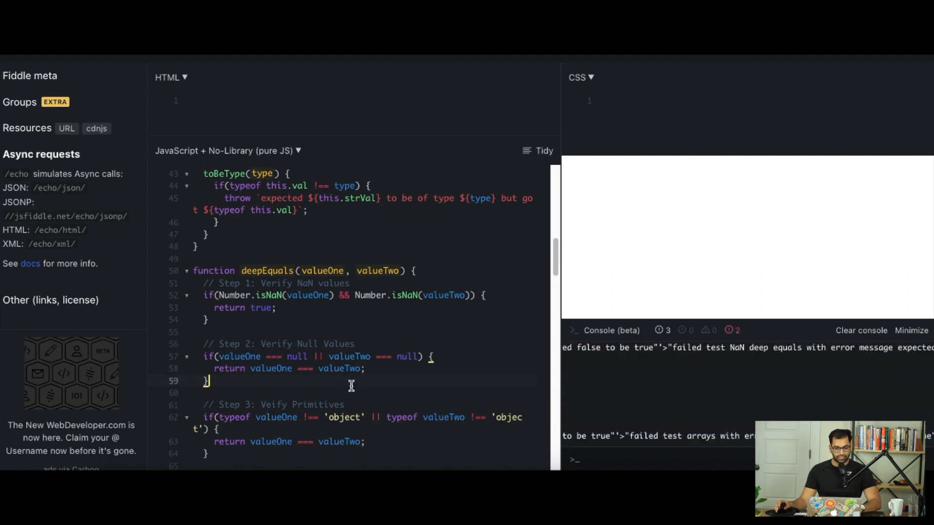
{"action": "scroll", "scroll_direction": "down", "scroll_amount": 3}
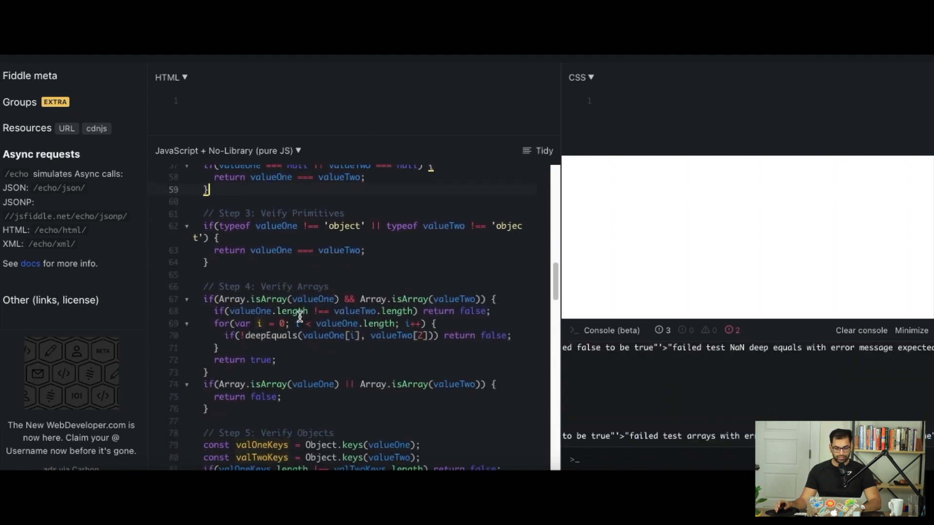
{"action": "scroll", "scroll_direction": "down", "scroll_amount": 3}
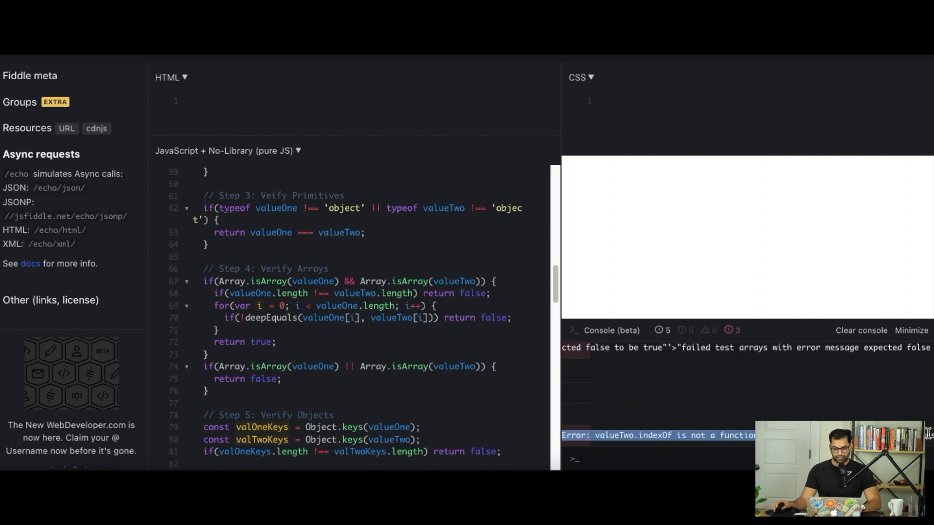
Select the valTwoKeys name on line 80 for reuse in the key check.
{"action": "scroll", "scroll_direction": "down", "scroll_amount": 3}
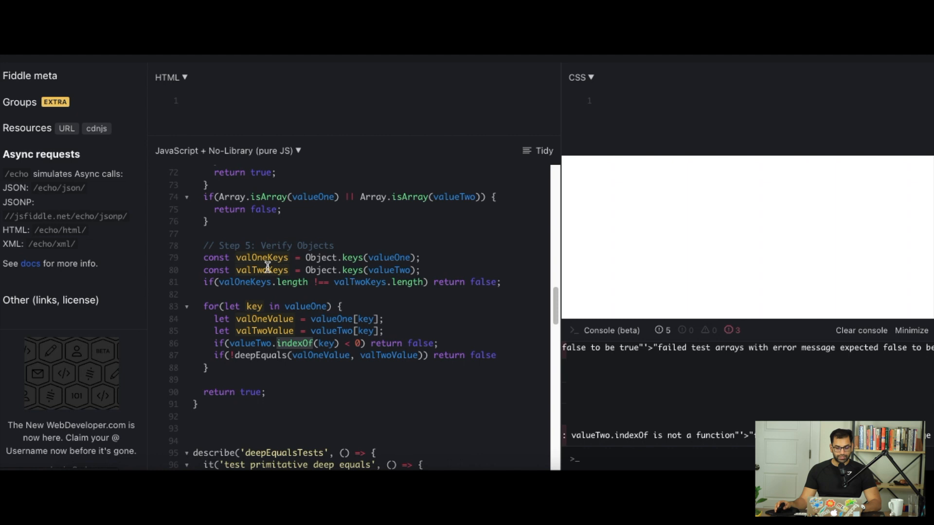
{"action": "double_click", "coordinate": [249, 343]}
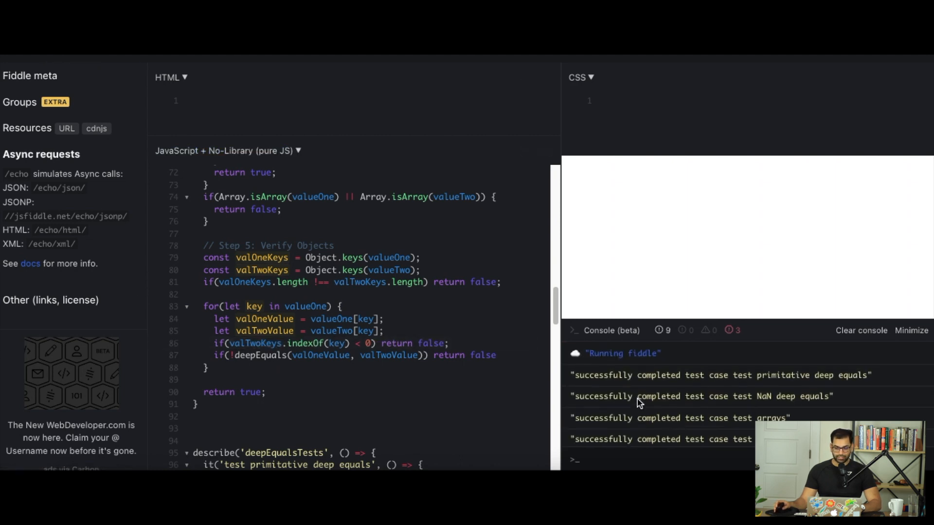
{"action": "double_click", "coordinate": [724, 372]}
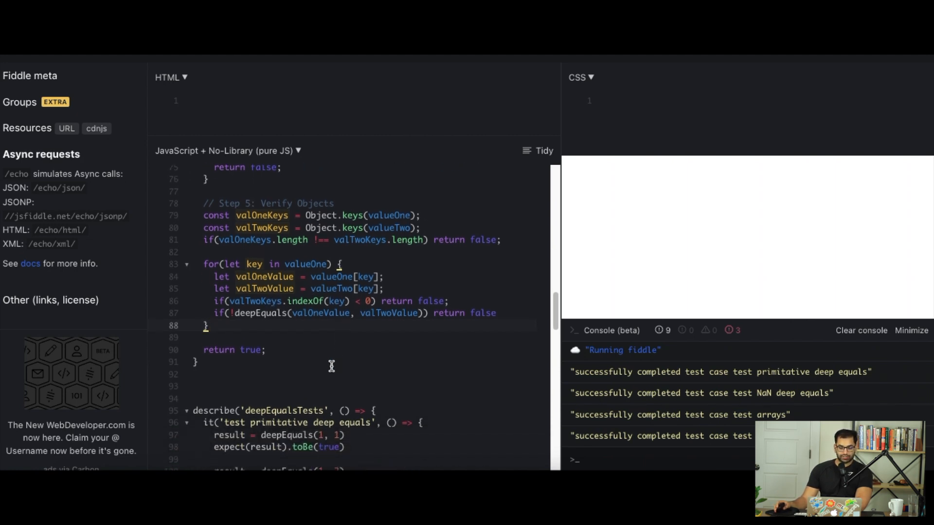
{"action": "scroll", "scroll_direction": "down", "scroll_amount": 3}
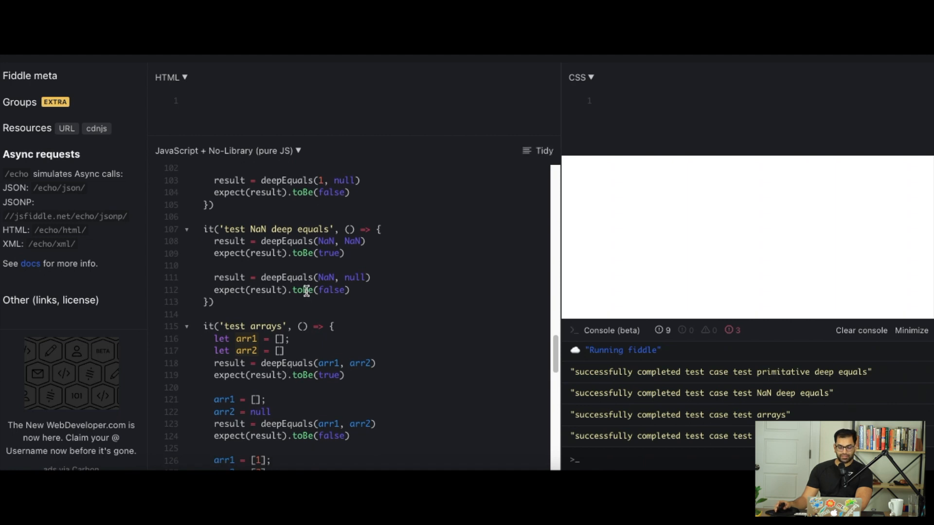